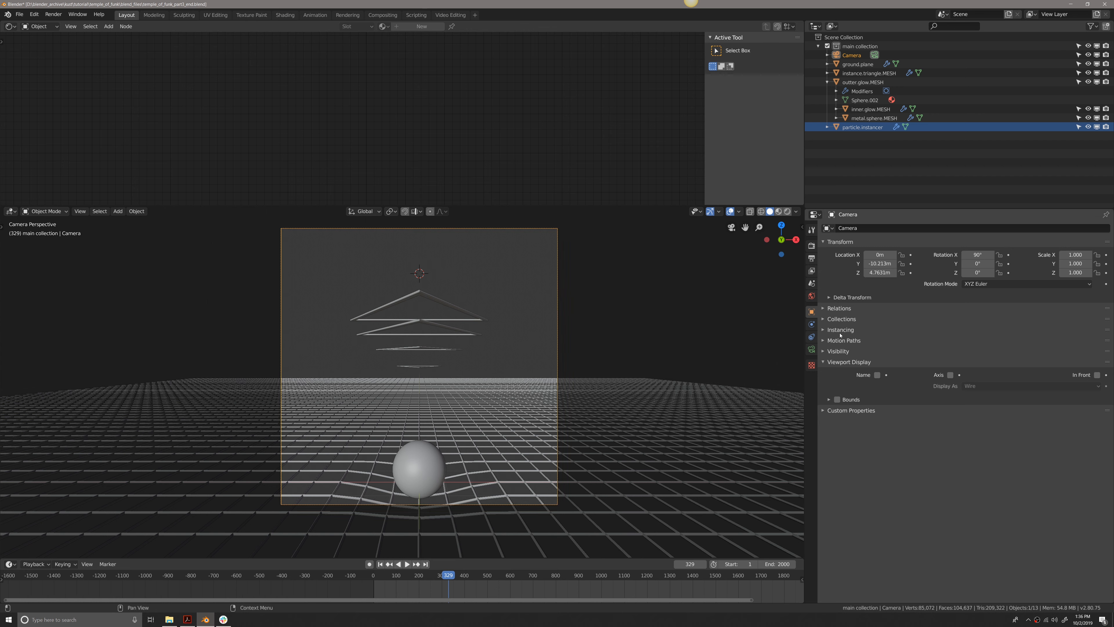
# - Show the Camera's transform in the N sidebar and its lens and depth-of-field settings
pyautogui.press('n')
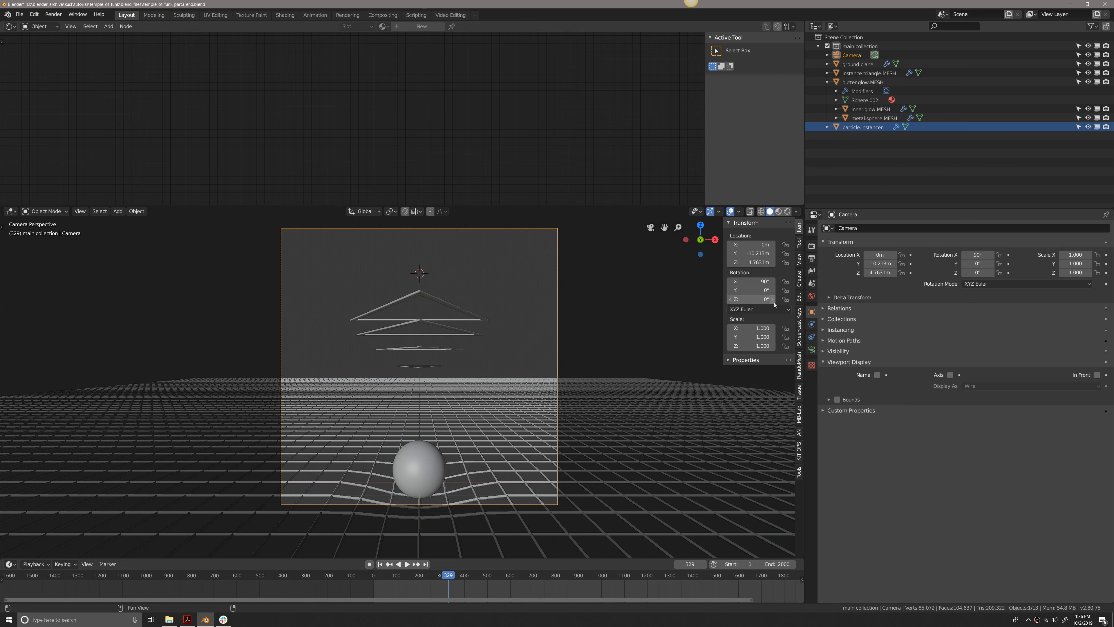
pyautogui.click(798, 327)
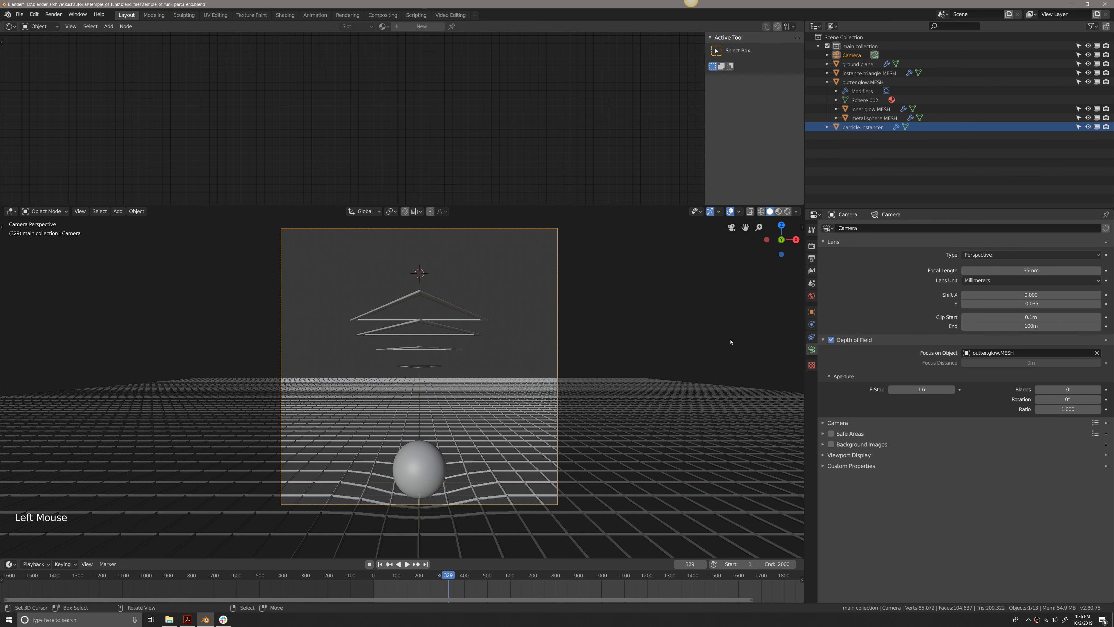
pyautogui.doubleClick(1031, 269)
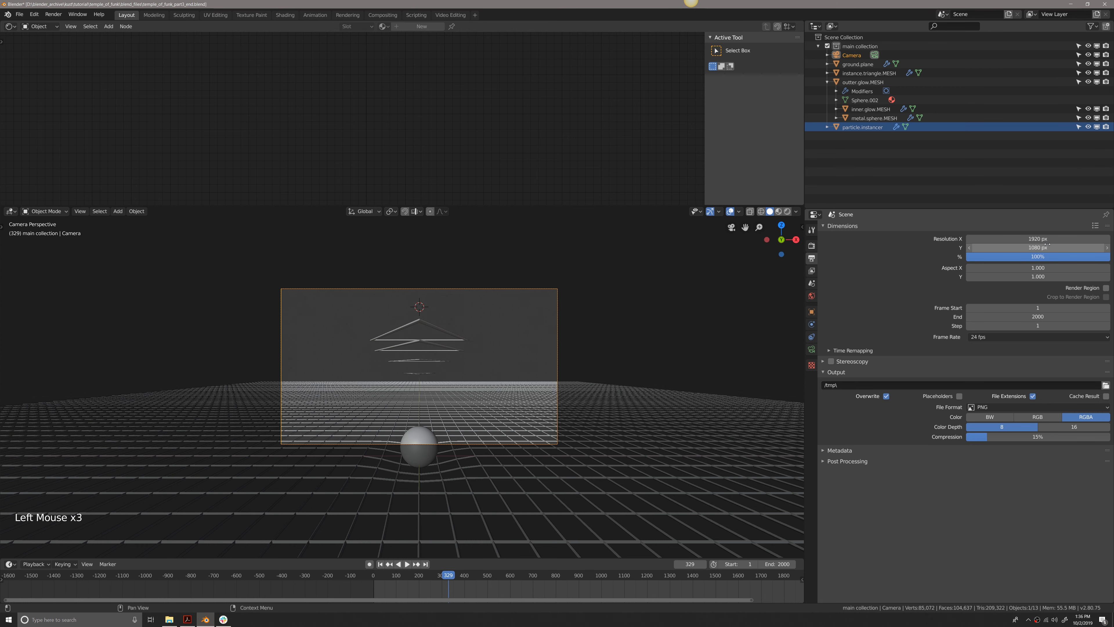
# - Nudge the particle instancer lower, play back the triangle chevrons, then go to Video Editing
pyautogui.scroll(3)
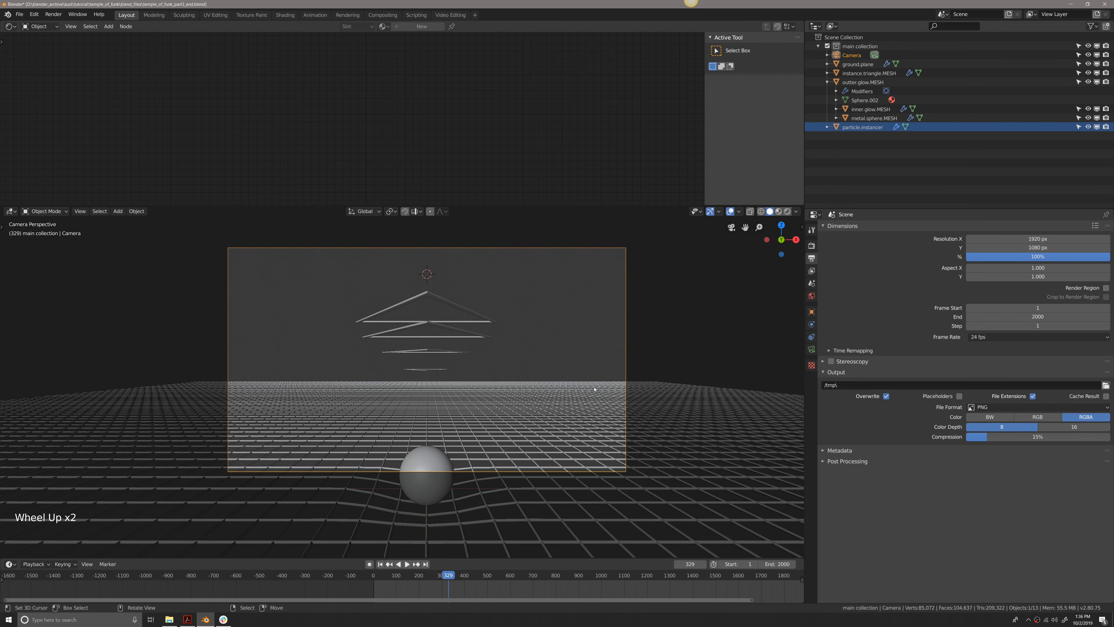
pyautogui.press('r')
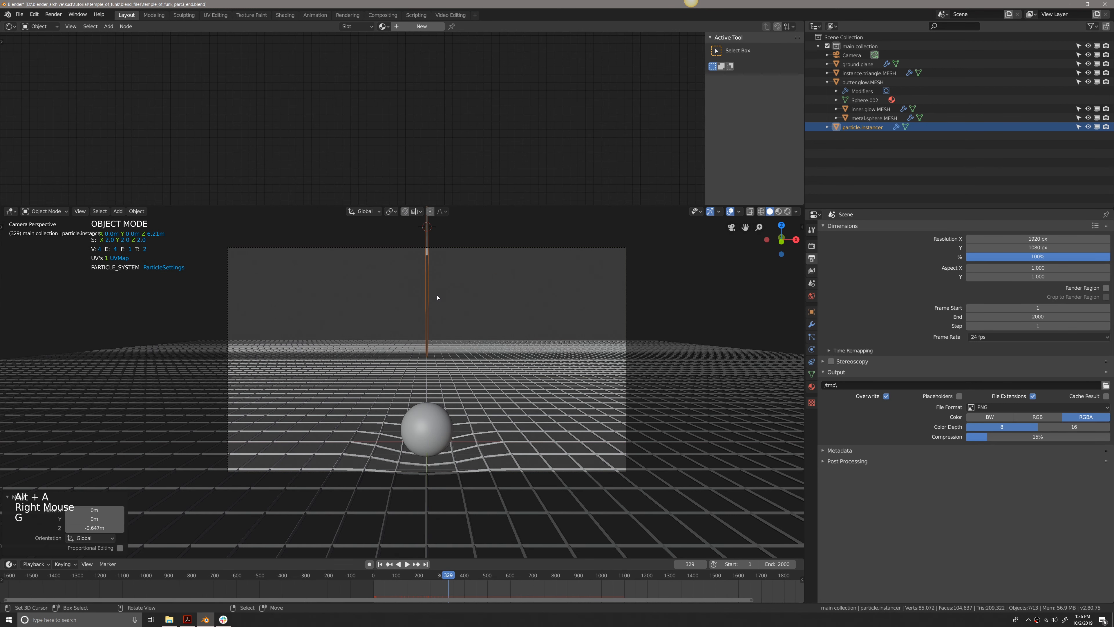
pyautogui.press('space')
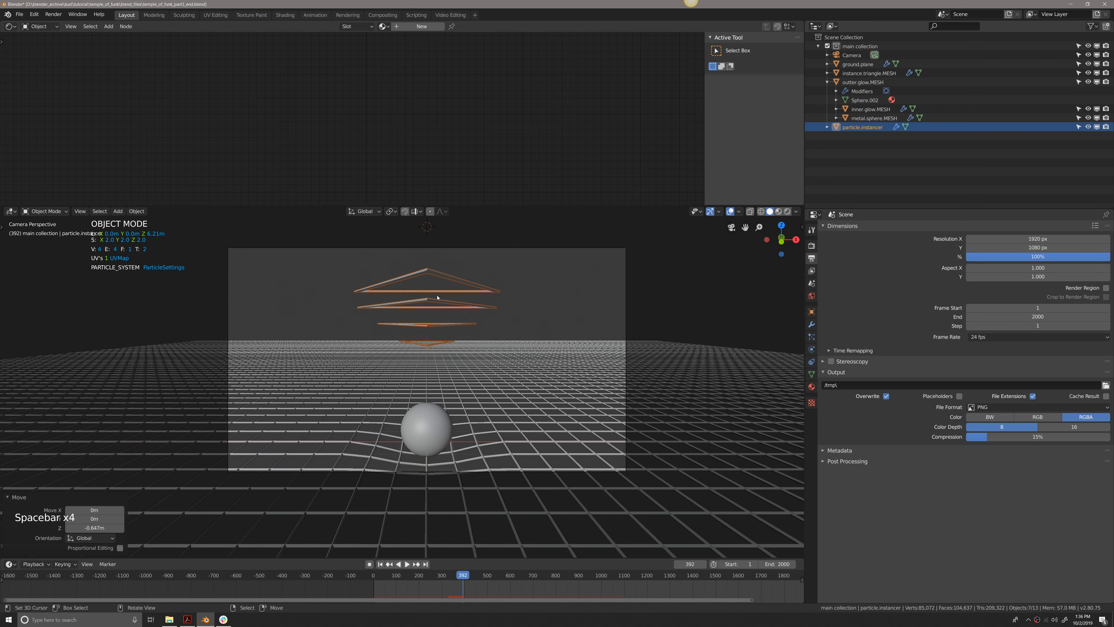
pyautogui.click(449, 14)
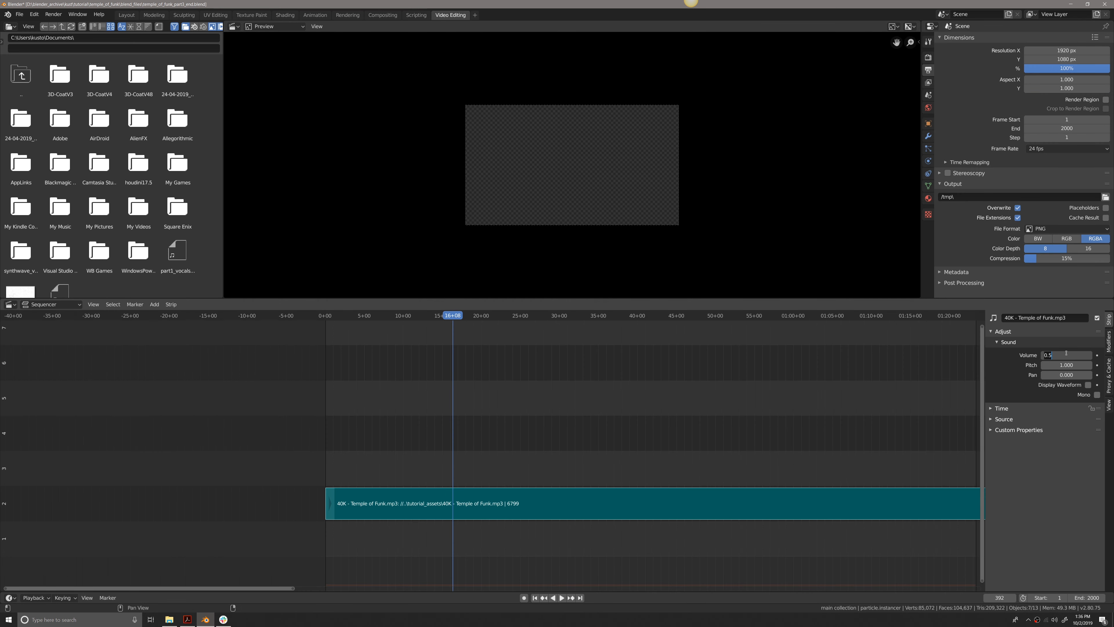
# - Set the Temple of Funk strip's volume to 0.250 and return to the Layout workspace
pyautogui.write('0.250')
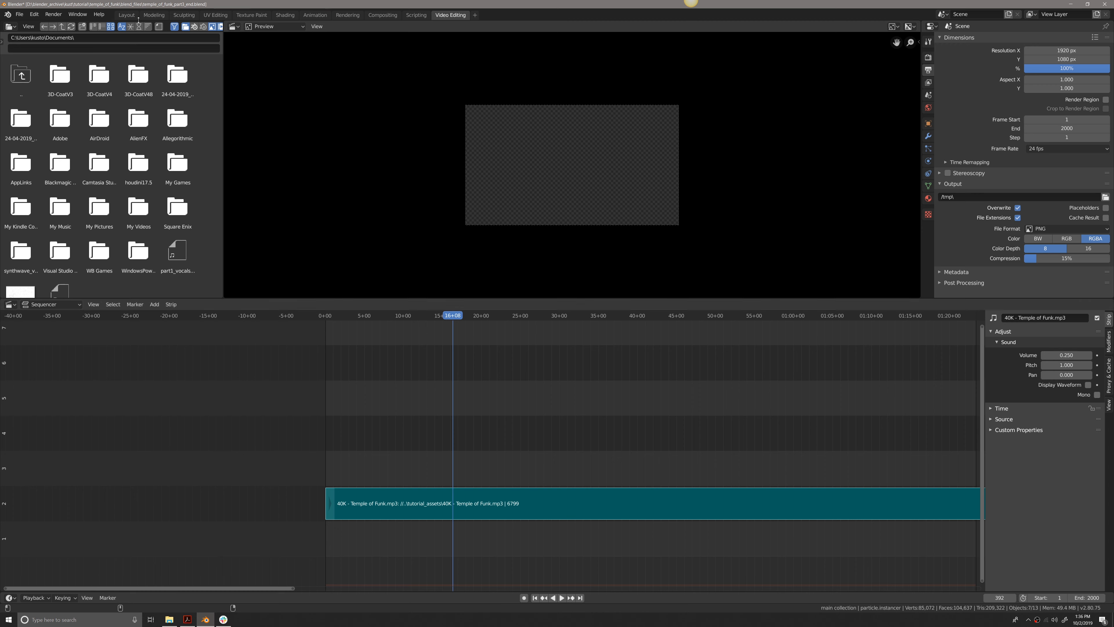
pyautogui.click(126, 14)
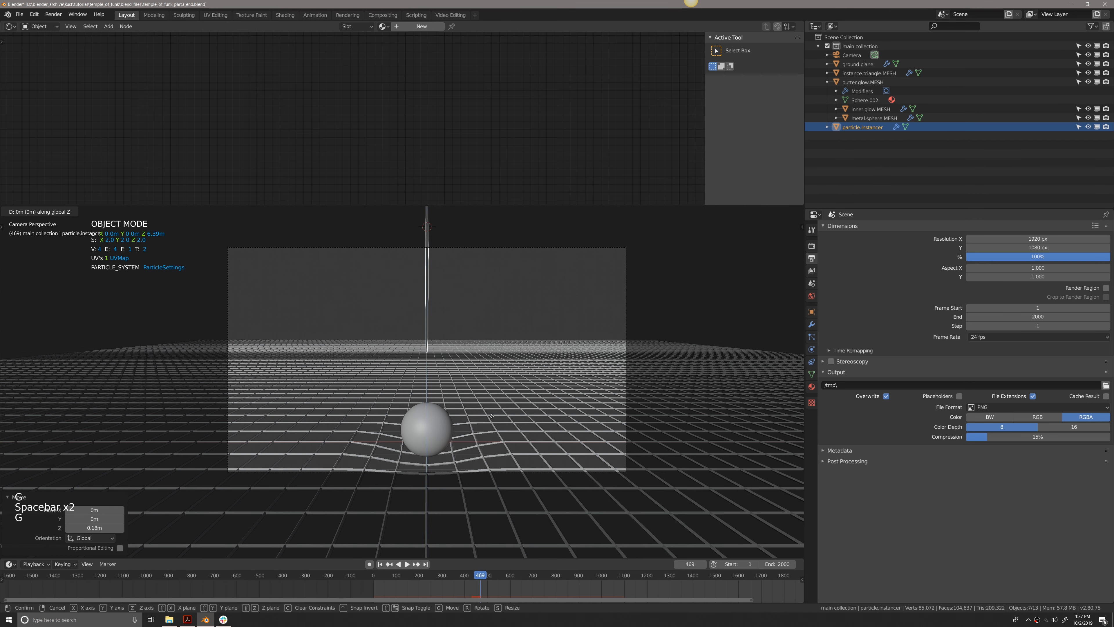
# - Adjust the particle instancer to about 6.27 m height while previewing the falling triangles
pyautogui.press('space')
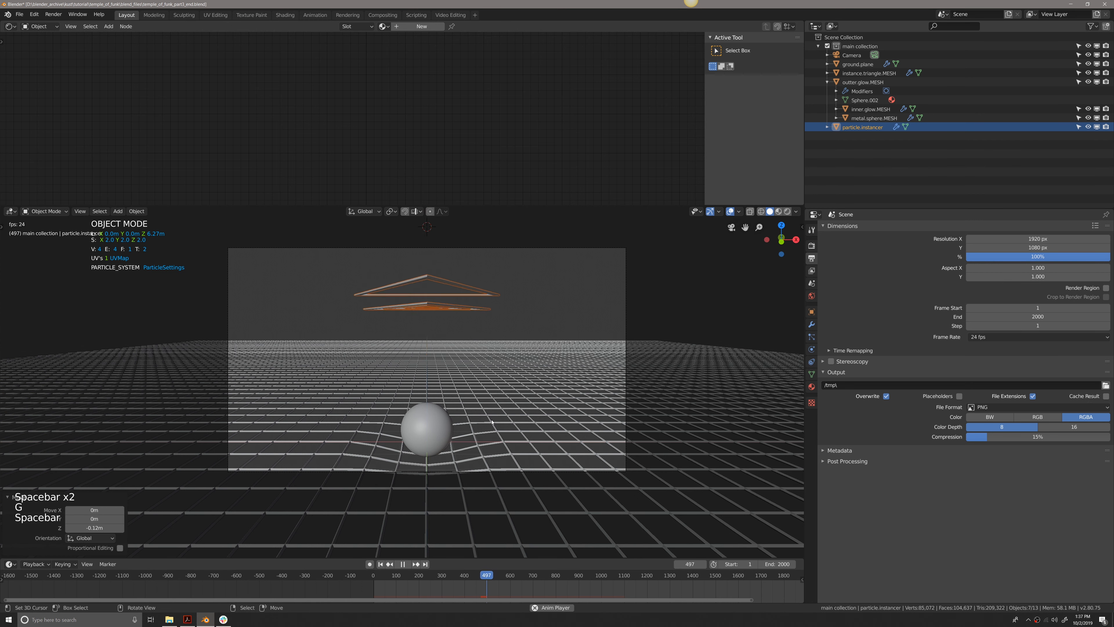
pyautogui.press('n')
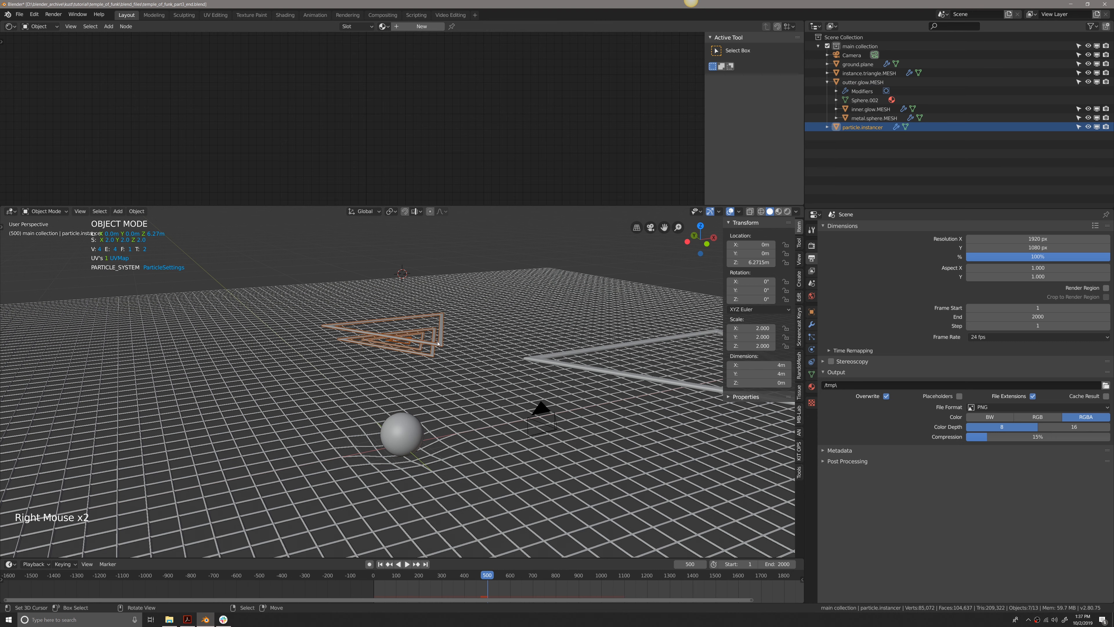
pyautogui.moveTo(718, 275)
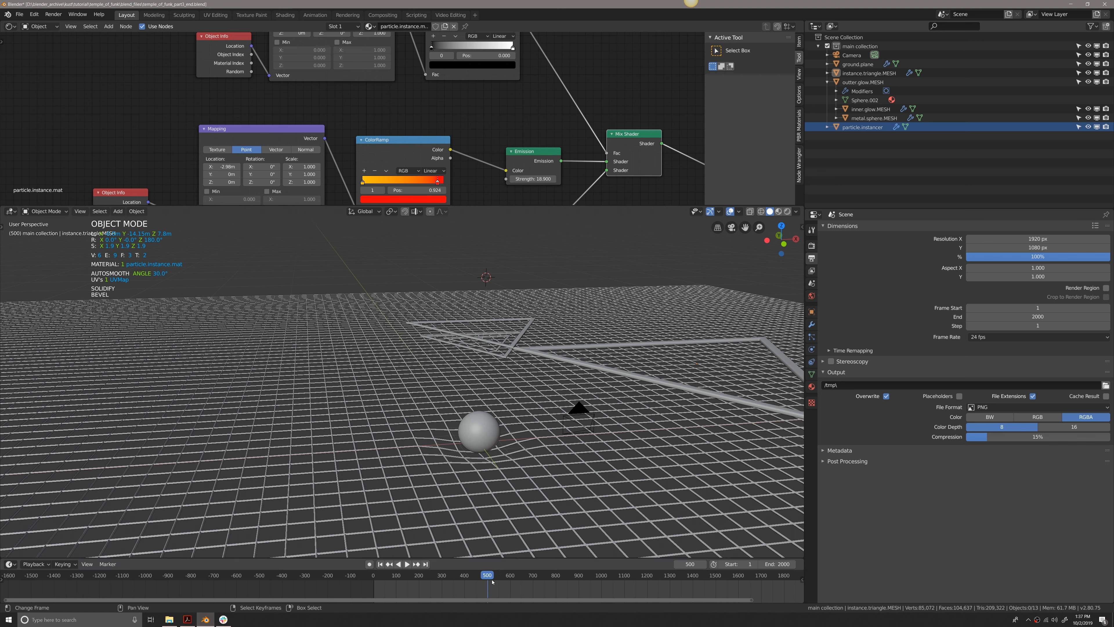
# - Inspect the triangle's glowing material and Eevee settings, then show the instancer's particle settings
pyautogui.scroll(3)
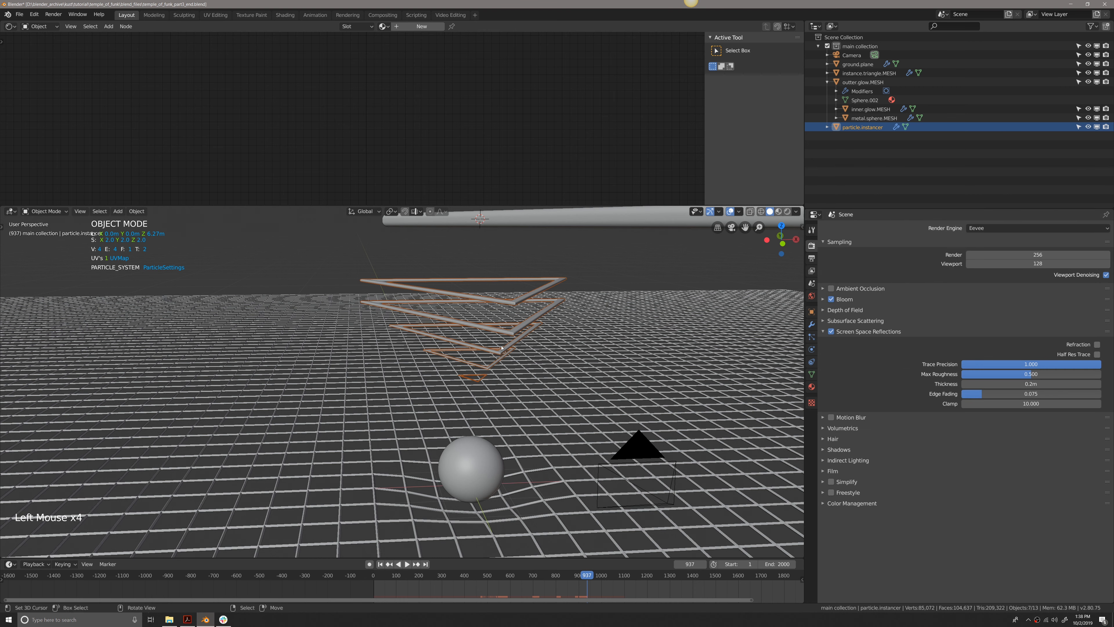
pyautogui.click(810, 326)
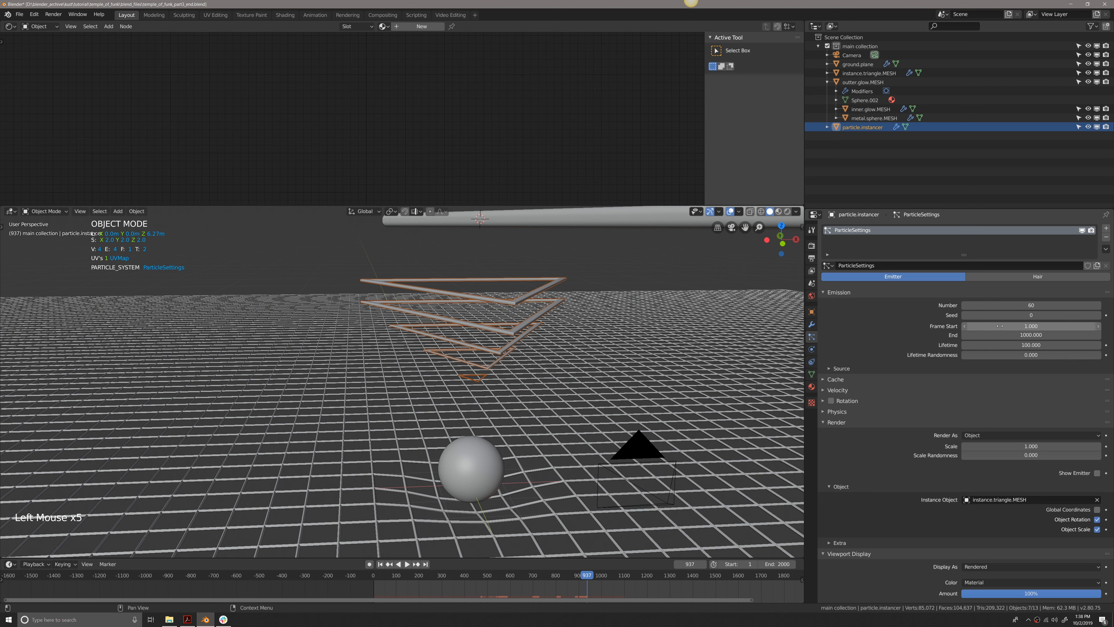
# - Set particle emission to start at frame 928 and end at 1928, checking playback through the camera
pyautogui.click(1031, 326)
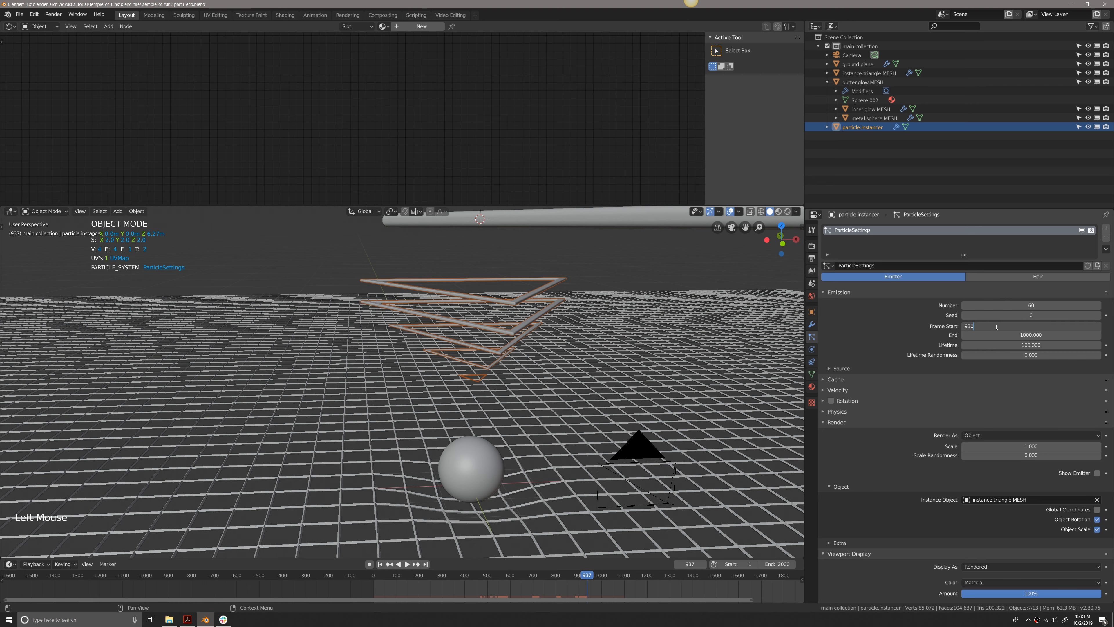
pyautogui.press('shift+left')
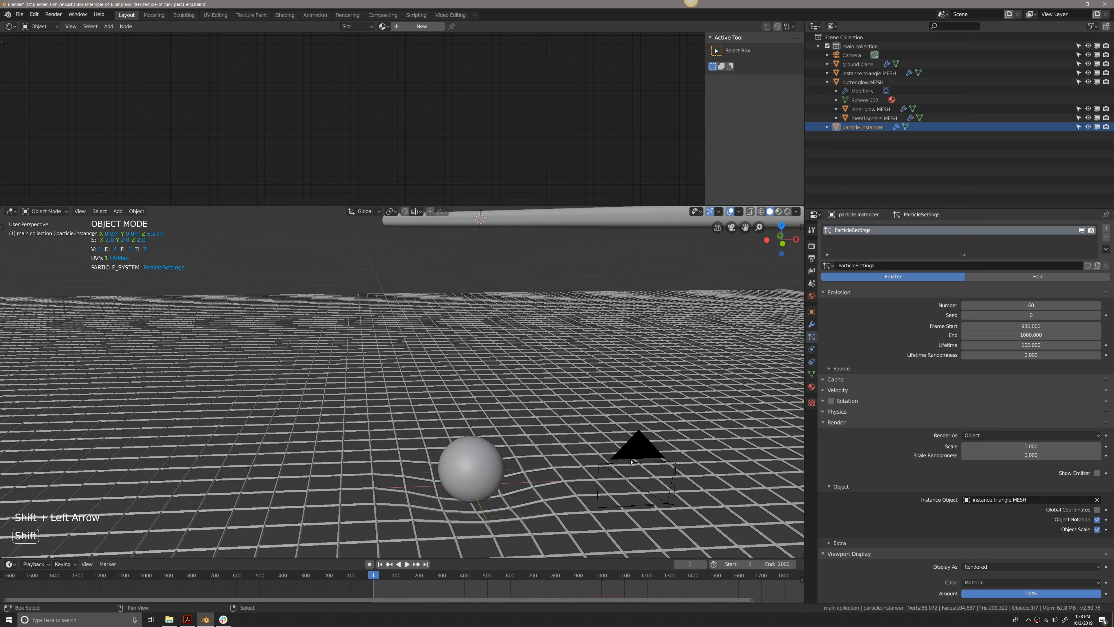
pyautogui.press('space')
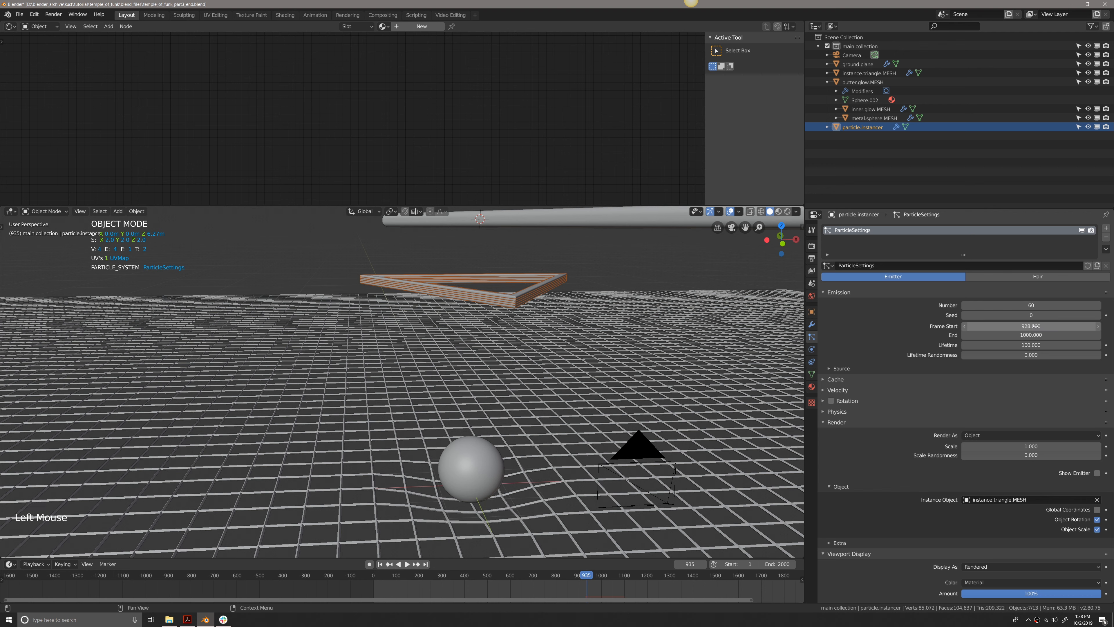
pyautogui.press('space')
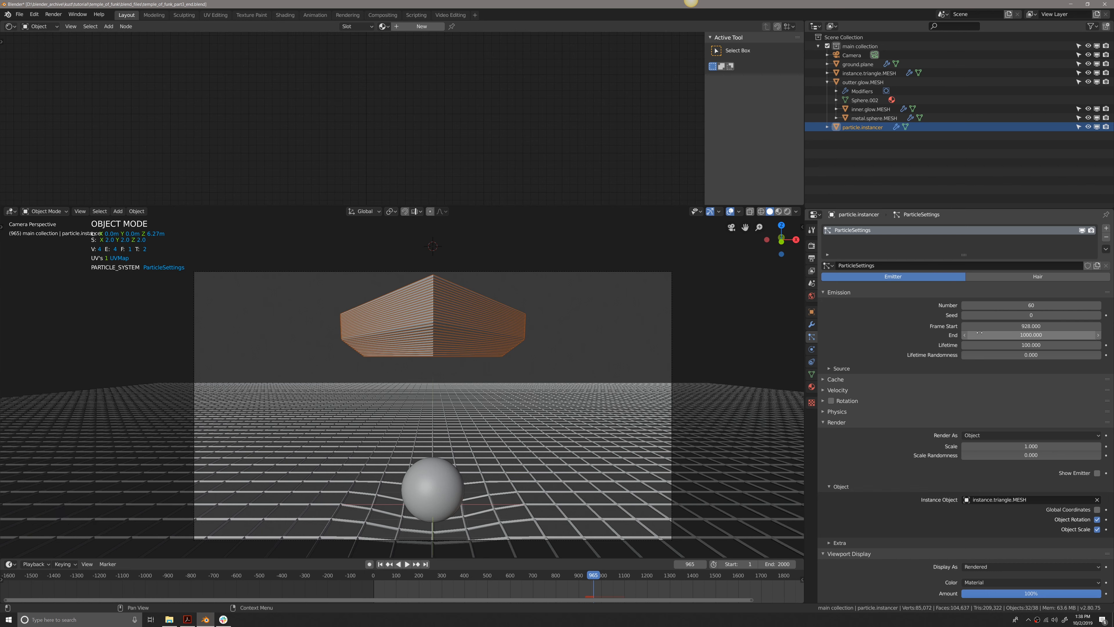
pyautogui.moveTo(1031, 335)
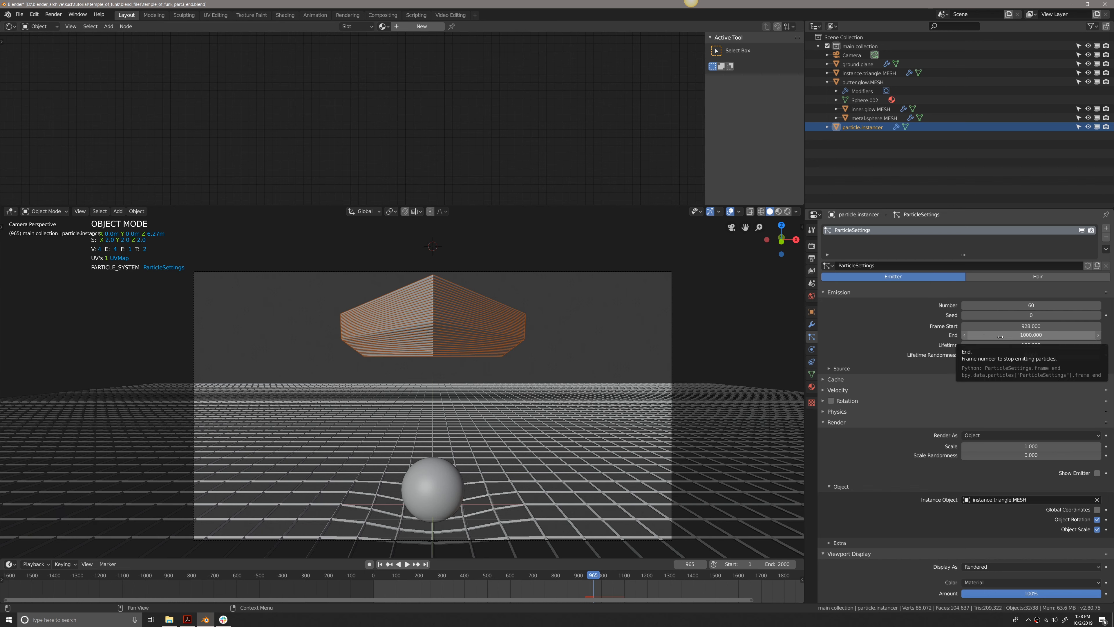
pyautogui.moveTo(1045, 292)
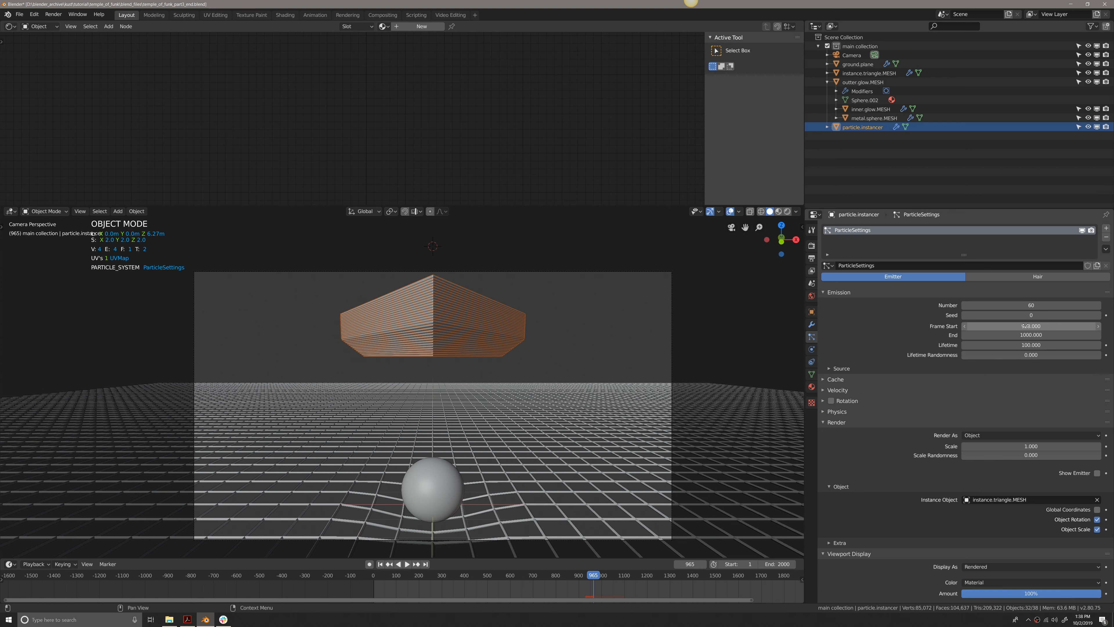
pyautogui.click(1031, 326)
pyautogui.write('928.000')
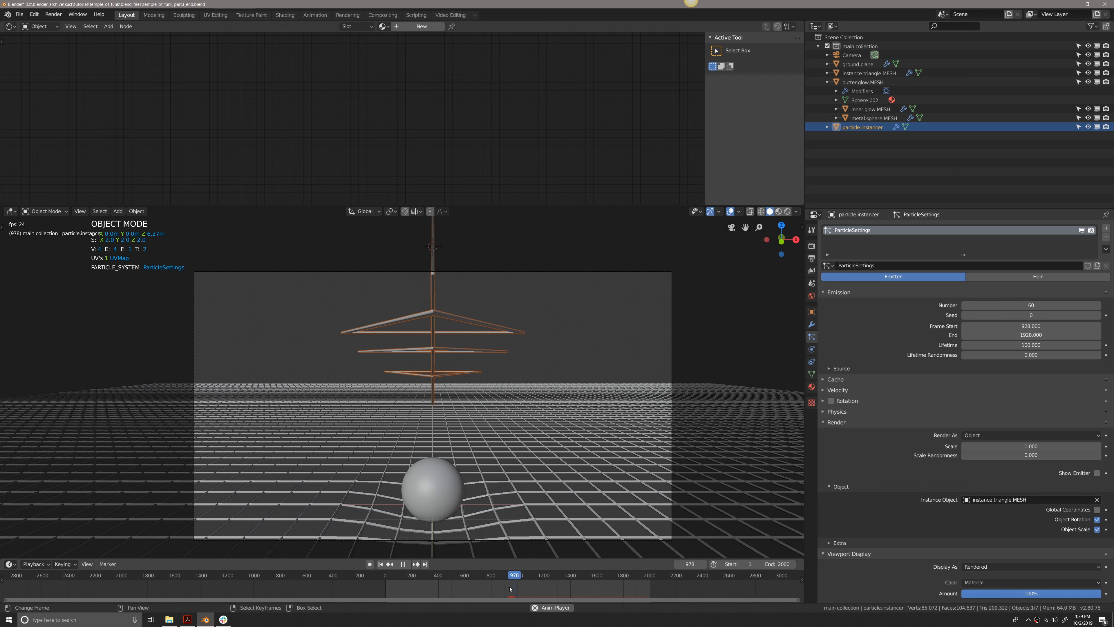
# - Raise the particle count to about 75 and push emission end to frame 2000, previewing between changes
pyautogui.press('space')
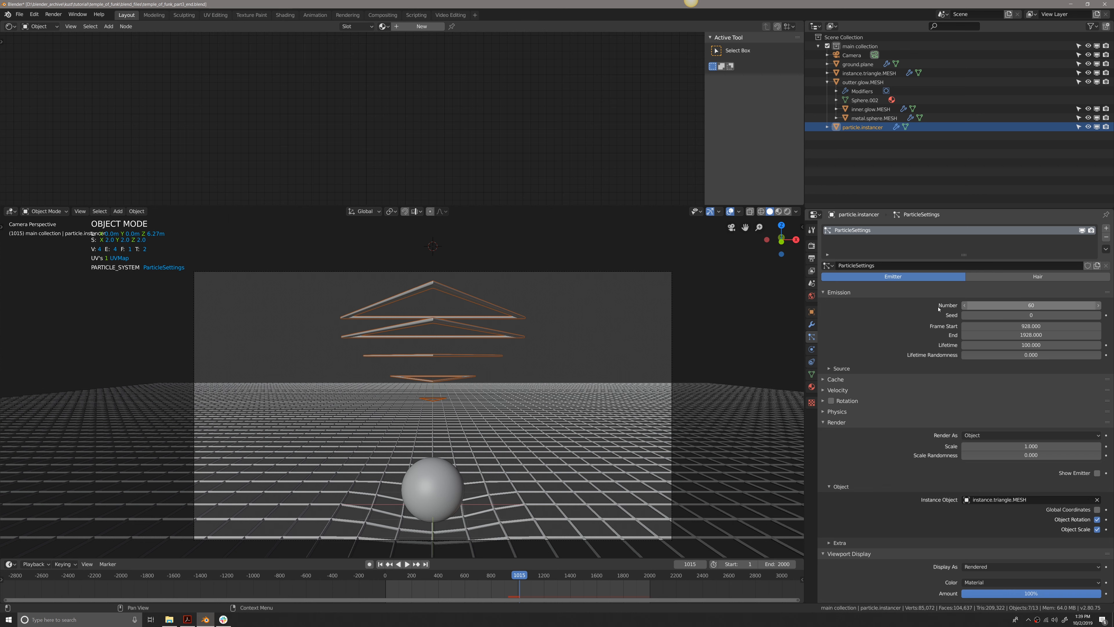
pyautogui.moveTo(615, 438)
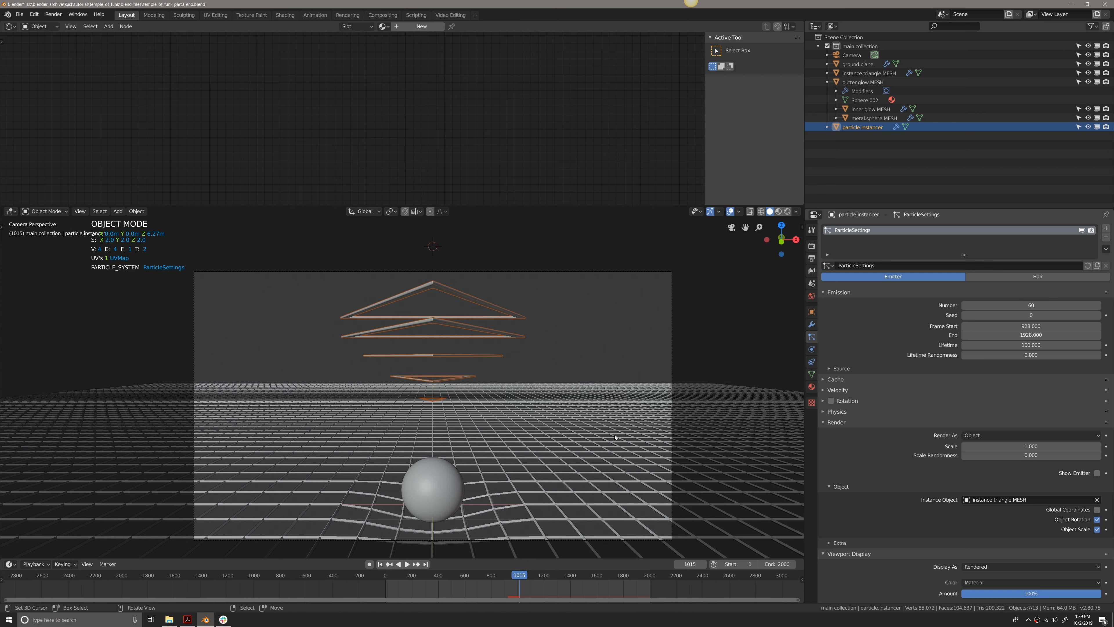
pyautogui.click(398, 564)
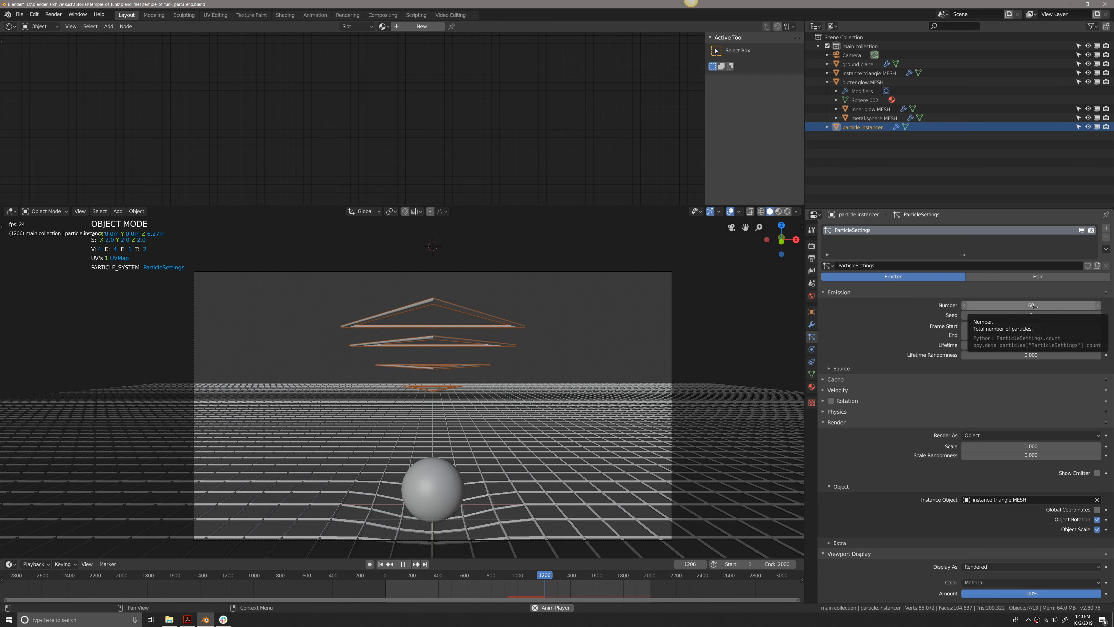
pyautogui.press('shift+Left')
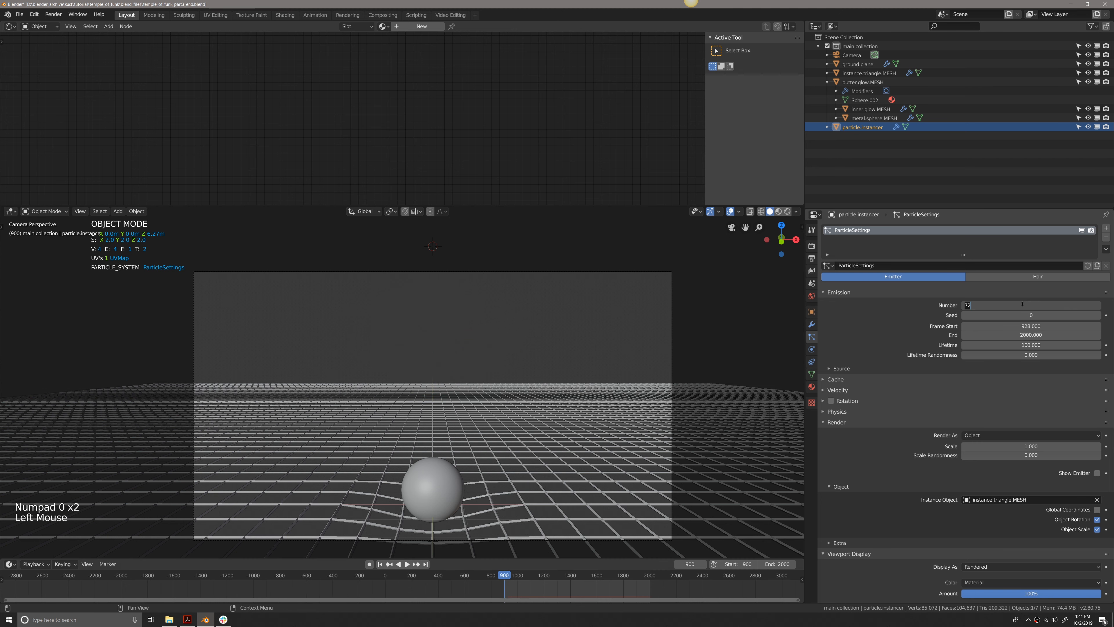
pyautogui.press('space')
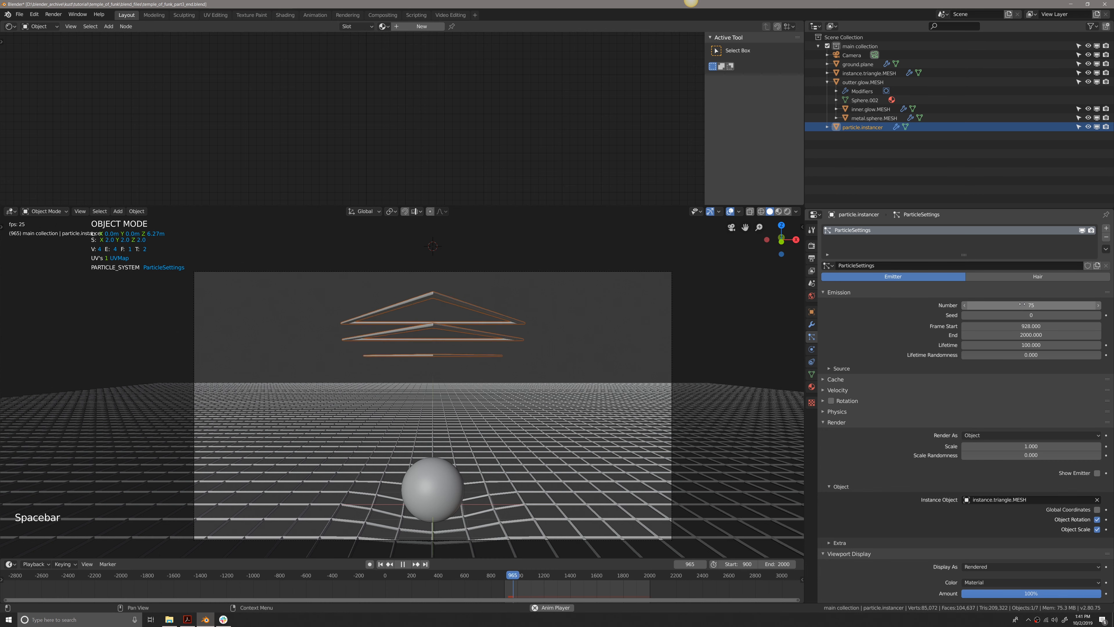
pyautogui.click(627, 575)
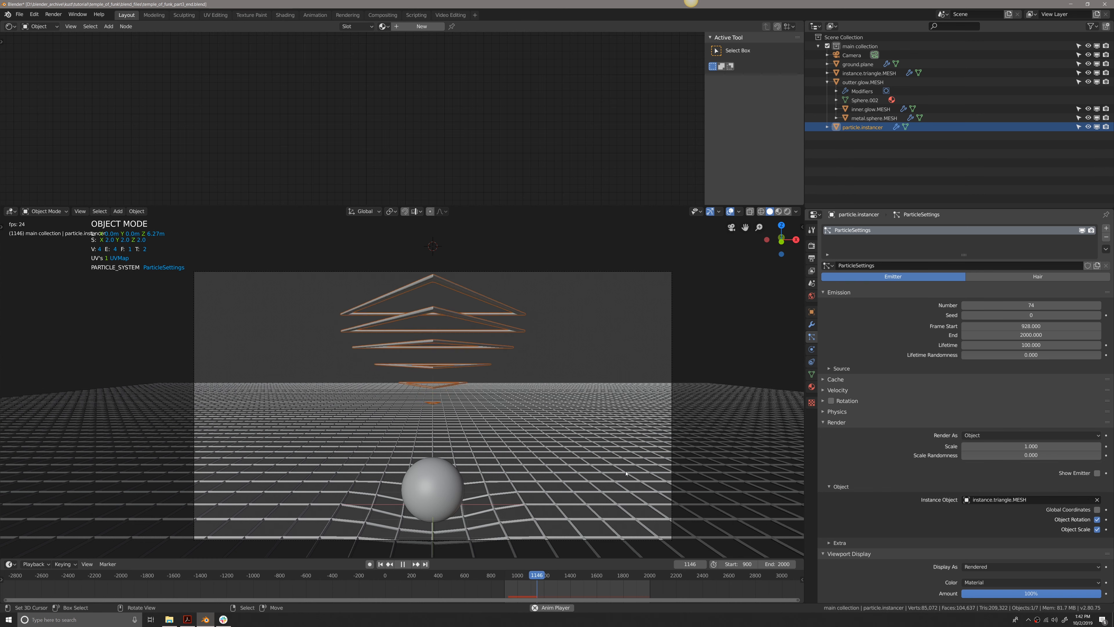
pyautogui.press('shift+left')
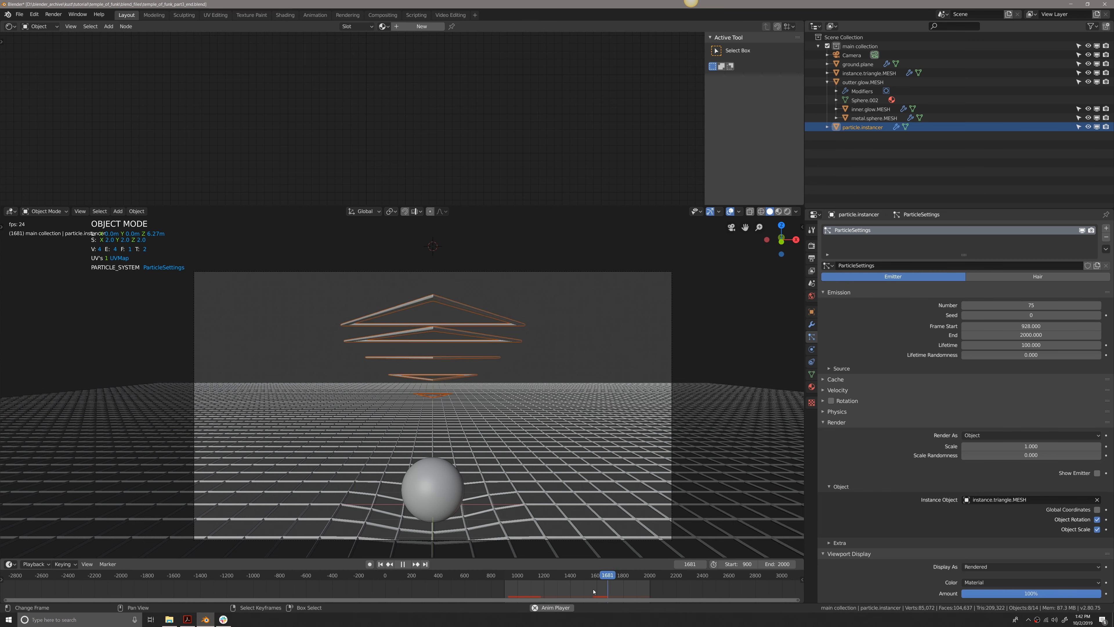
pyautogui.press('shift+Left')
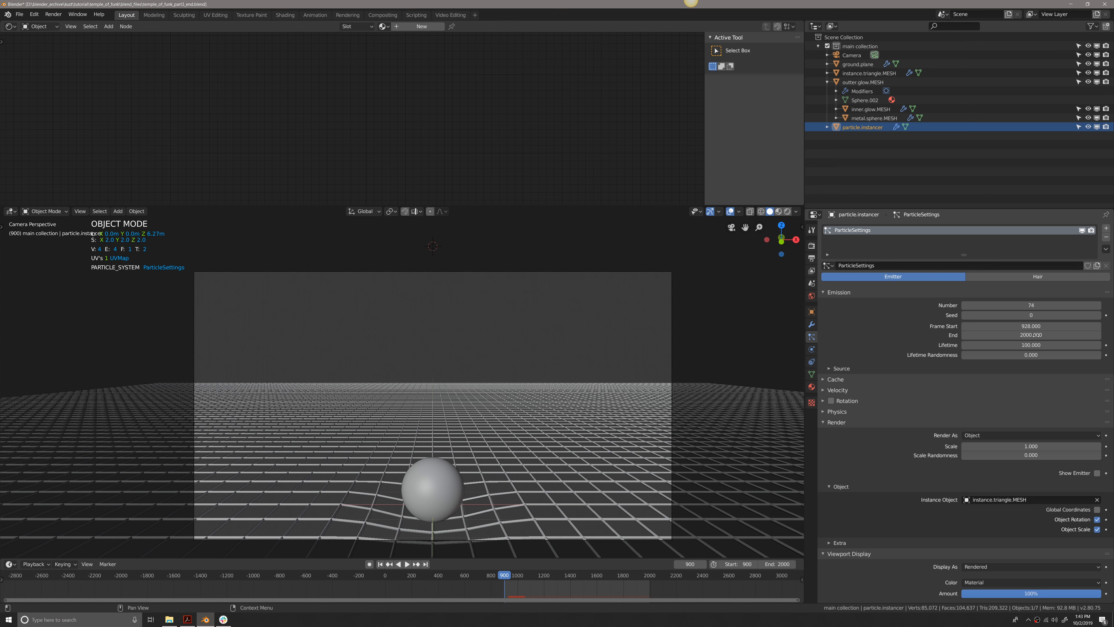
pyautogui.moveTo(1031, 335)
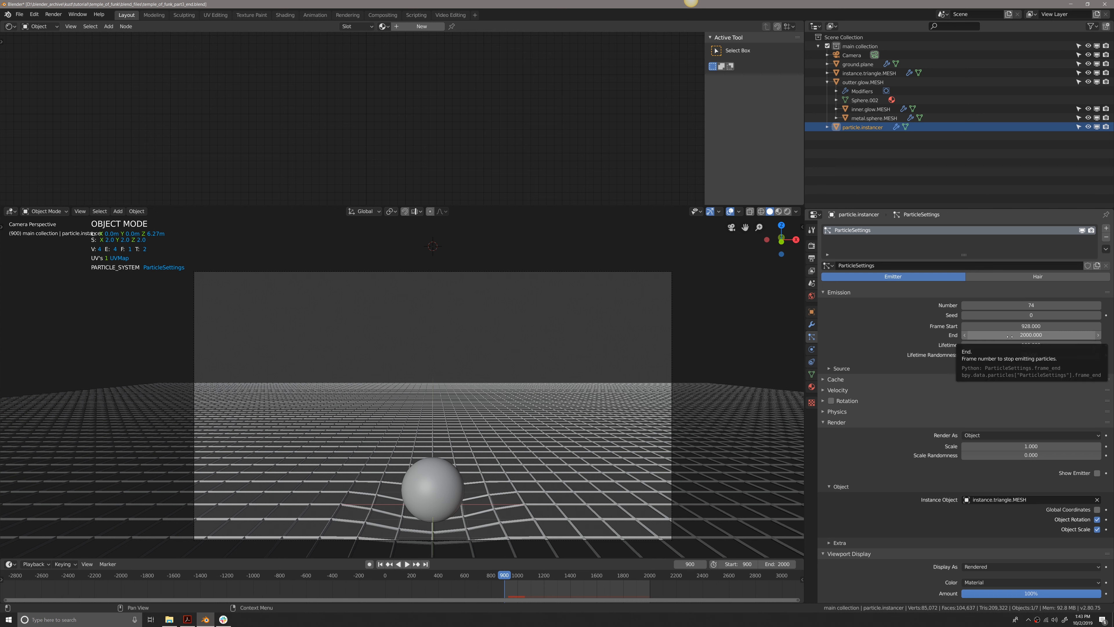
pyautogui.moveTo(601, 327)
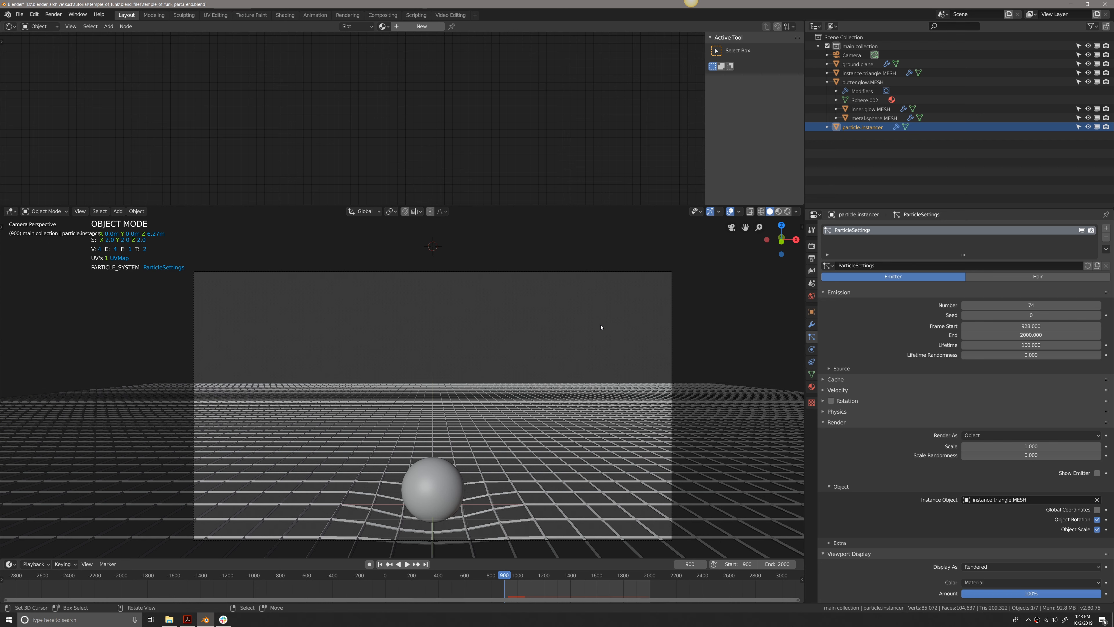
pyautogui.moveTo(661, 525)
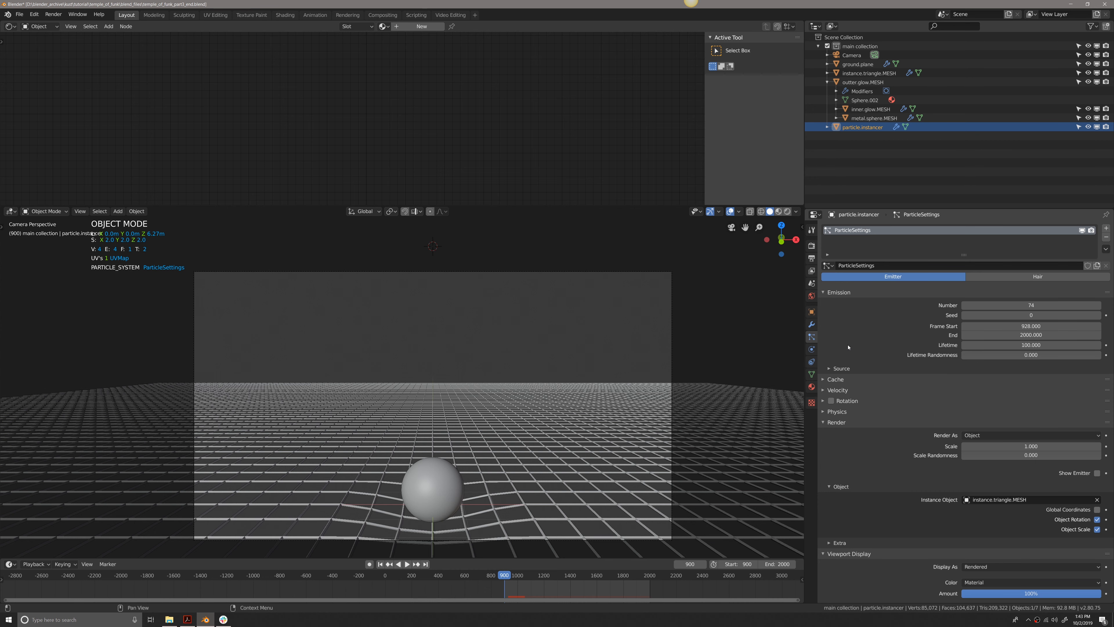
# - Confirm emission runs from frame 928 to exactly 2000 with a 100-frame lifetime
pyautogui.press('shift+Left')
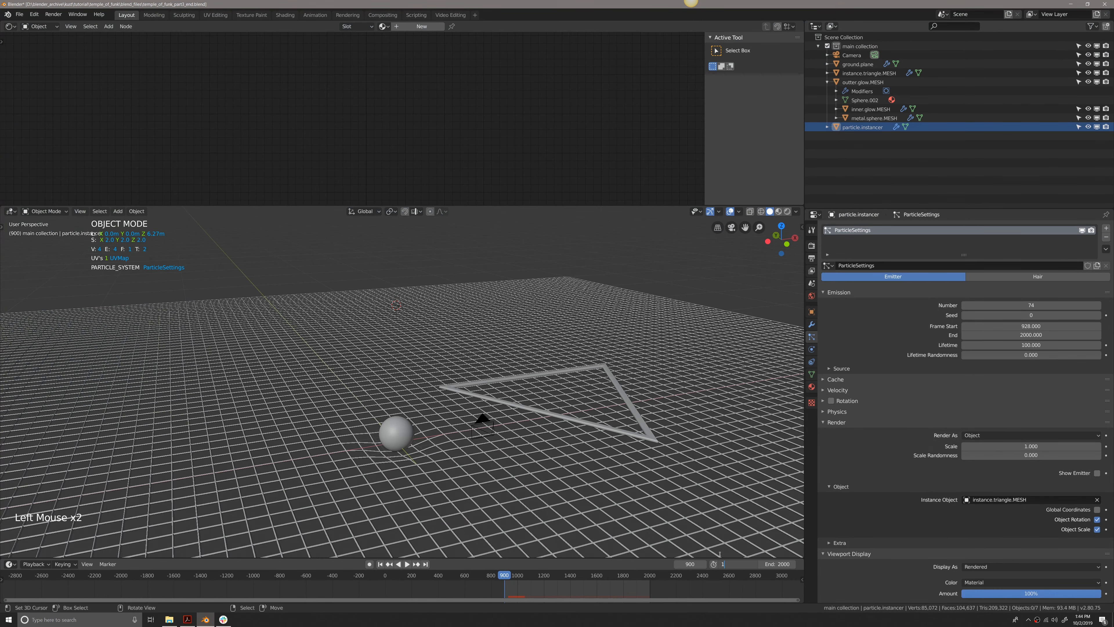
# - Set the timeline start to frame 1, scrub through later and earlier frames, and play back
pyautogui.click(380, 563)
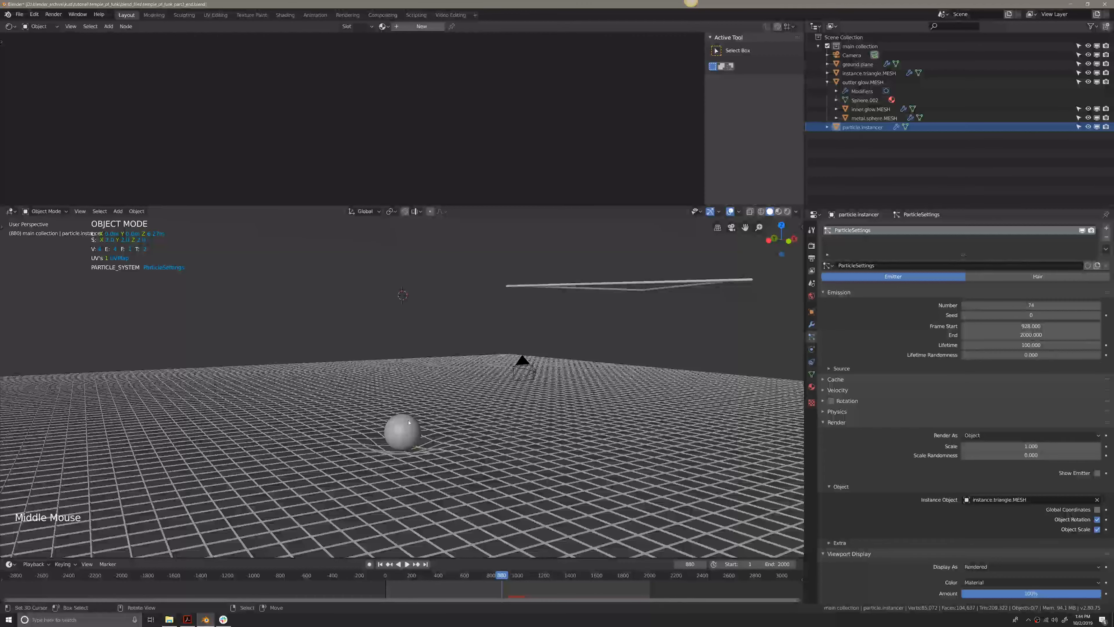
pyautogui.click(505, 574)
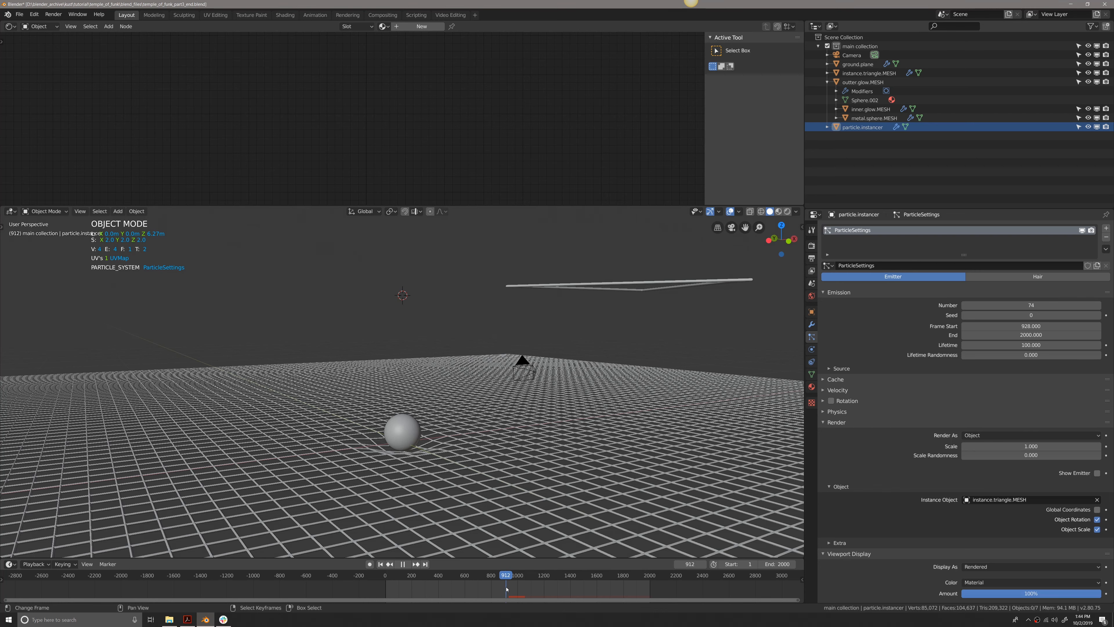
pyautogui.click(506, 576)
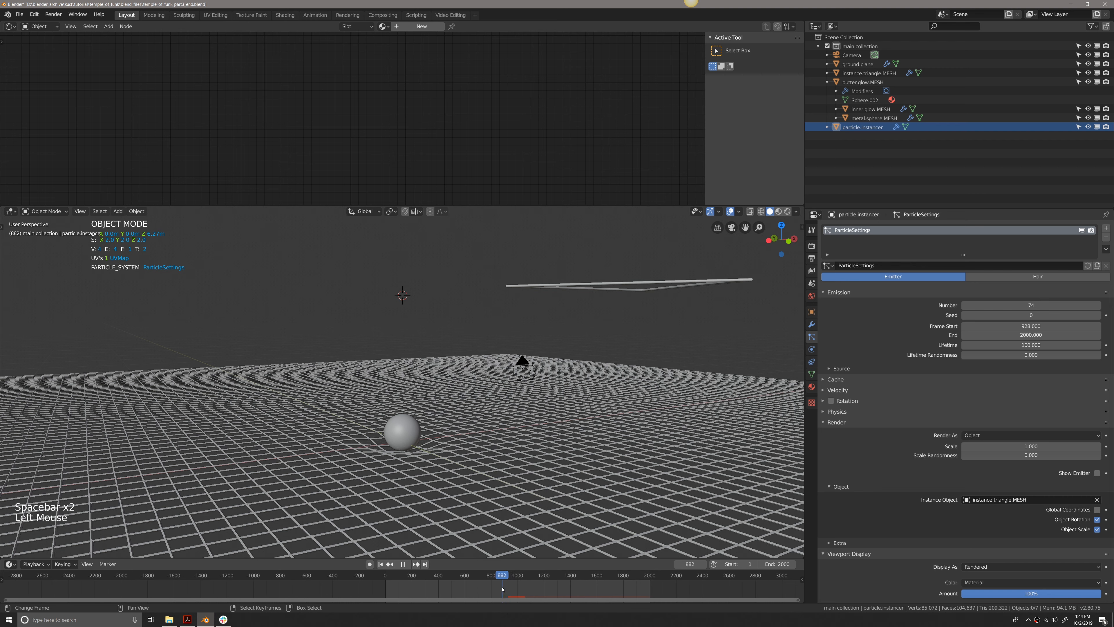
pyautogui.press('space')
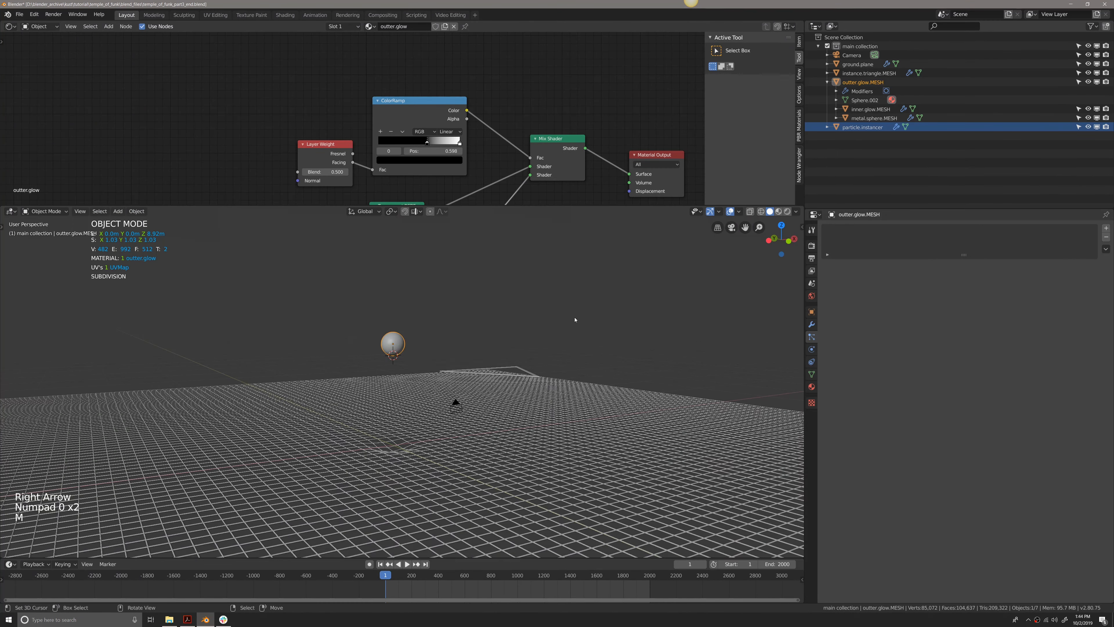
# - Keyframe the outer glow sphere at Z 15 m on frame 1, then go to frame 900 for the landing
pyautogui.press('n')
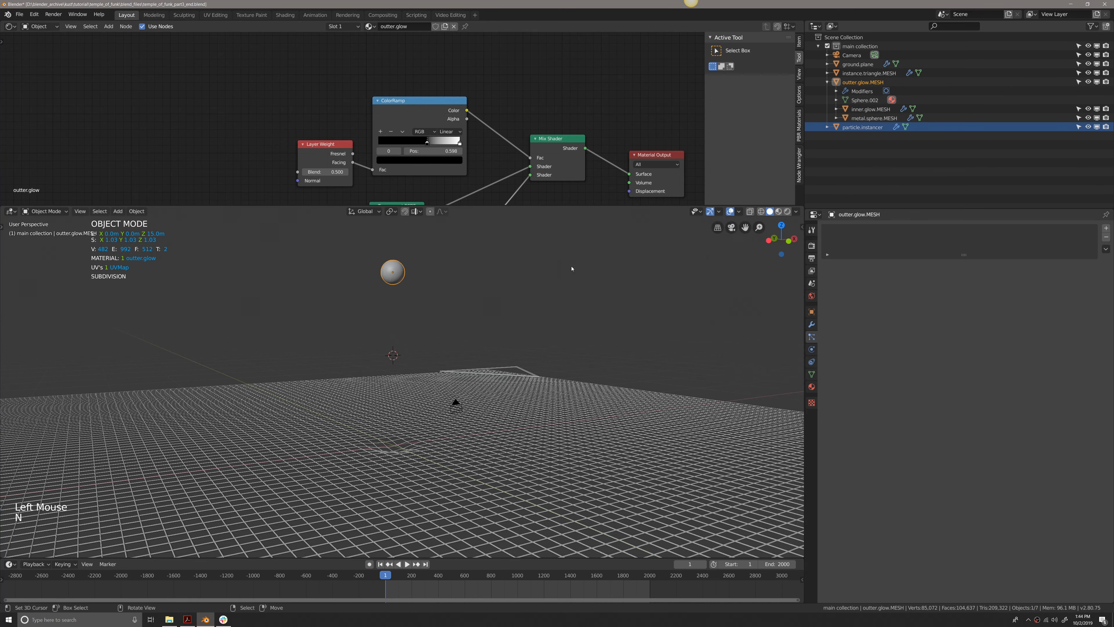
pyautogui.scroll(3)
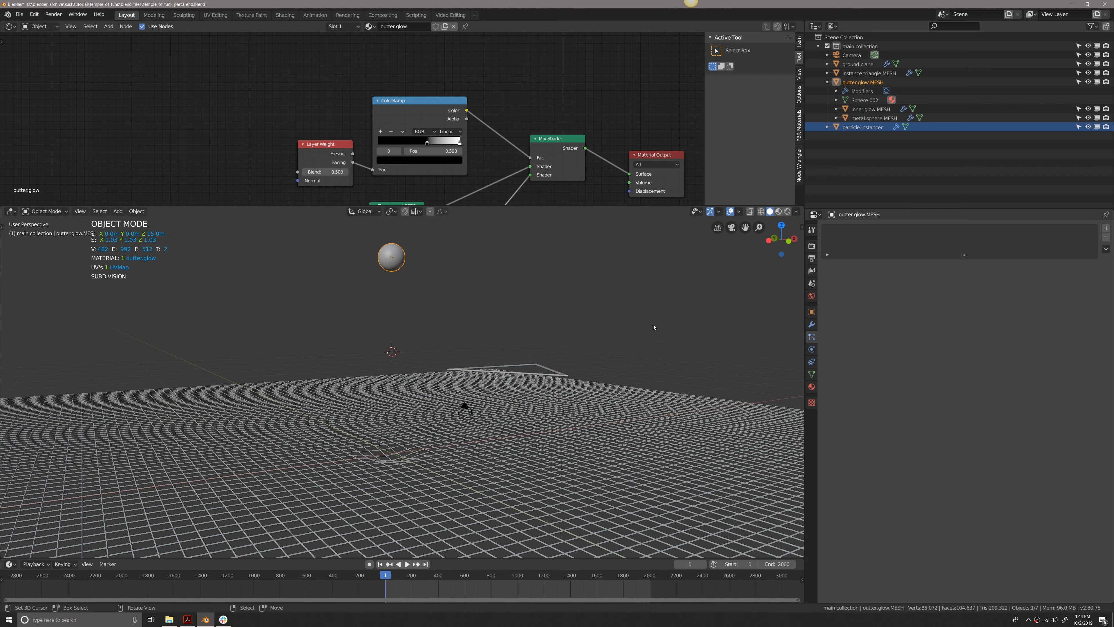
pyautogui.press('n')
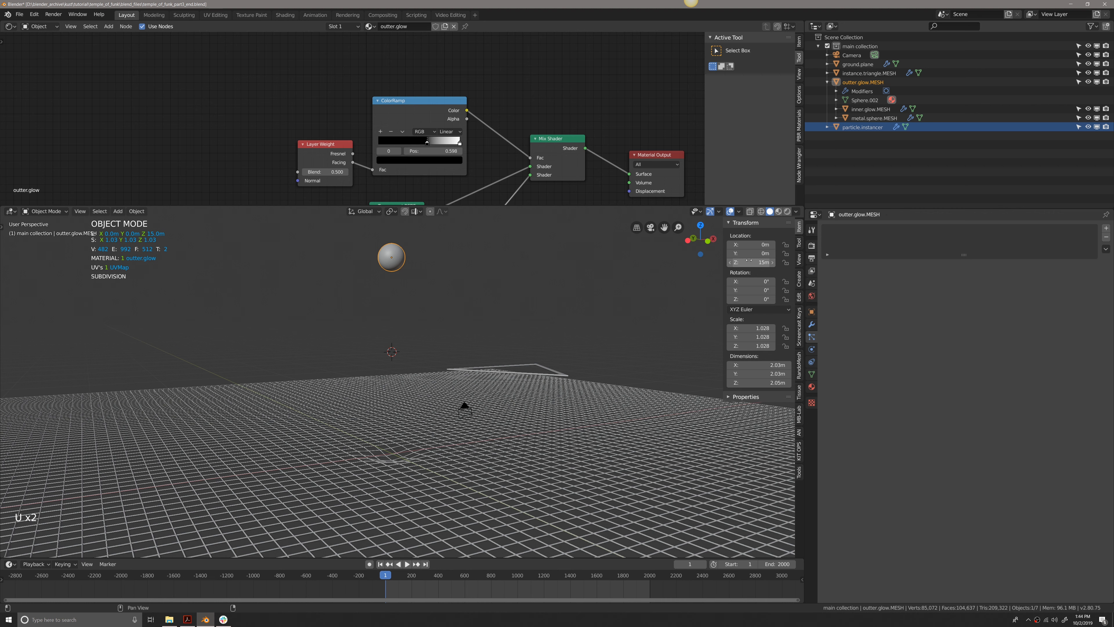
pyautogui.moveTo(760, 262)
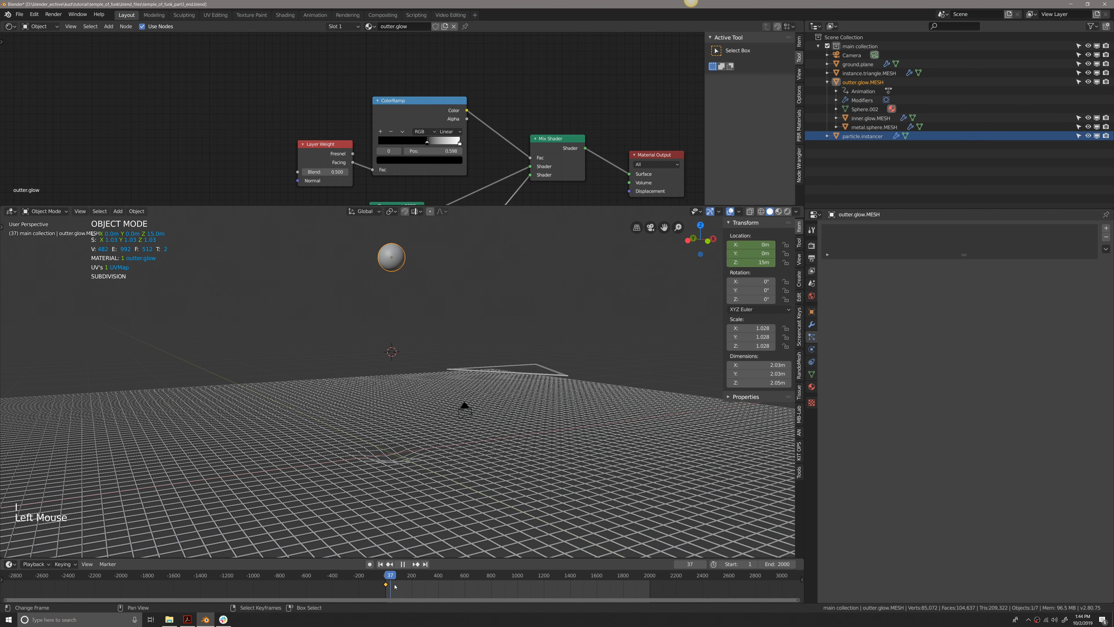
pyautogui.click(505, 575)
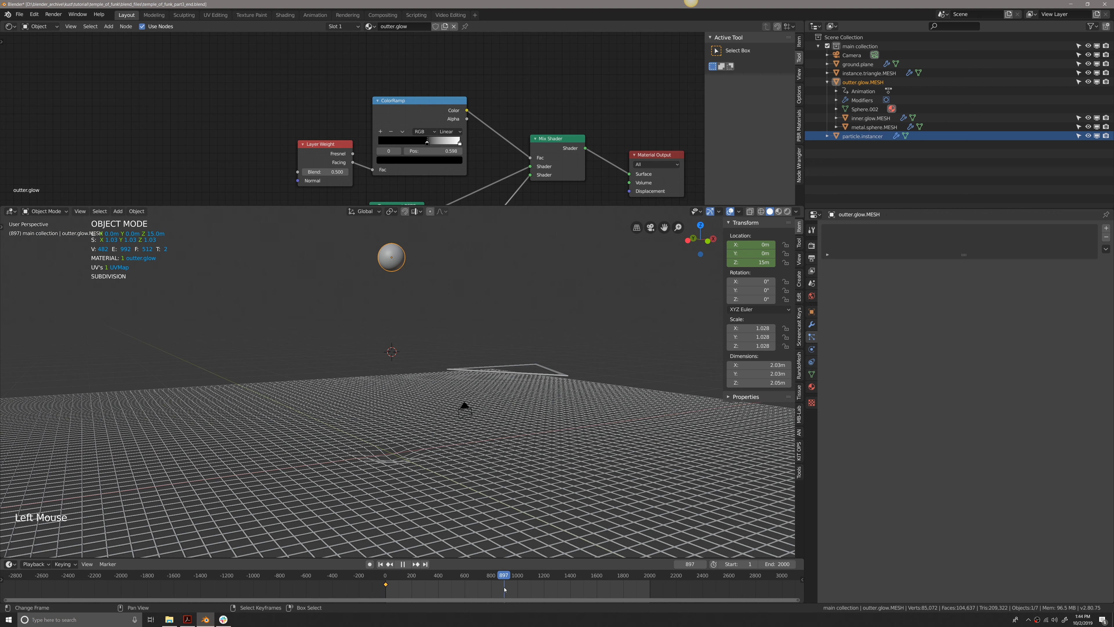
pyautogui.click(505, 575)
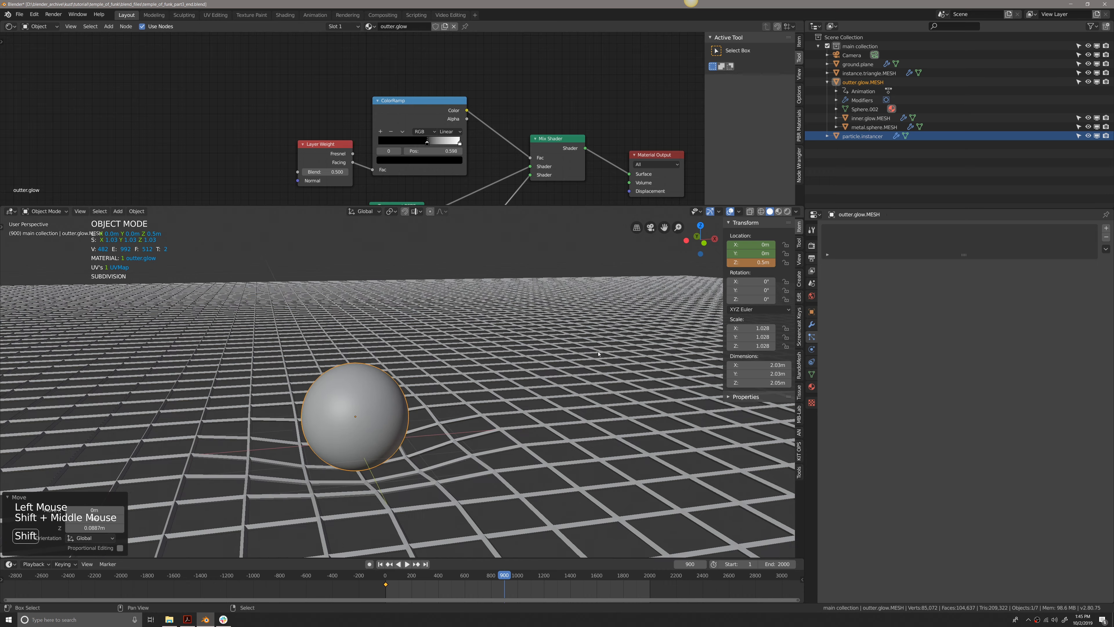
# - Keyframe the sphere at Z 0.5 m on frame 900 and play back the fall, checking intermediate frames
pyautogui.scroll(-3)
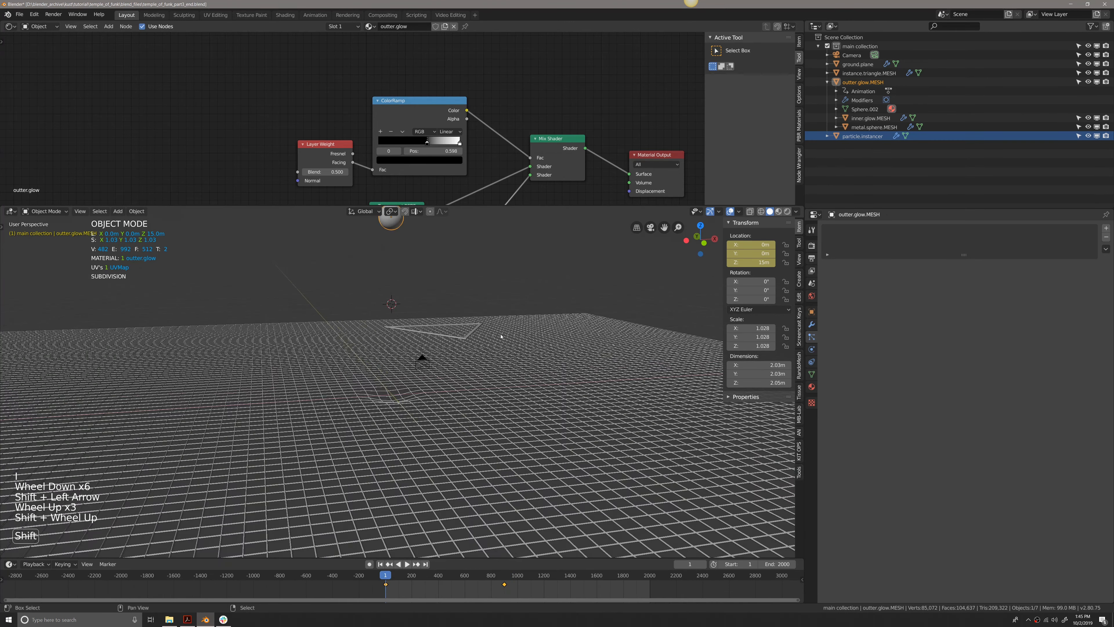
pyautogui.press('space')
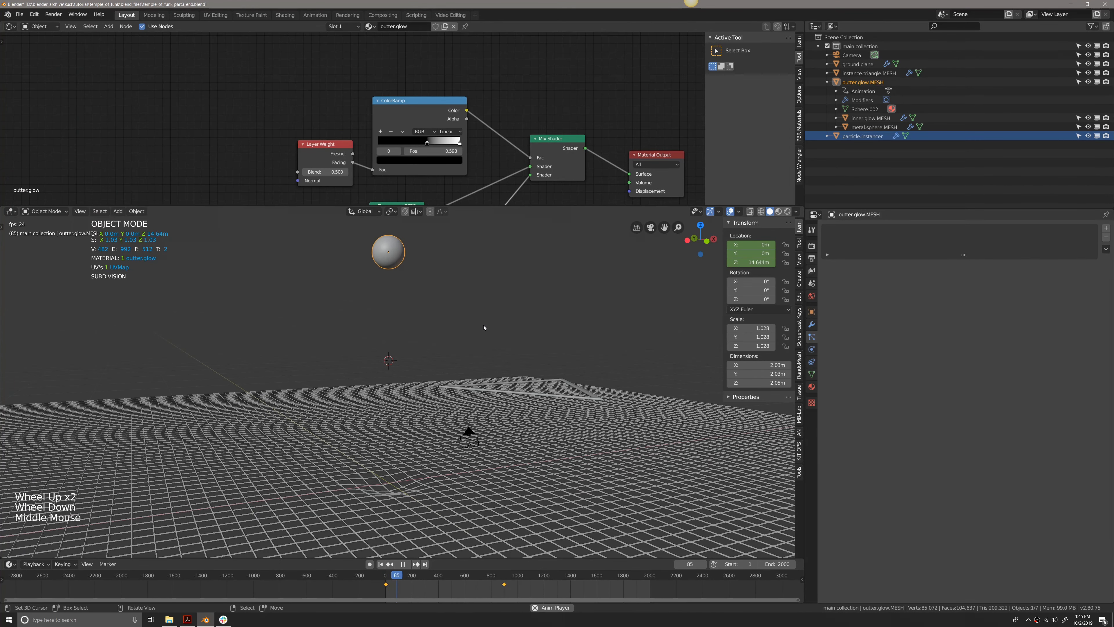
pyautogui.click(436, 574)
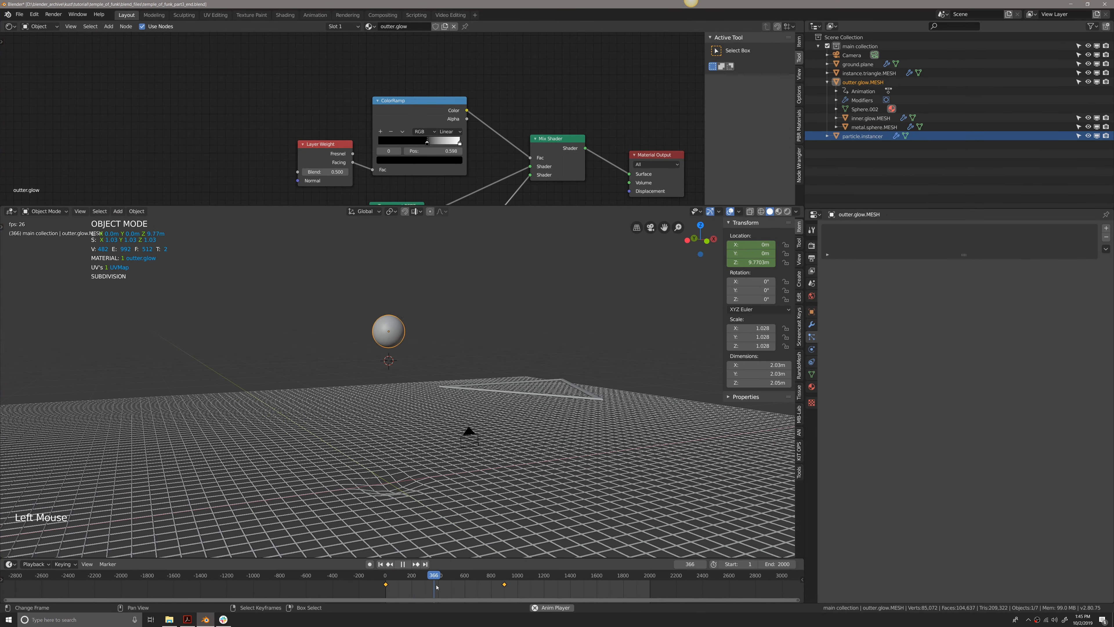
pyautogui.click(489, 575)
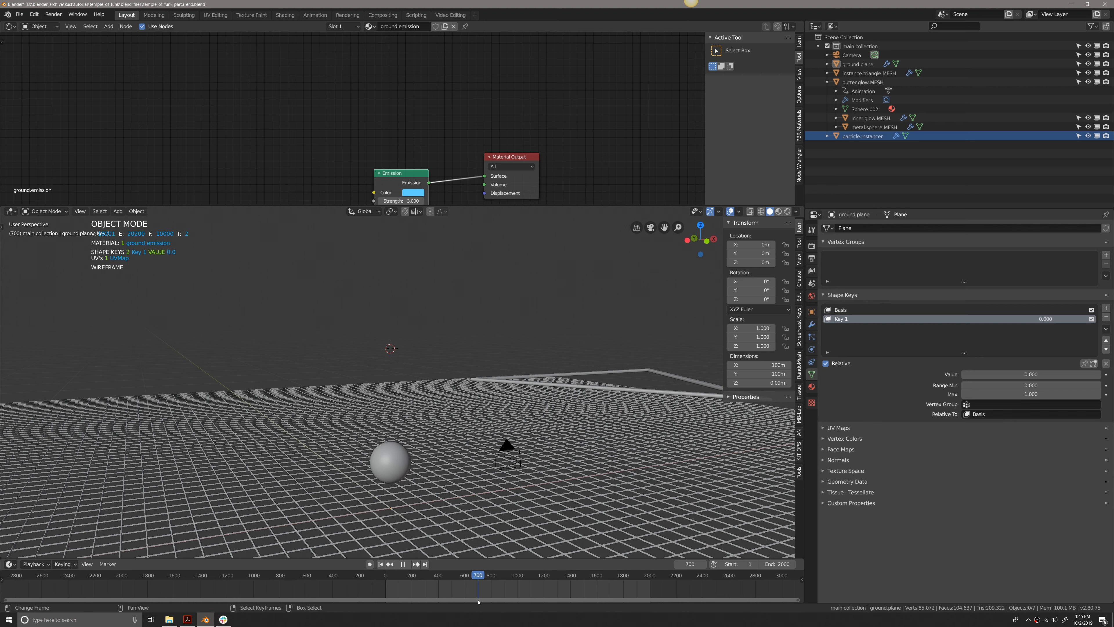
# - Keyframe Key 1 at value 0 on frame 700, then value 1 on frame 900
pyautogui.click(380, 564)
pyautogui.write('900')
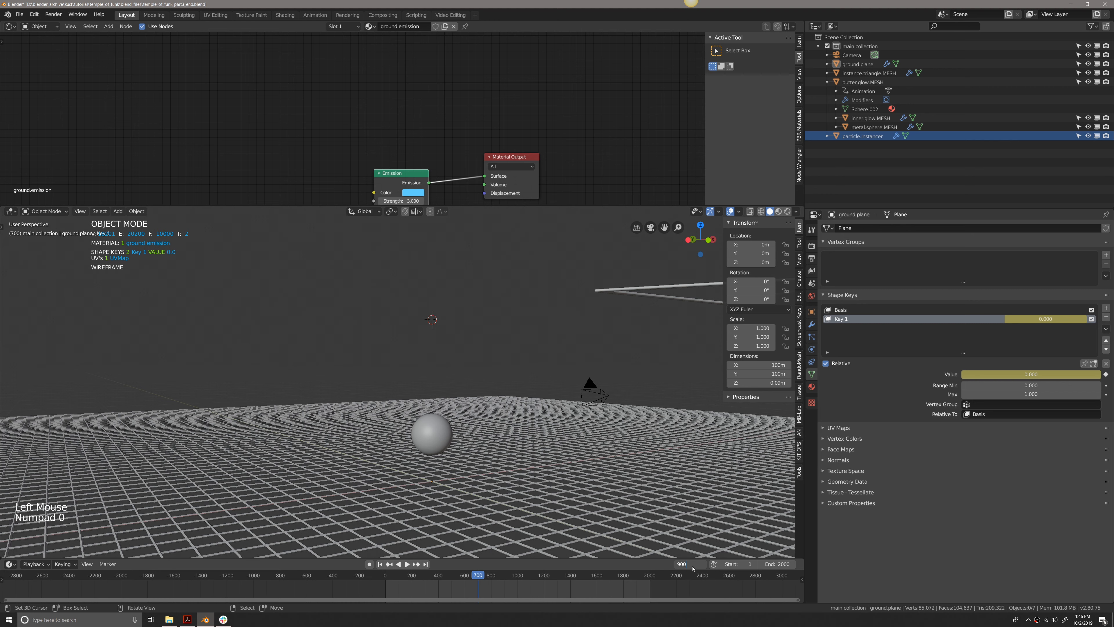
pyautogui.click(1030, 374)
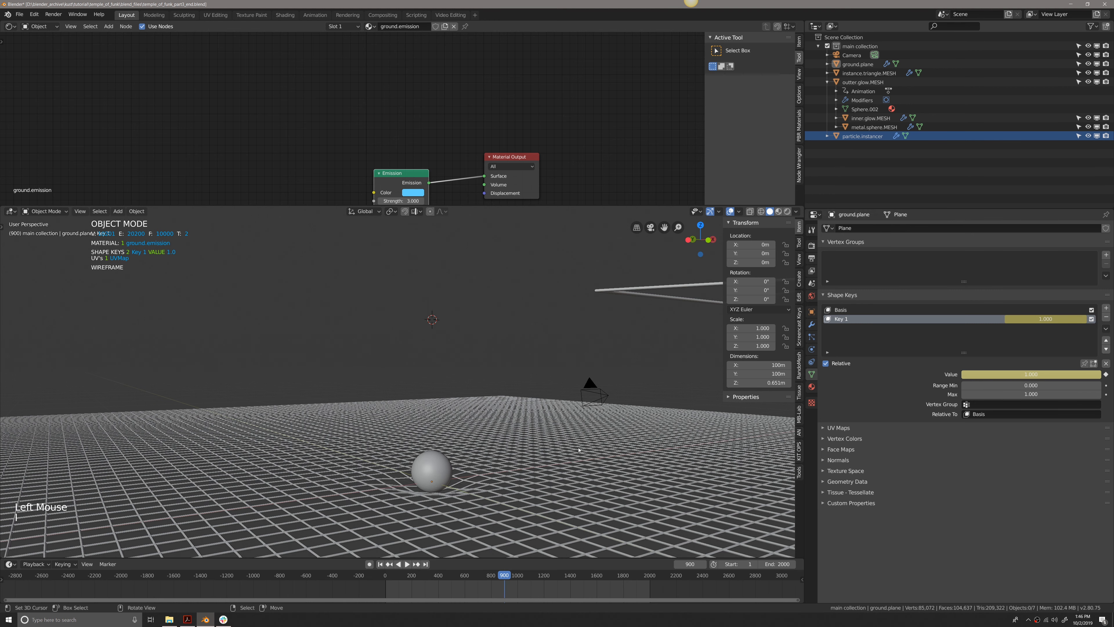
pyautogui.moveTo(504, 575); pyautogui.dragTo(480, 576)
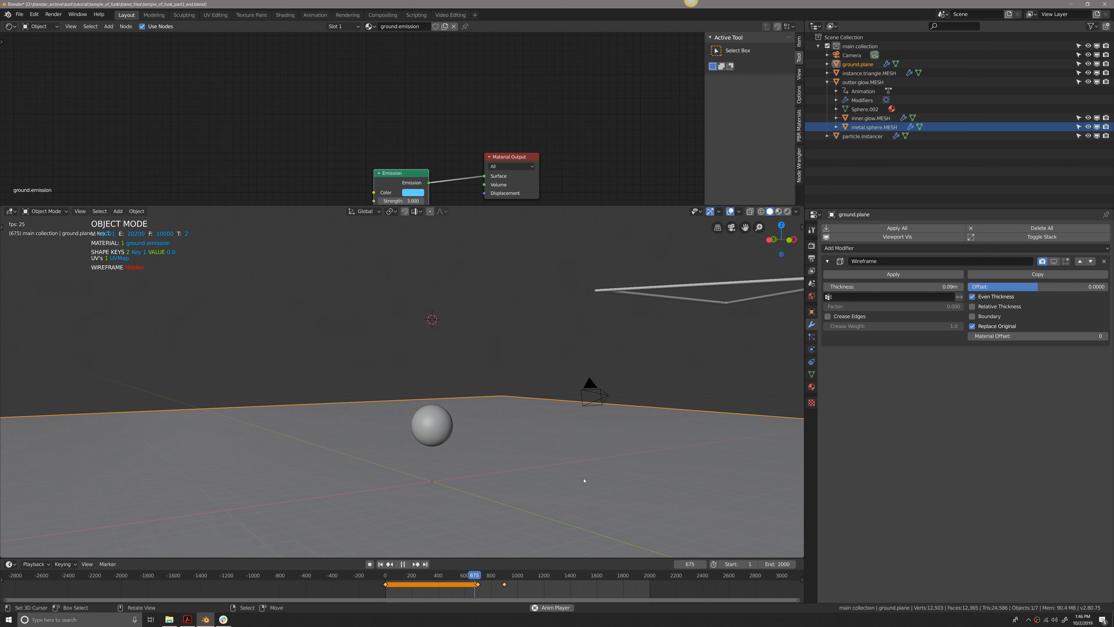
# - Replay the dent animation, return to the first frame and save the project file
pyautogui.press('space')
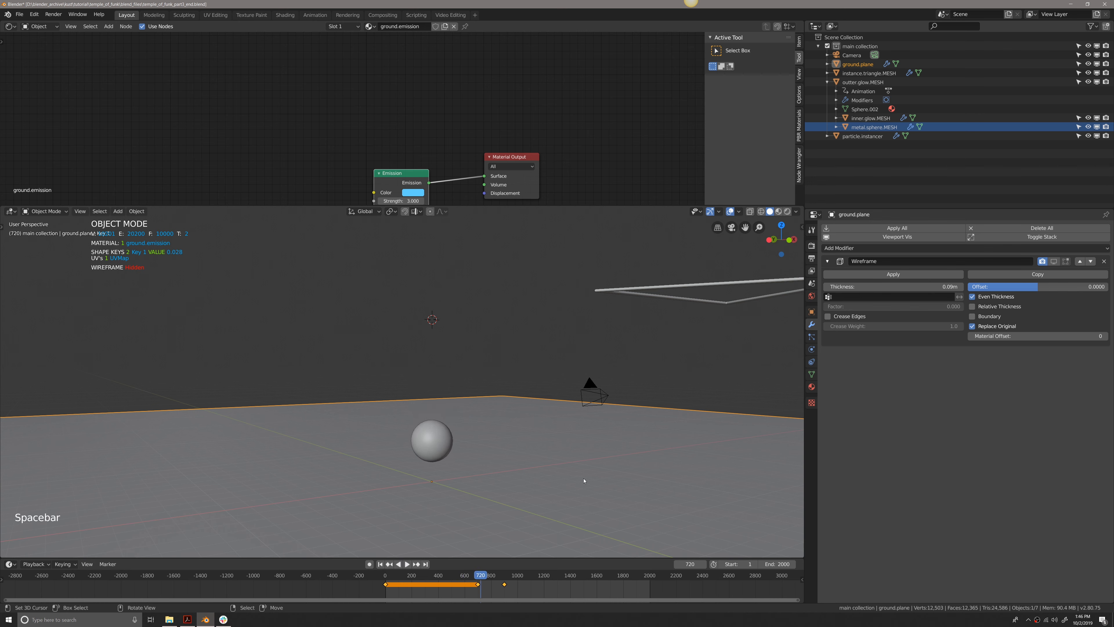
pyautogui.press('shift+left')
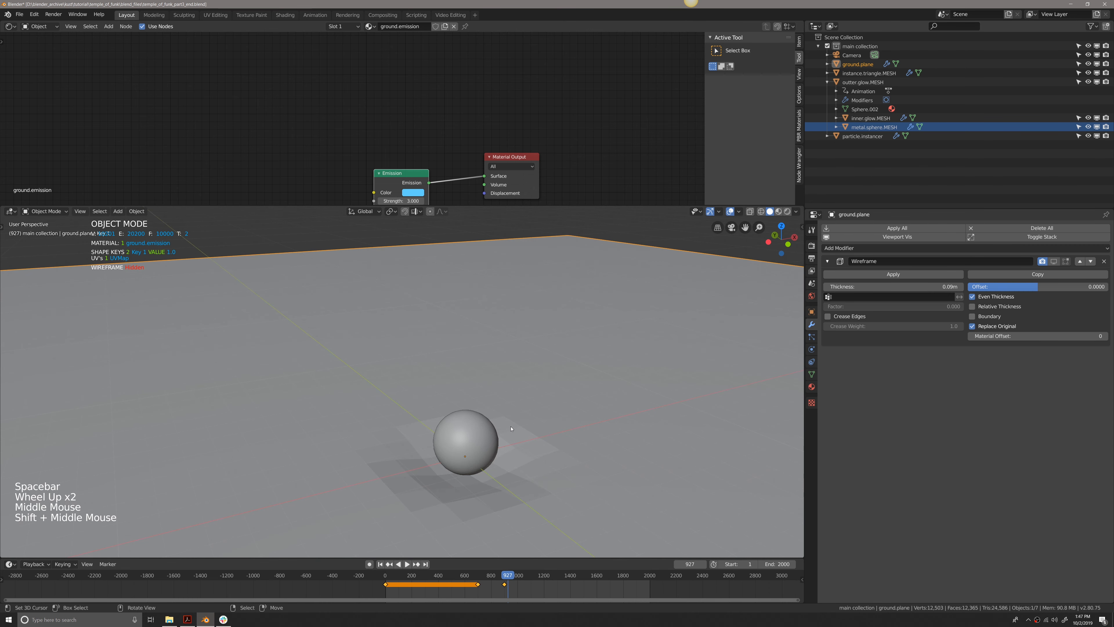
pyautogui.press('shift+Left')
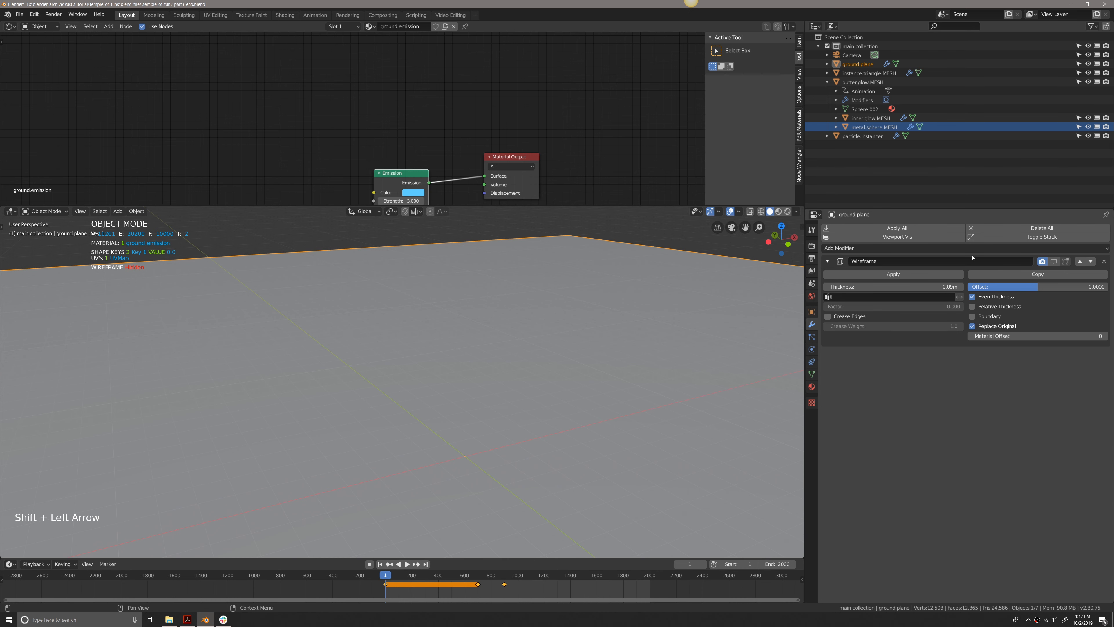
pyautogui.scroll(-3)
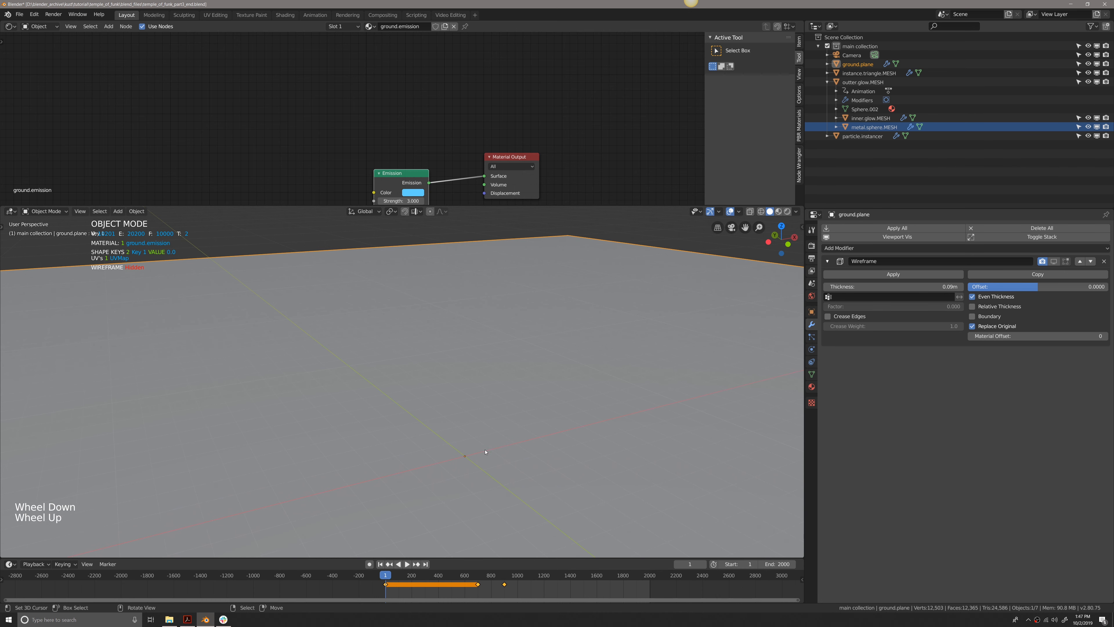
pyautogui.press('ctrl+s')
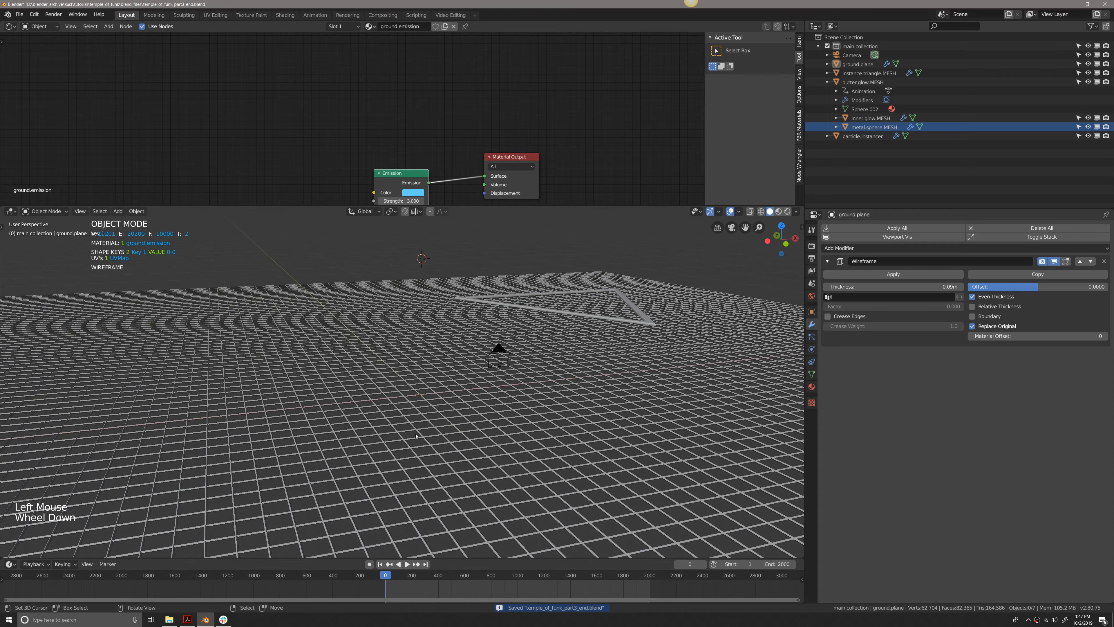
# - Give the camera a Damped Track constraint targeting outter.glow.MESH and preview through it
pyautogui.scroll(-3)
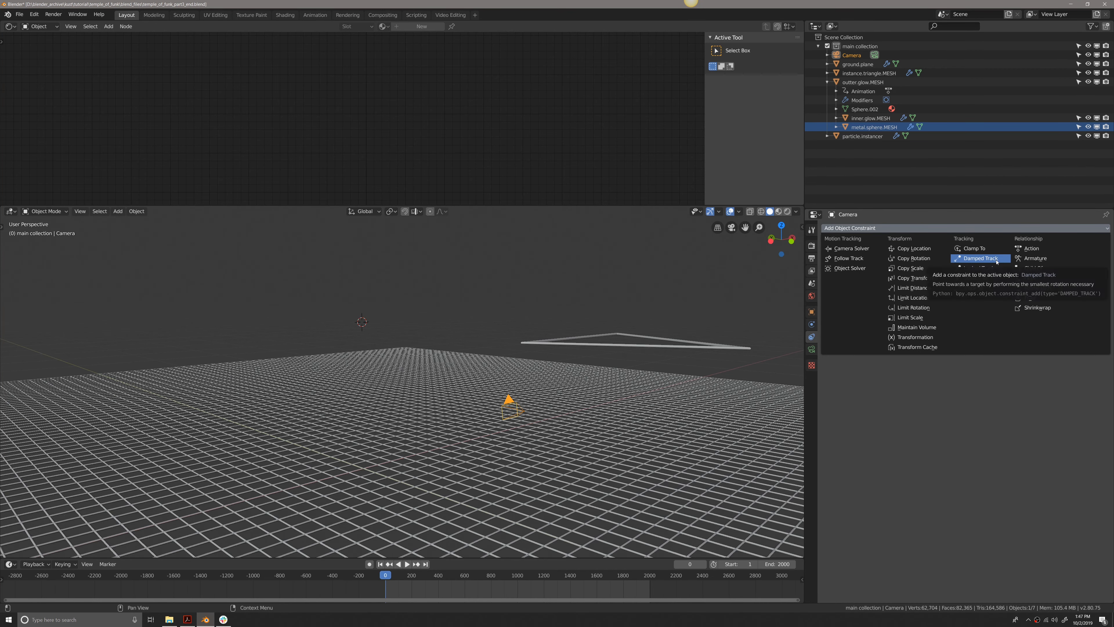
pyautogui.click(979, 258)
pyautogui.write('o')
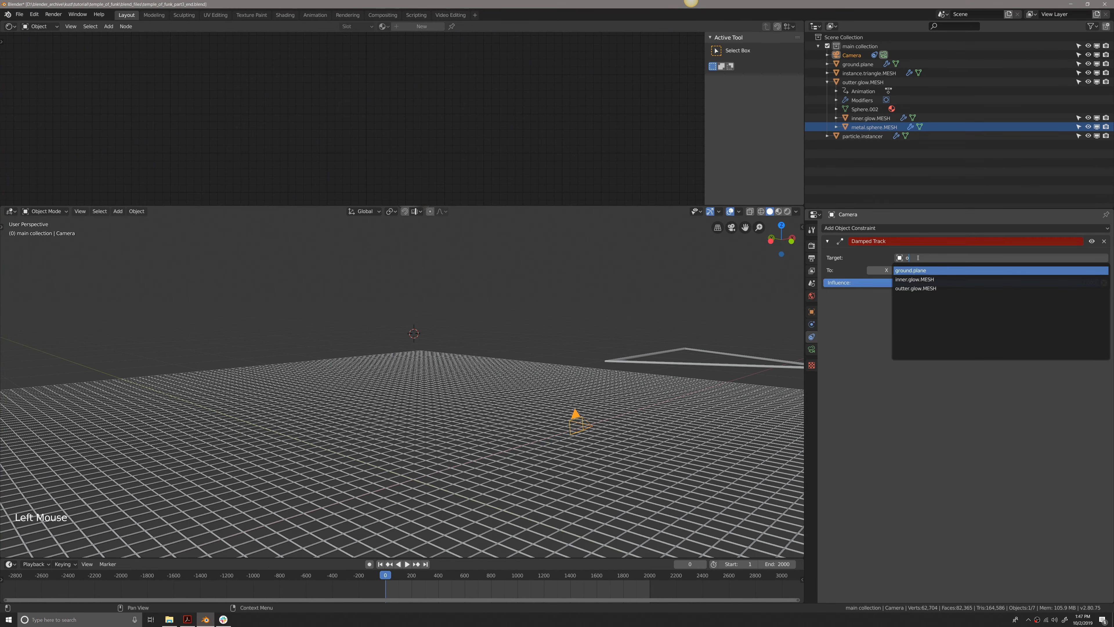
pyautogui.click(916, 289)
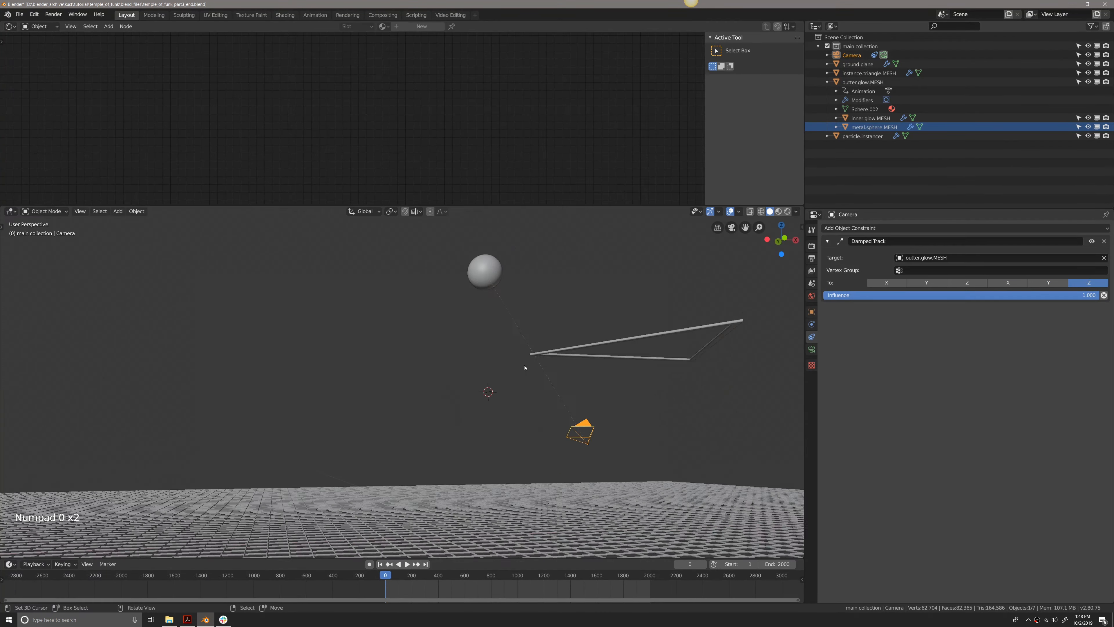
pyautogui.press('space')
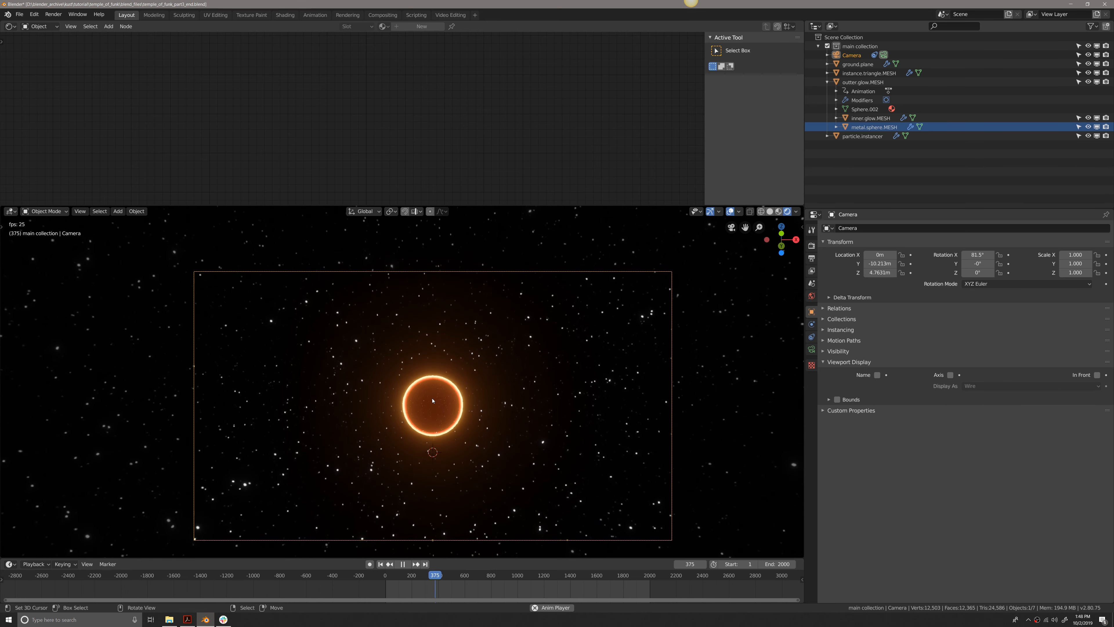
# - Scrub and play the camera view to watch the sphere land beneath the descending chevrons
pyautogui.click(402, 563)
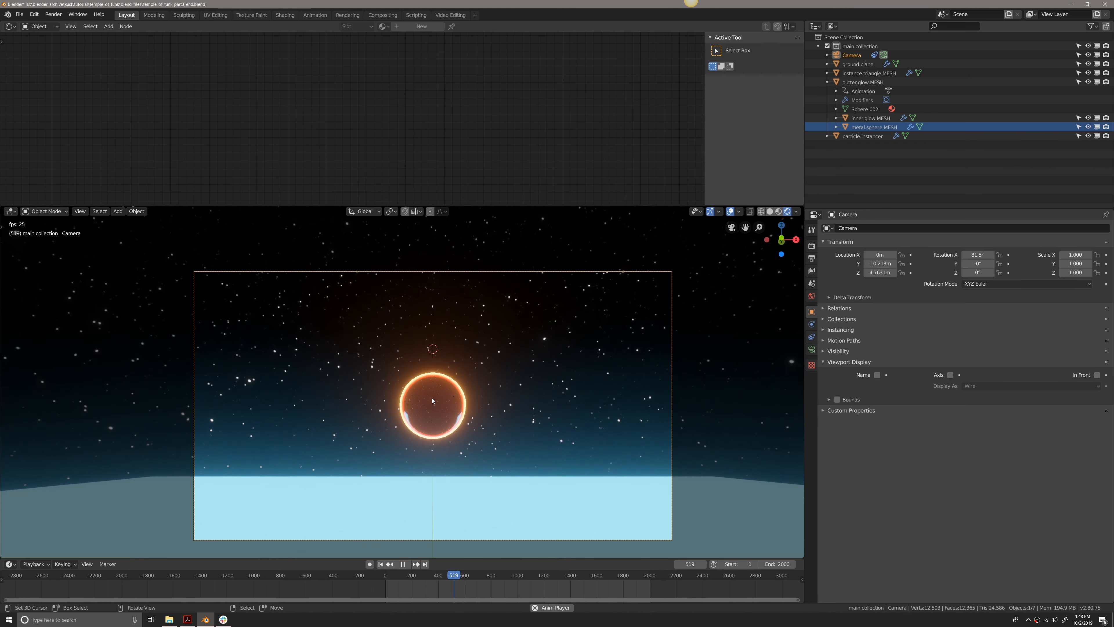
pyautogui.click(401, 563)
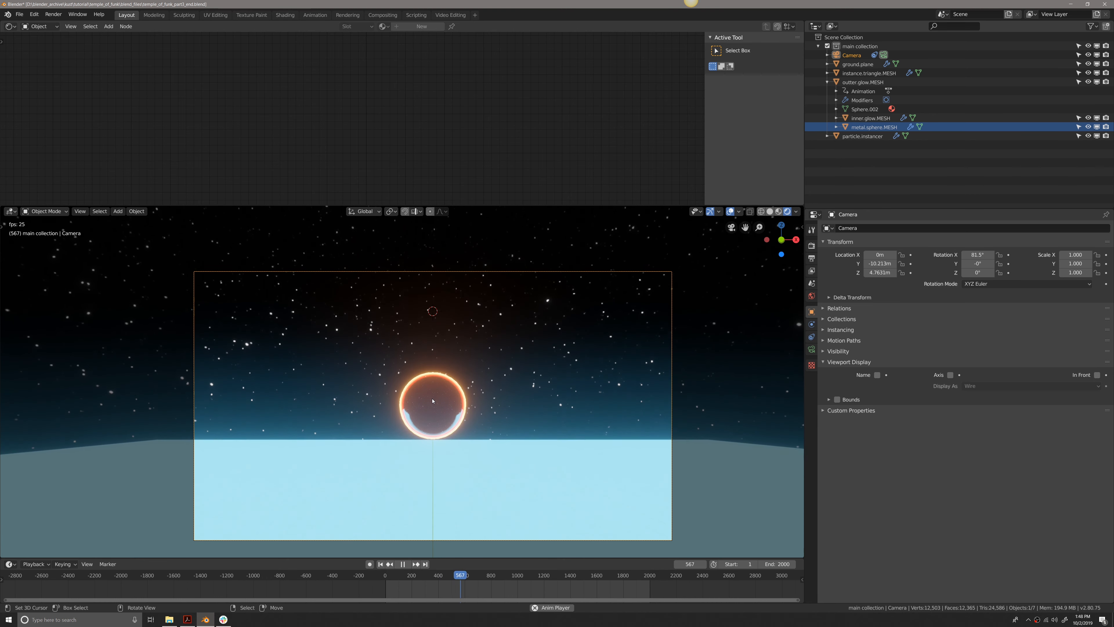
pyautogui.click(401, 564)
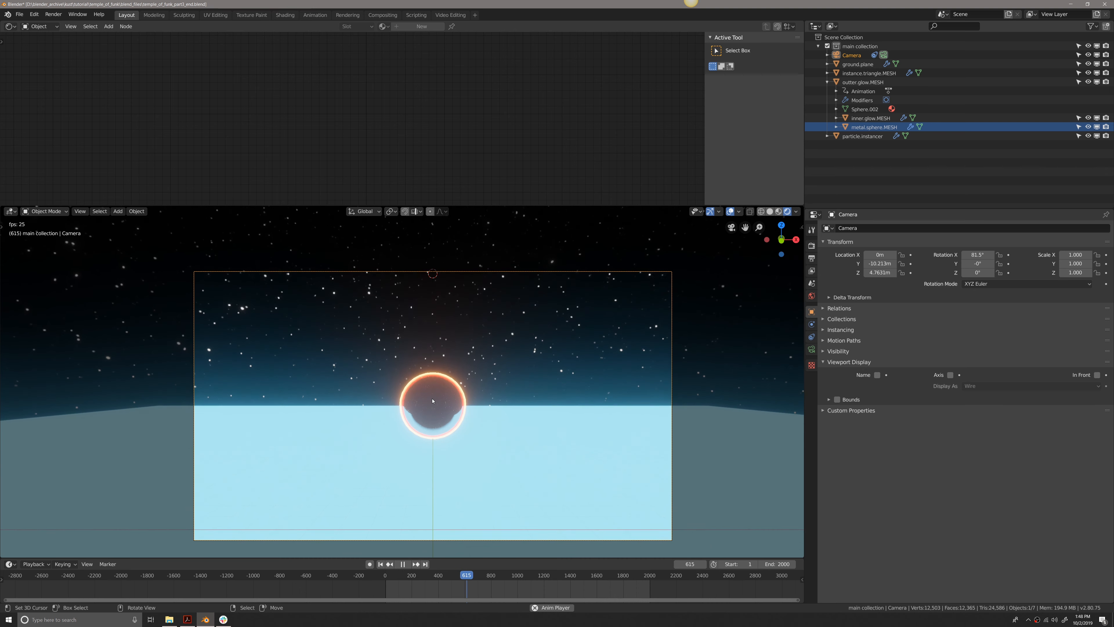
pyautogui.click(402, 564)
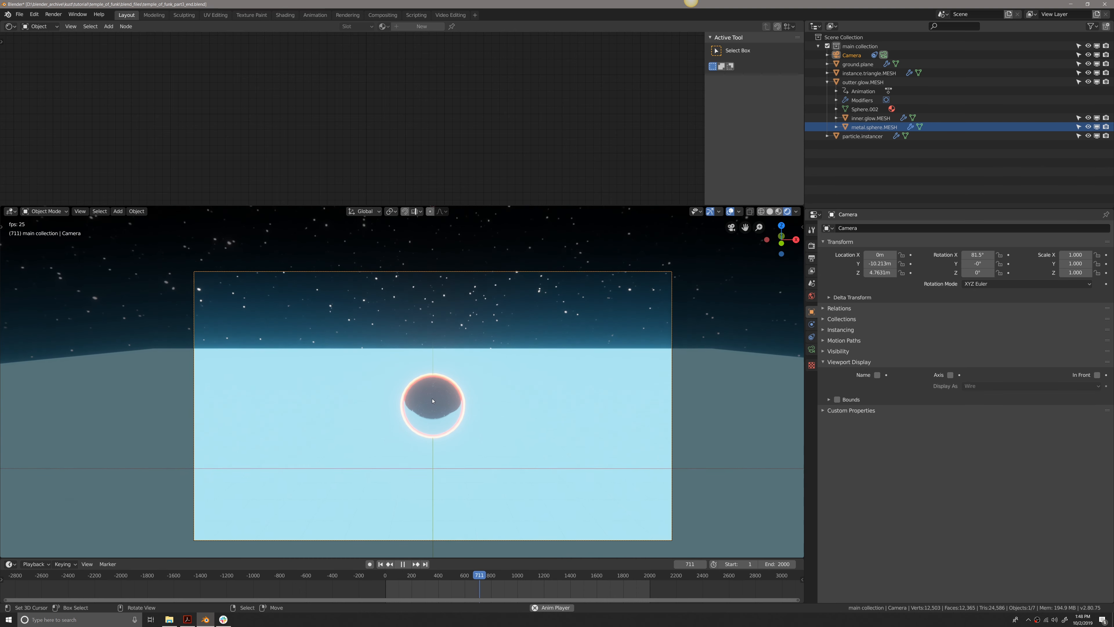
pyautogui.click(402, 564)
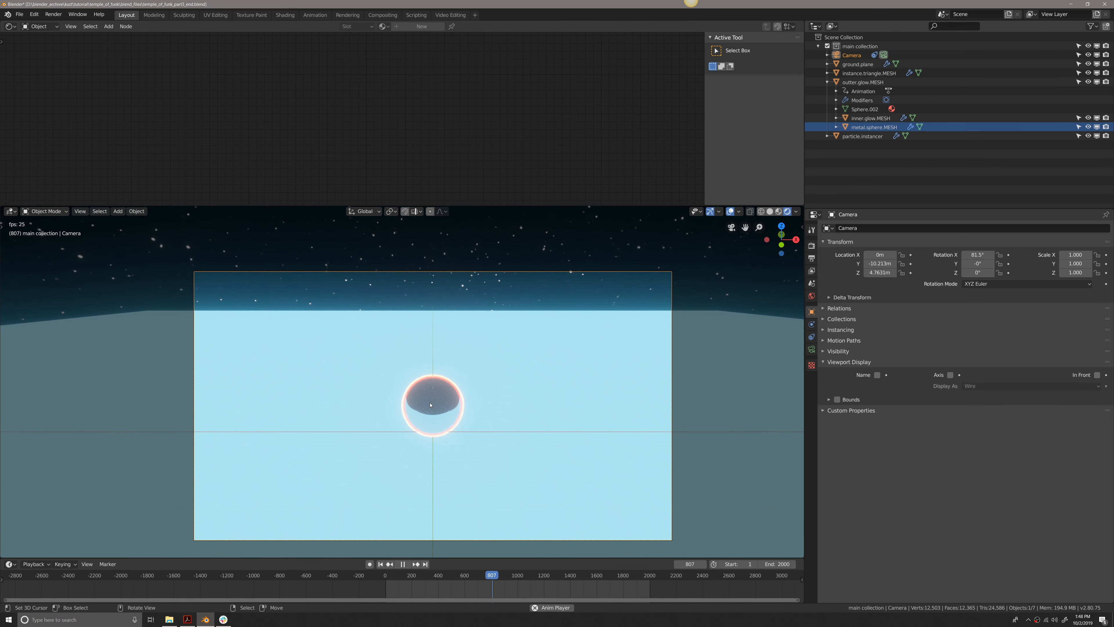
pyautogui.scroll(-3)
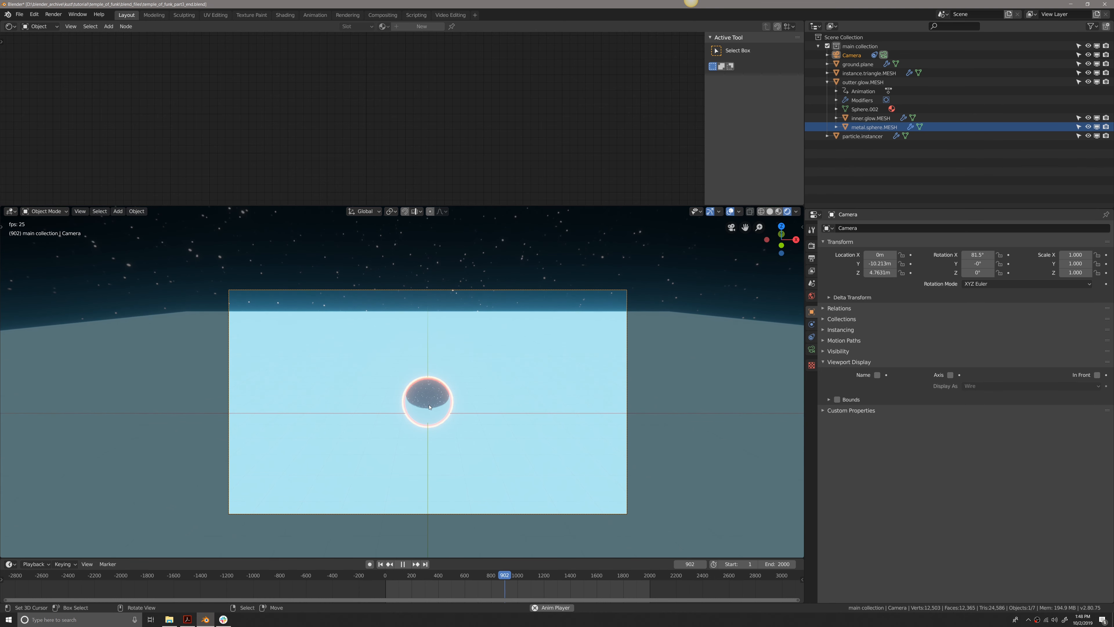
pyautogui.click(402, 564)
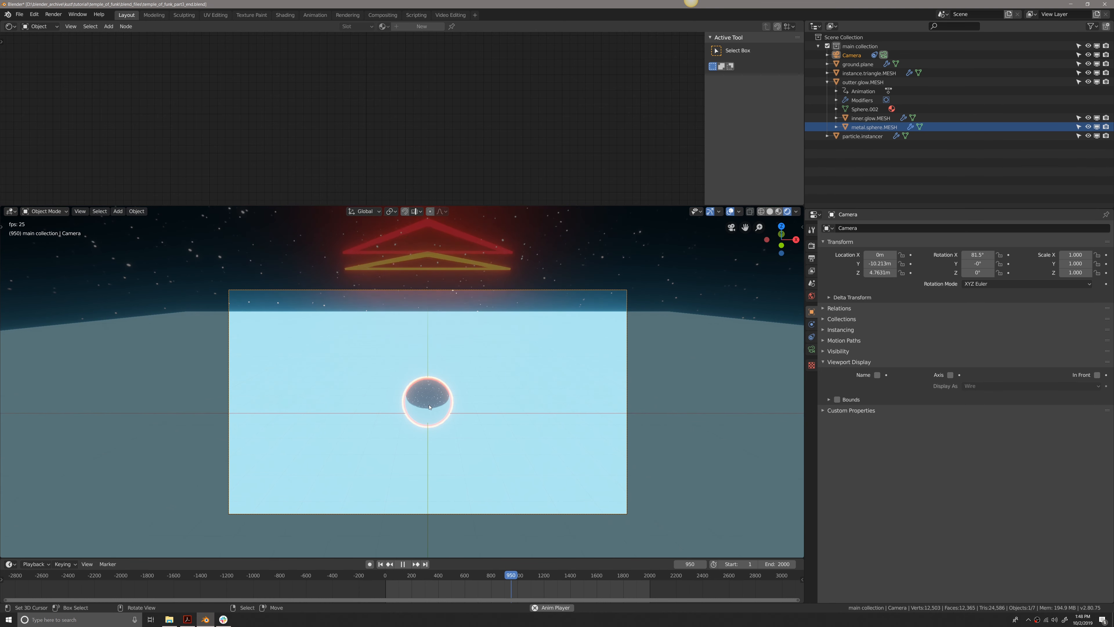
pyautogui.press('space')
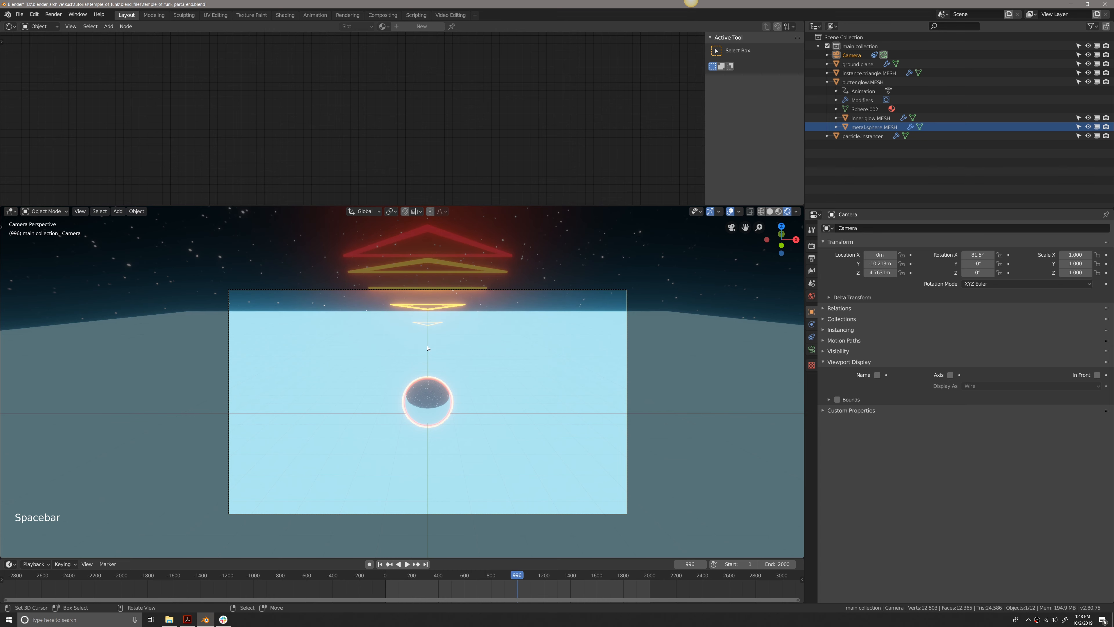
pyautogui.press('space')
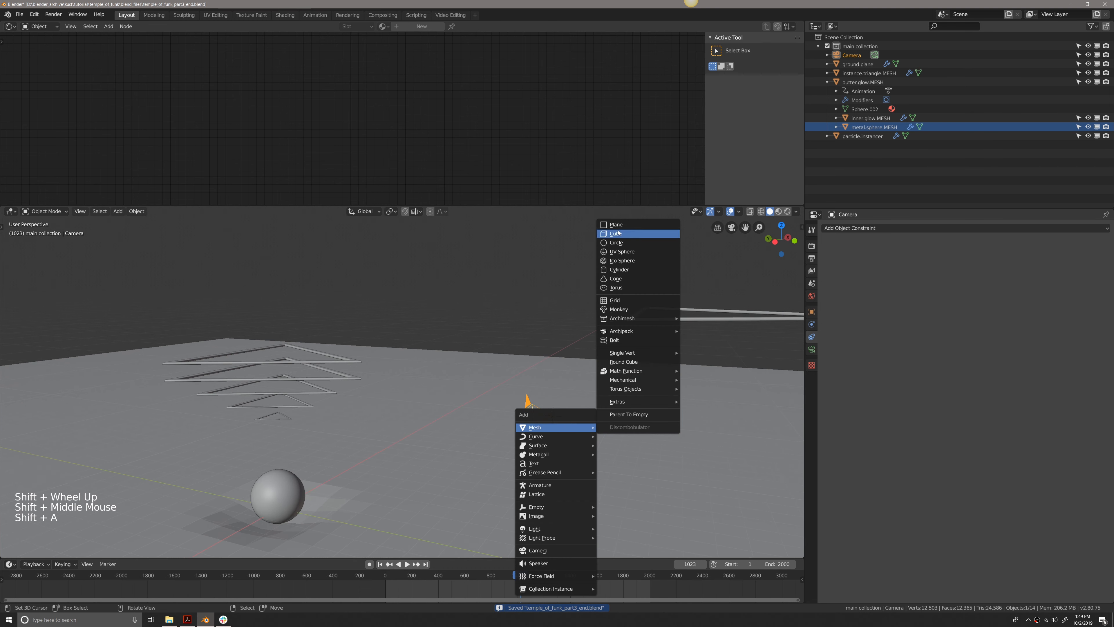
# - Add a cube mesh and scale it down to about 0.24 beside the camera
pyautogui.click(617, 234)
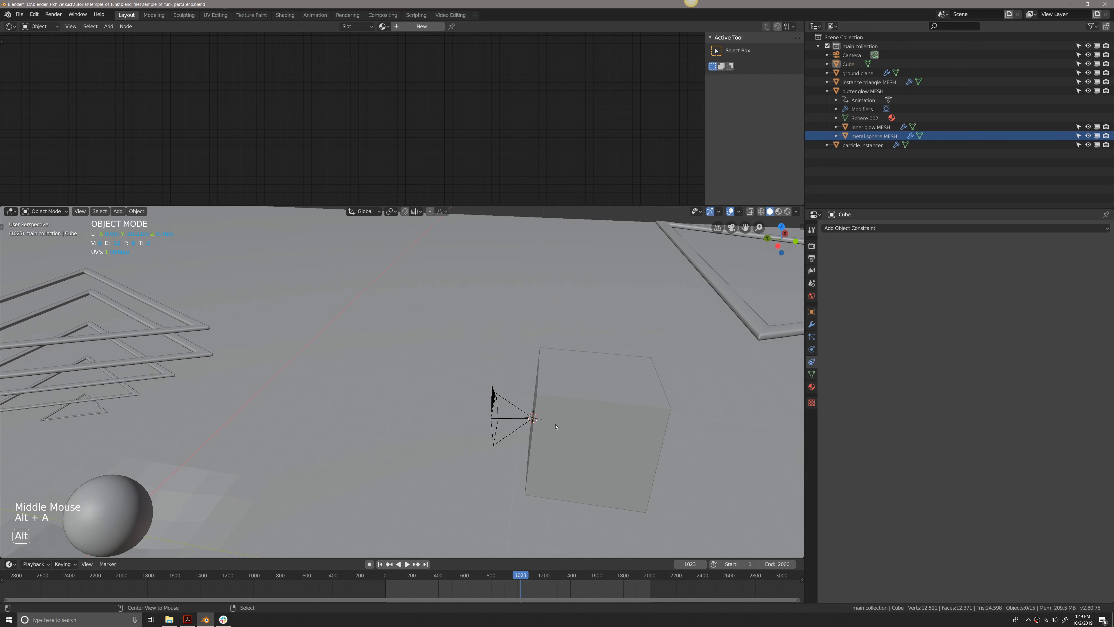
pyautogui.press('Tab')
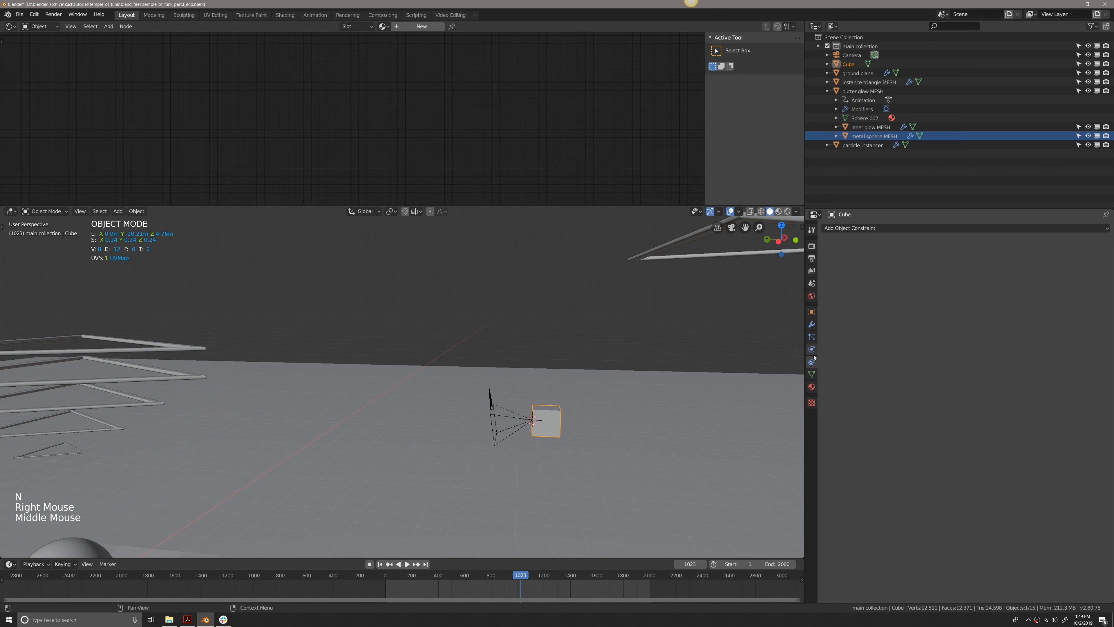
# - Give the cube a Damped Track constraint aimed at outter.glow.MESH
pyautogui.click(849, 228)
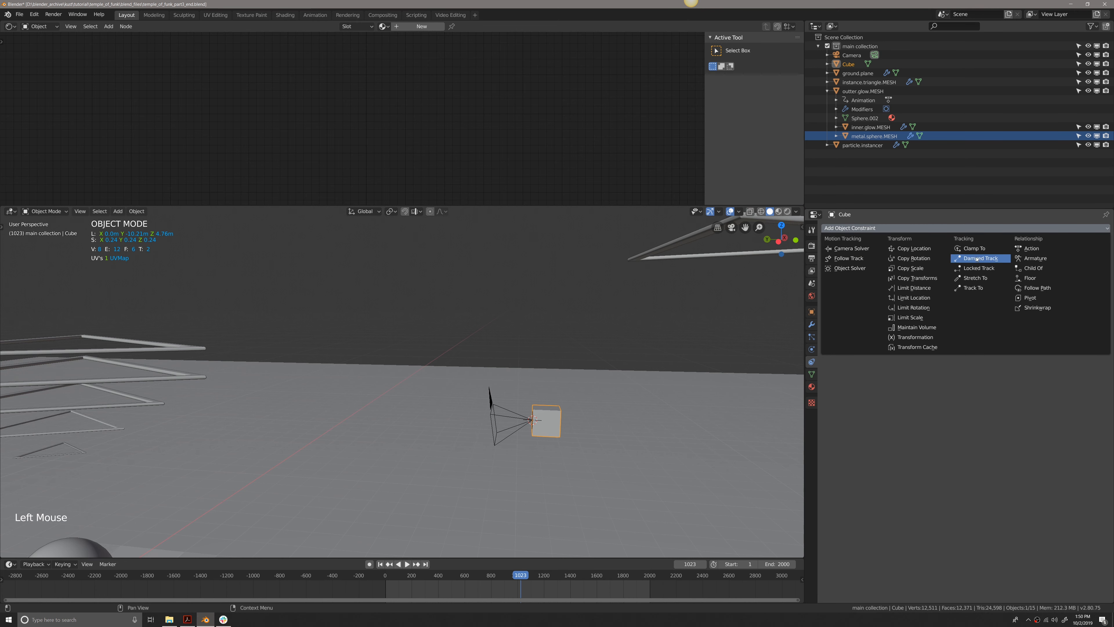
pyautogui.click(979, 258)
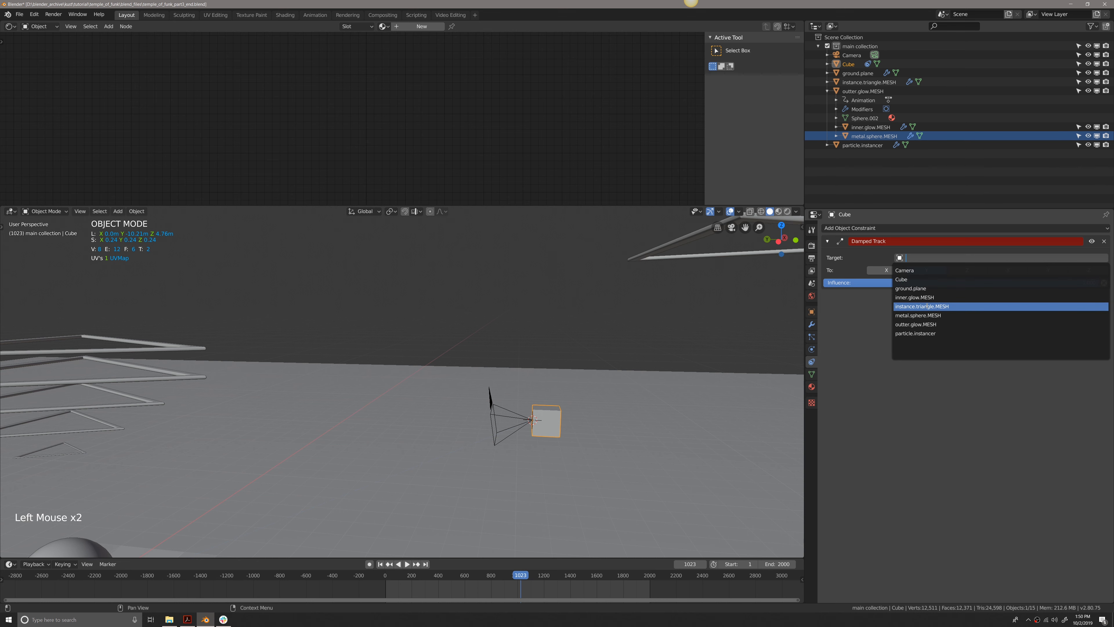
pyautogui.click(915, 324)
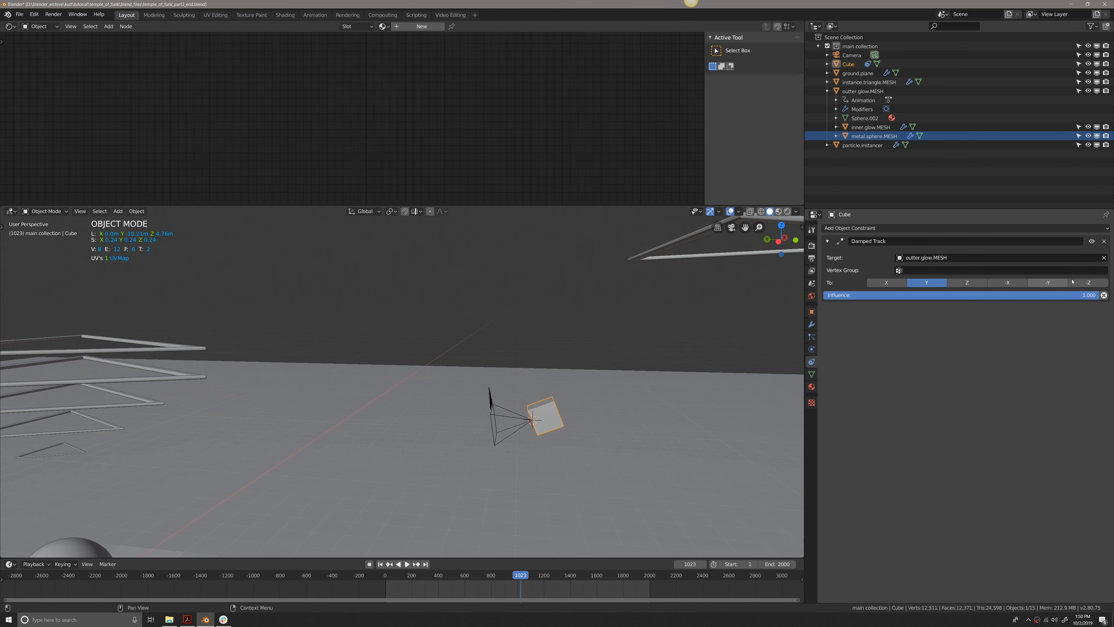
pyautogui.click(1089, 282)
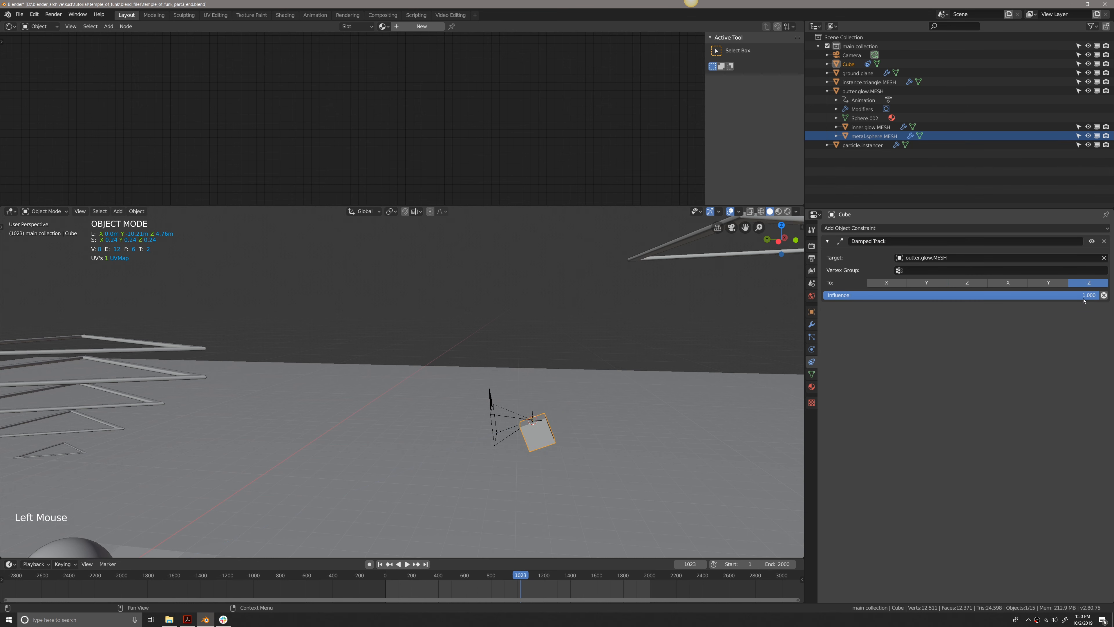
pyautogui.click(926, 283)
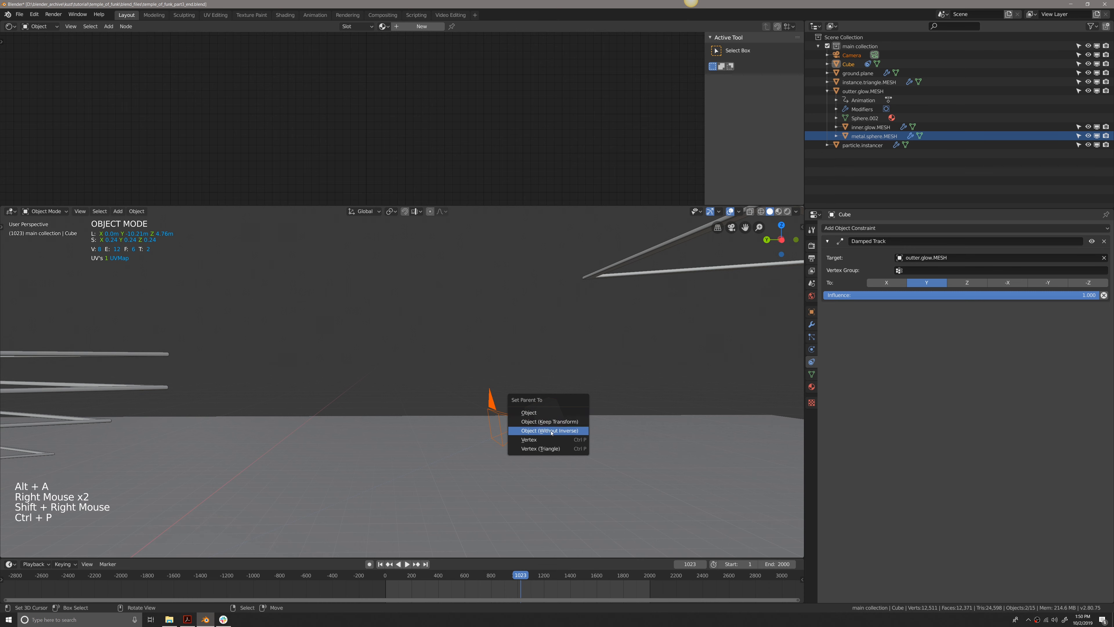
# - Parent the camera to the cube with Object (Without Inverse) and view through the camera
pyautogui.click(547, 430)
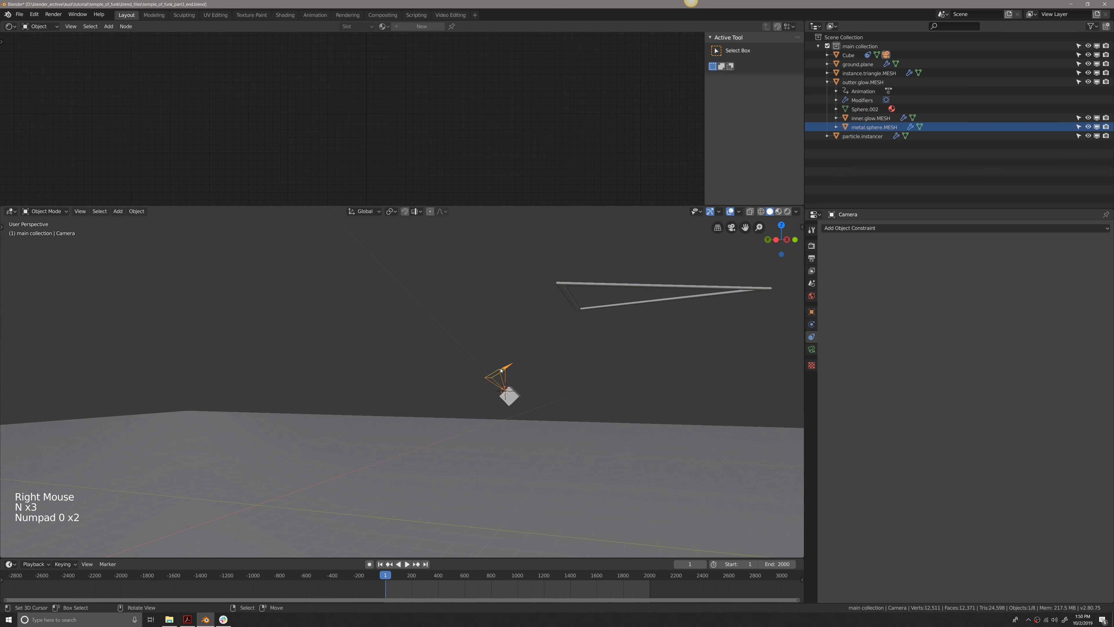
pyautogui.press('KP_0')
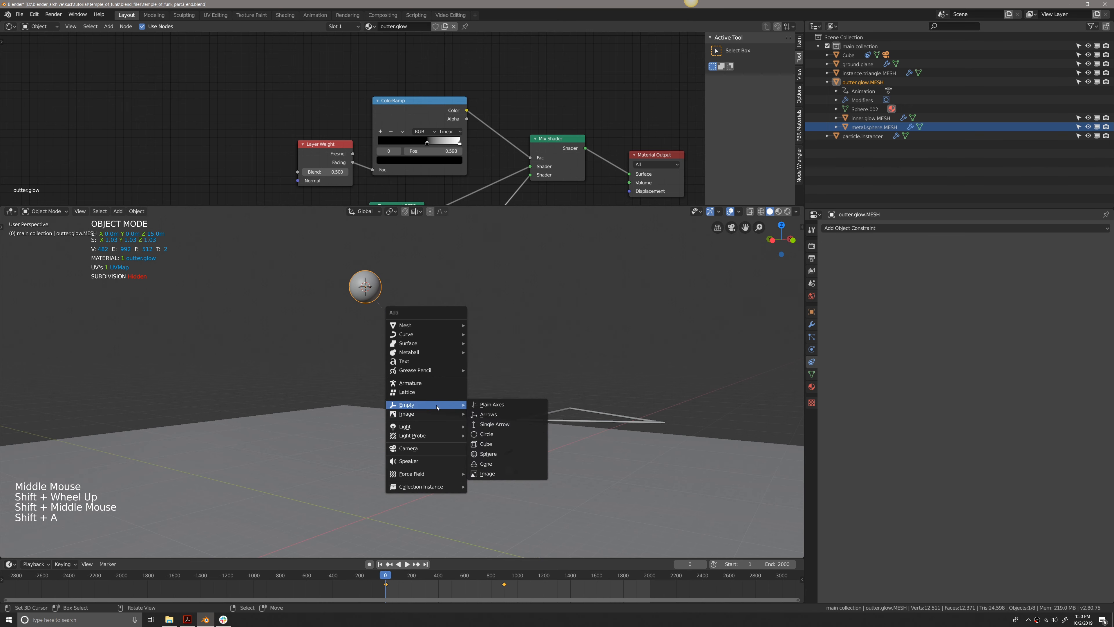
# - Add a plain-axes empty at the sphere and rename it tracking.empty
pyautogui.click(491, 404)
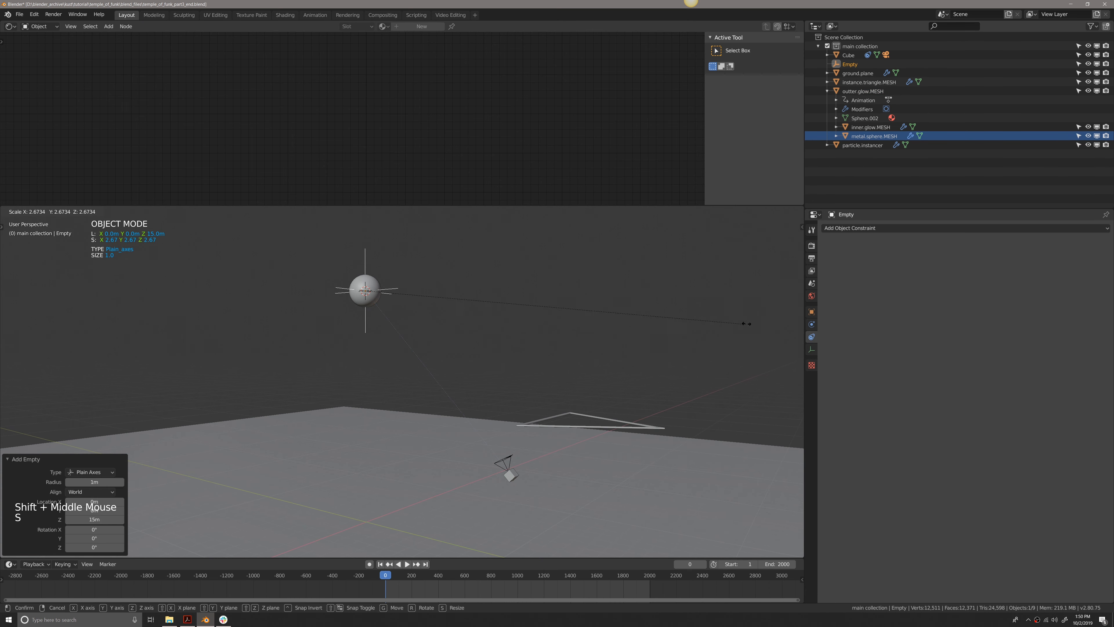
pyautogui.press('f2')
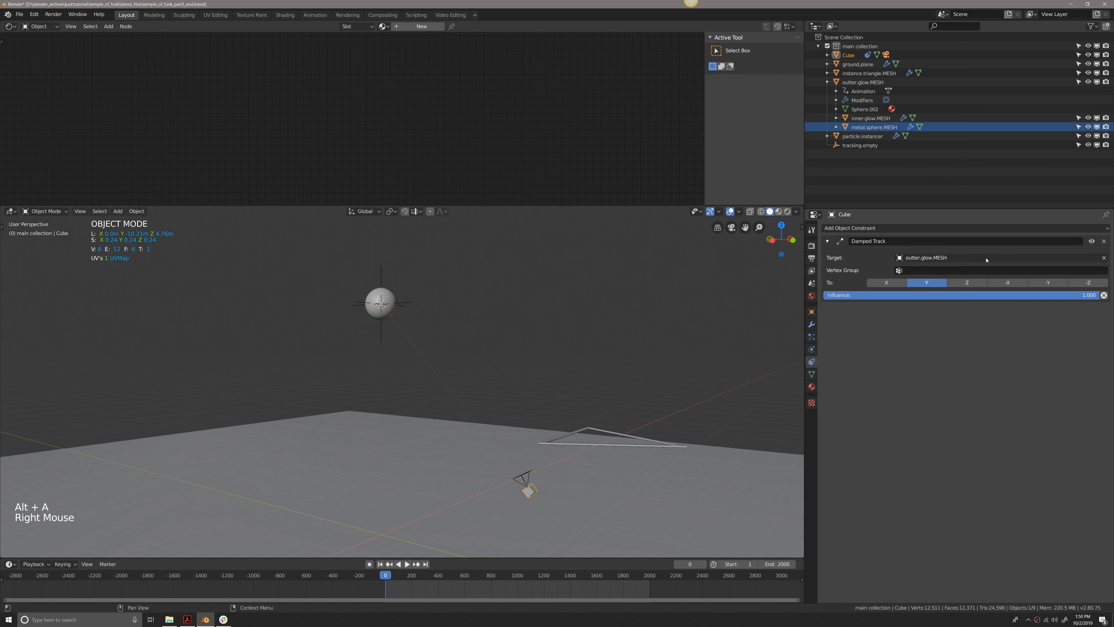
# - Retarget the cube's Damped Track constraint to tracking.empty
pyautogui.click(995, 258)
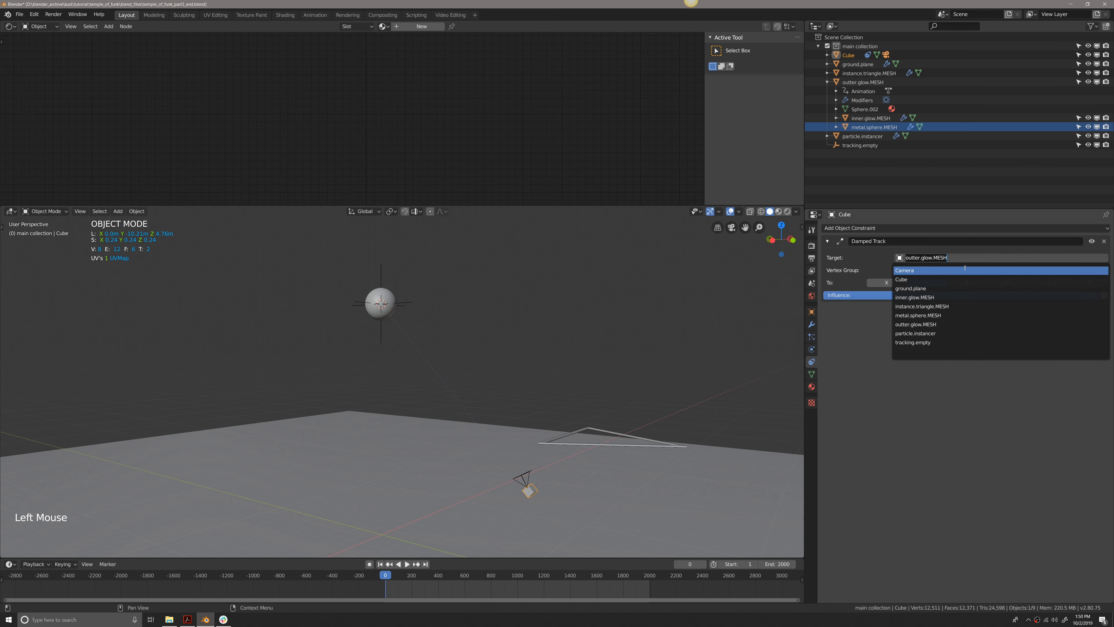
pyautogui.press('Down')
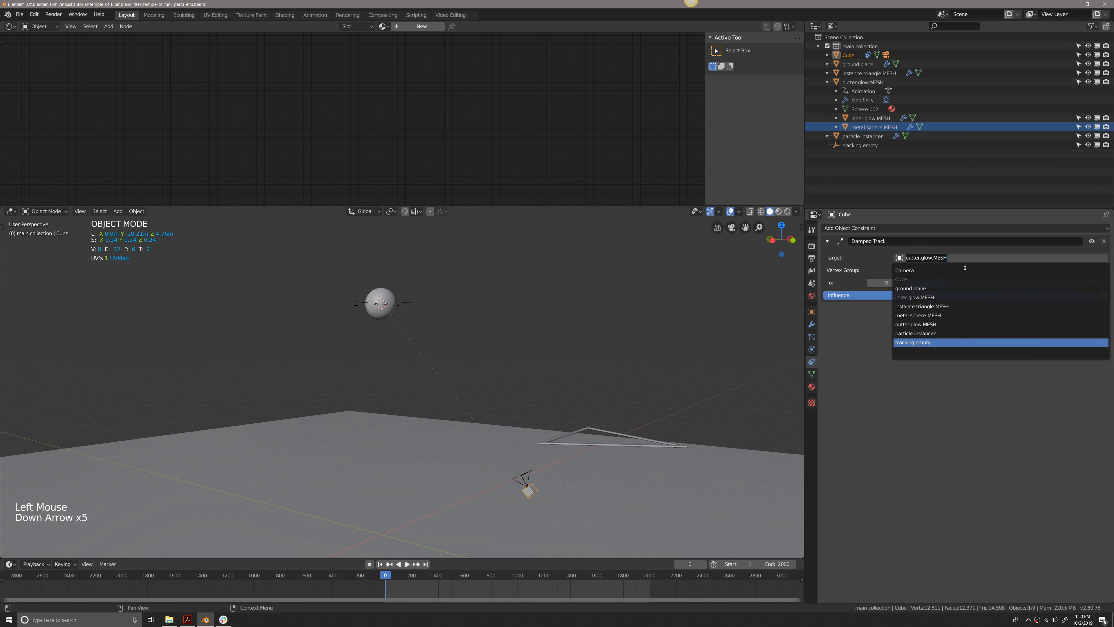
pyautogui.click(913, 342)
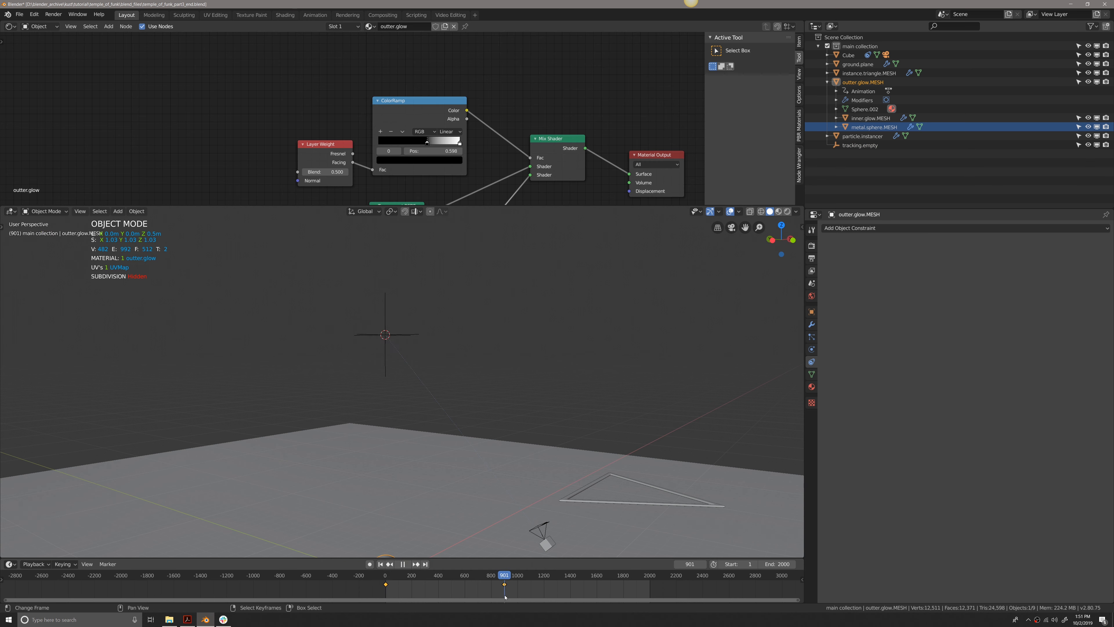
# - Check the sphere's keyframe timing on the timeline for the camera view split
pyautogui.click(504, 574)
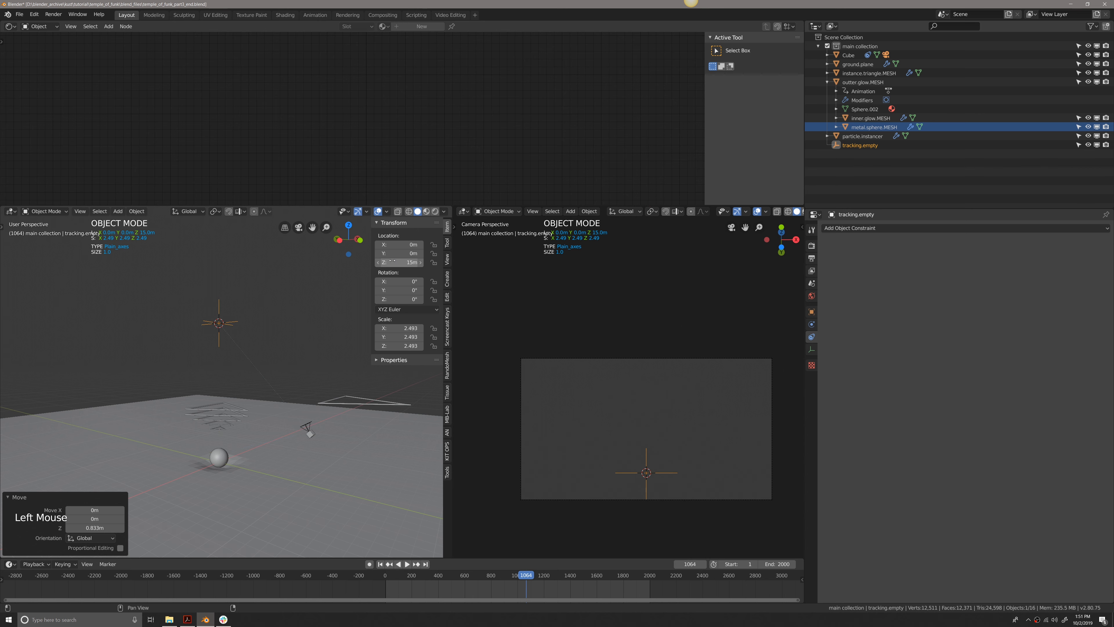
# - Insert a location keyframe for tracking.empty at Z 15 m and move to a later frame
pyautogui.press('shift+Left')
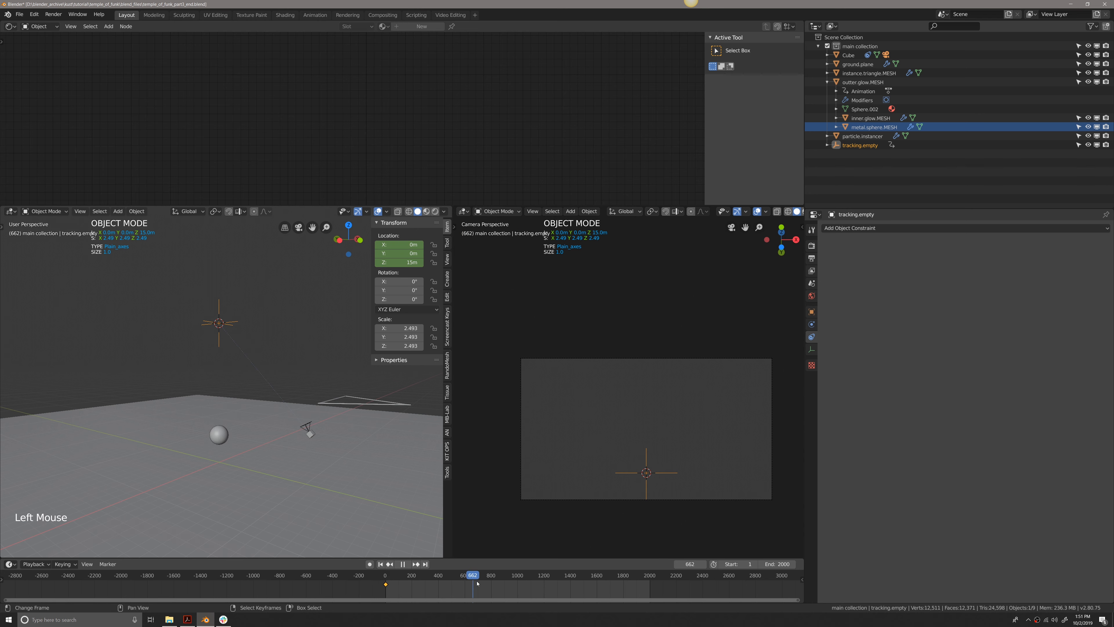
pyautogui.click(511, 575)
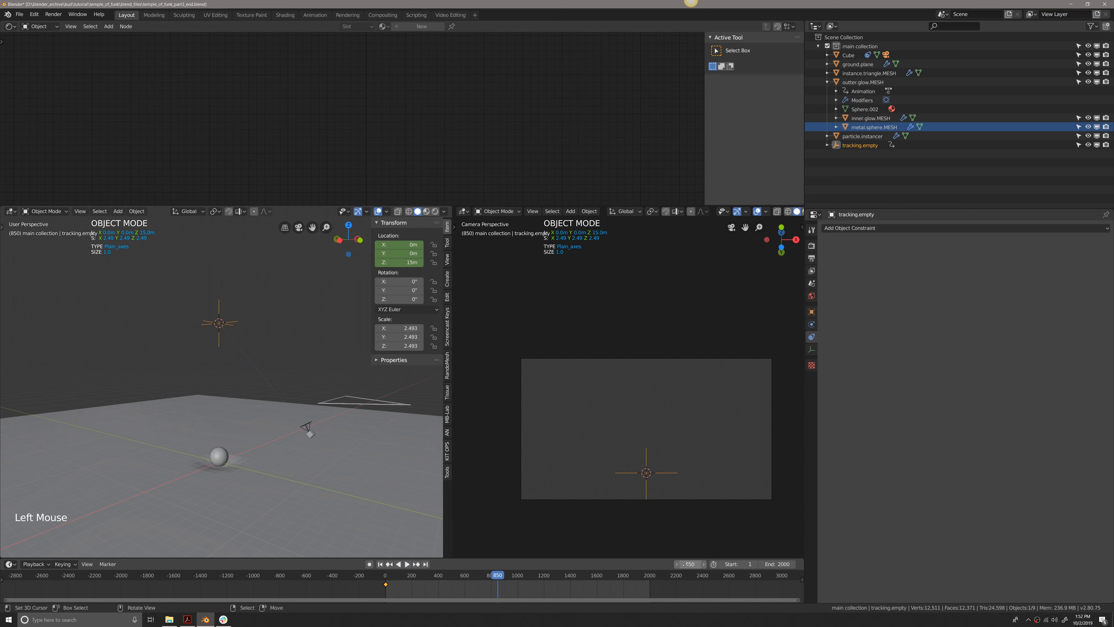
pyautogui.doubleClick(398, 262)
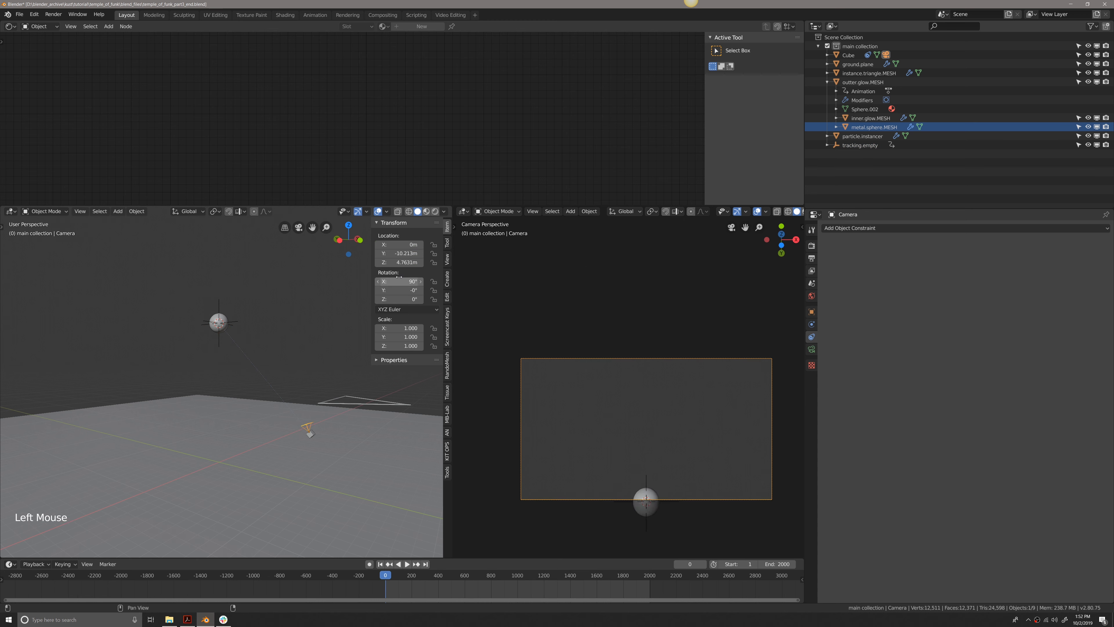
# - Lower tracking.empty to about 0.8 m at a later frame and keyframe its location
pyautogui.press('r')
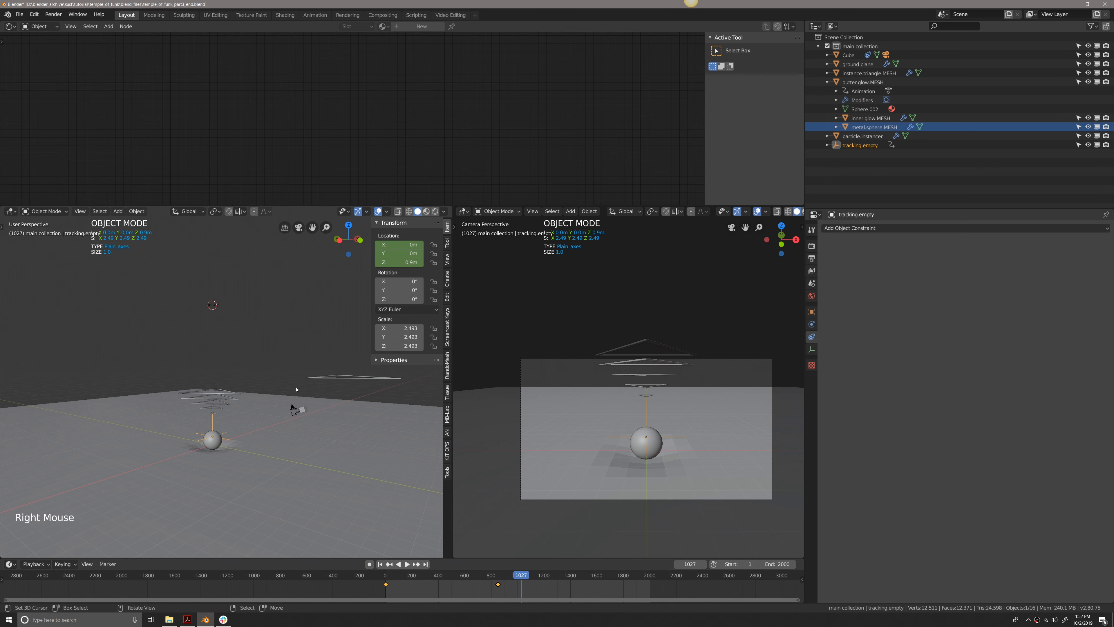
# - Raise tracking.empty to Z 3 m at frame 850 and key its location there
pyautogui.press('g')
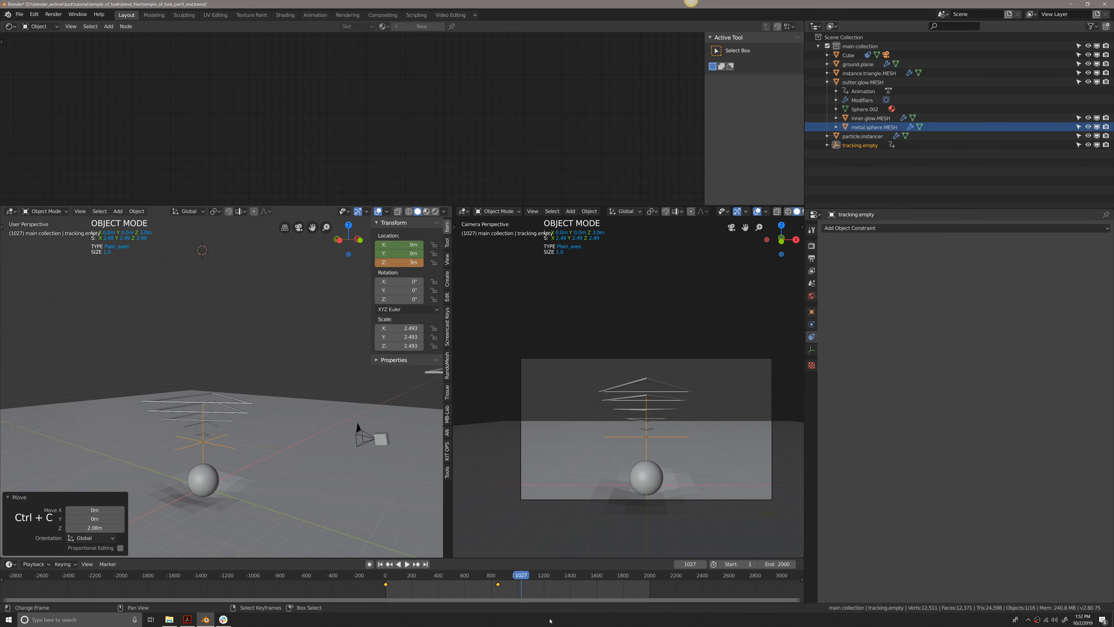
pyautogui.click(402, 564)
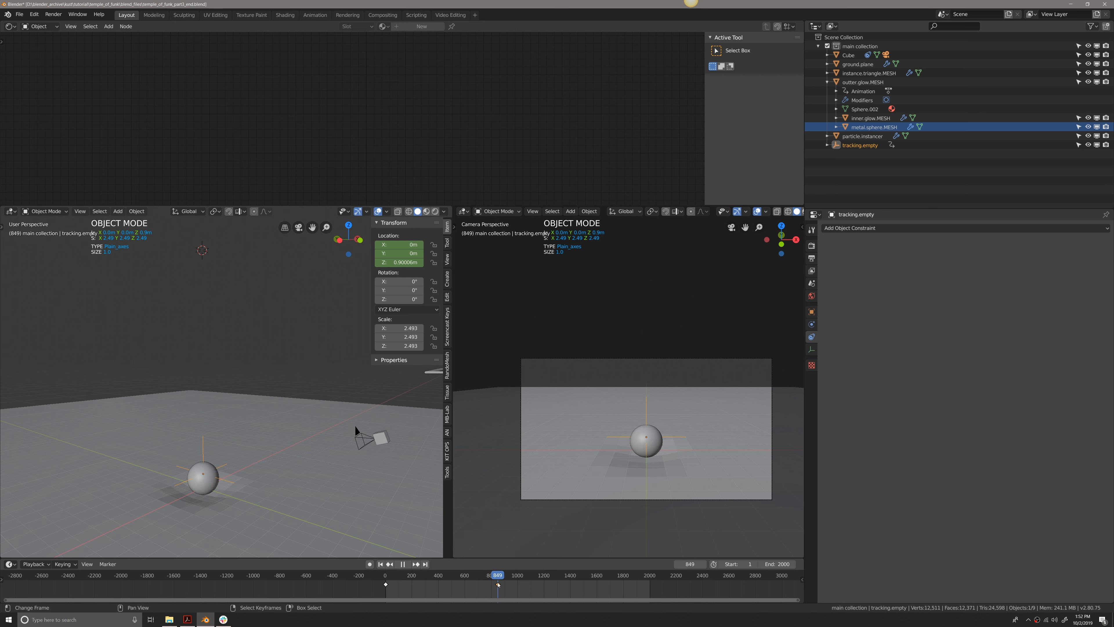
pyautogui.click(403, 564)
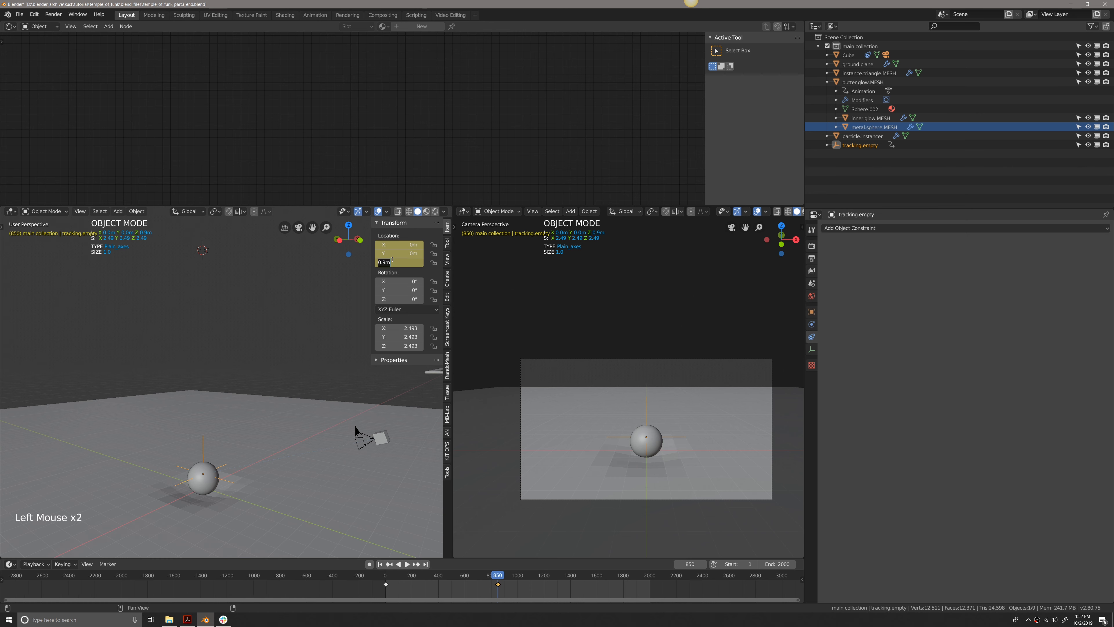
pyautogui.write('3m')
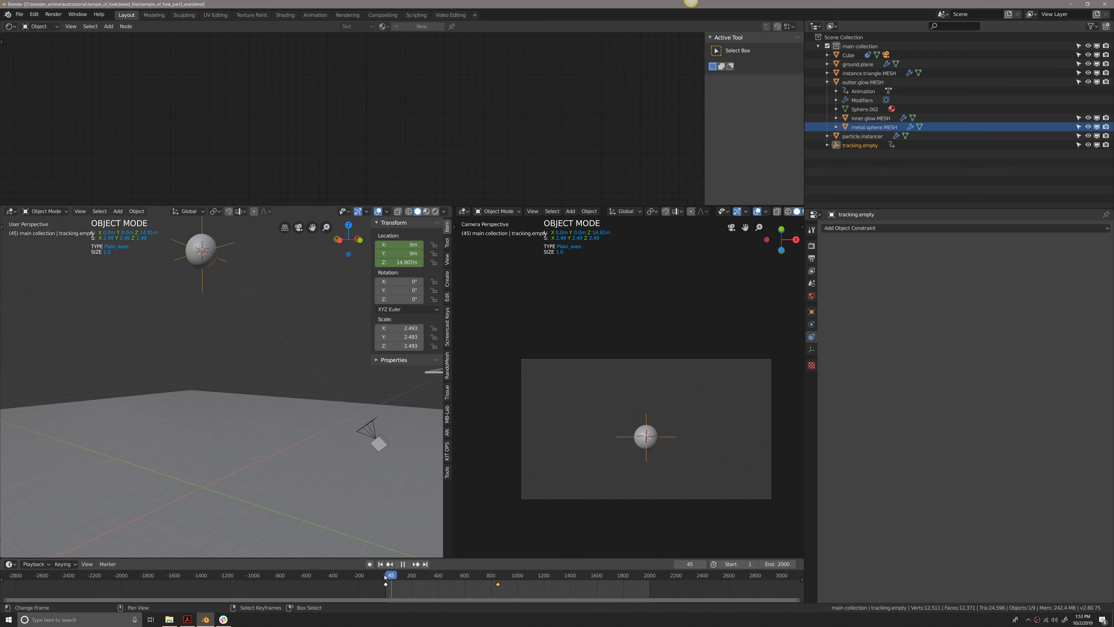
# - Scrub and play the timeline to verify the empty's descent from 15 m to 3 m
pyautogui.click(422, 575)
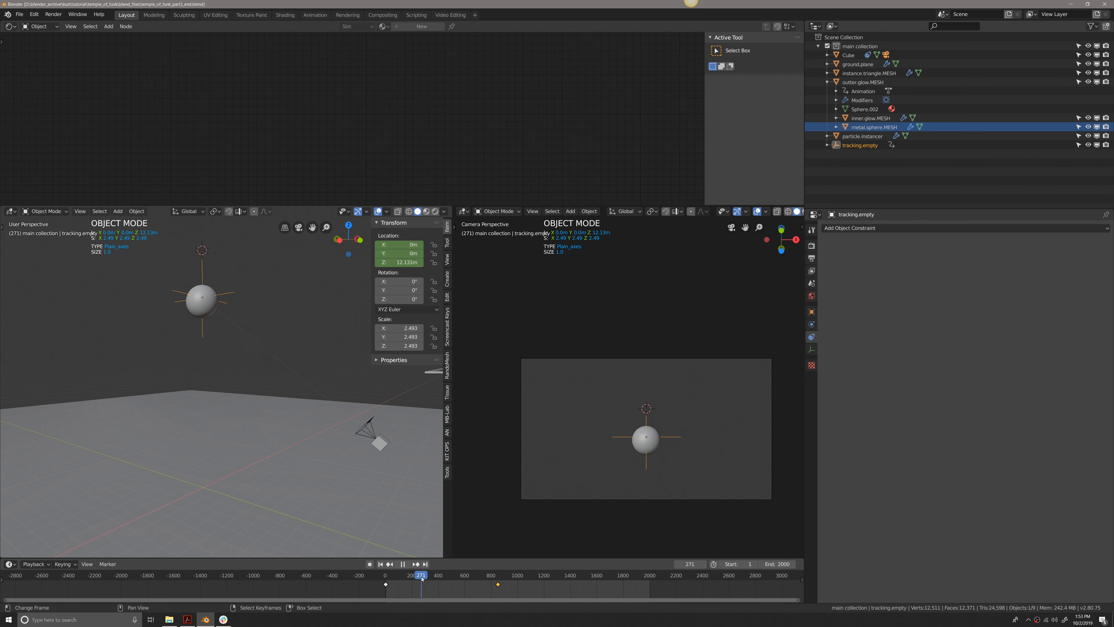
pyautogui.click(539, 575)
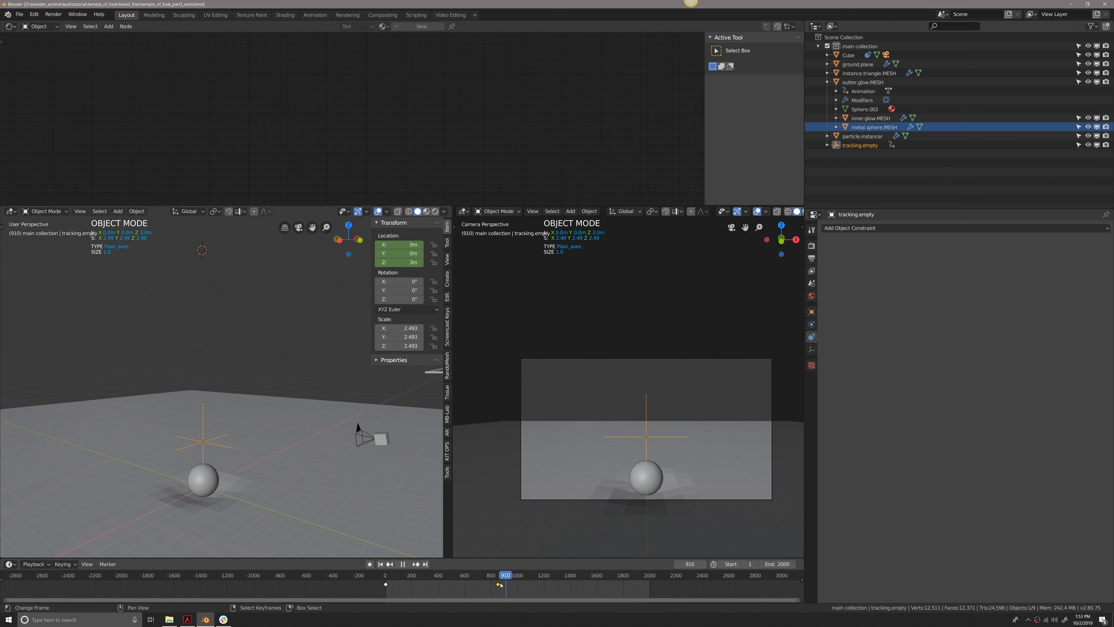
pyautogui.press('space')
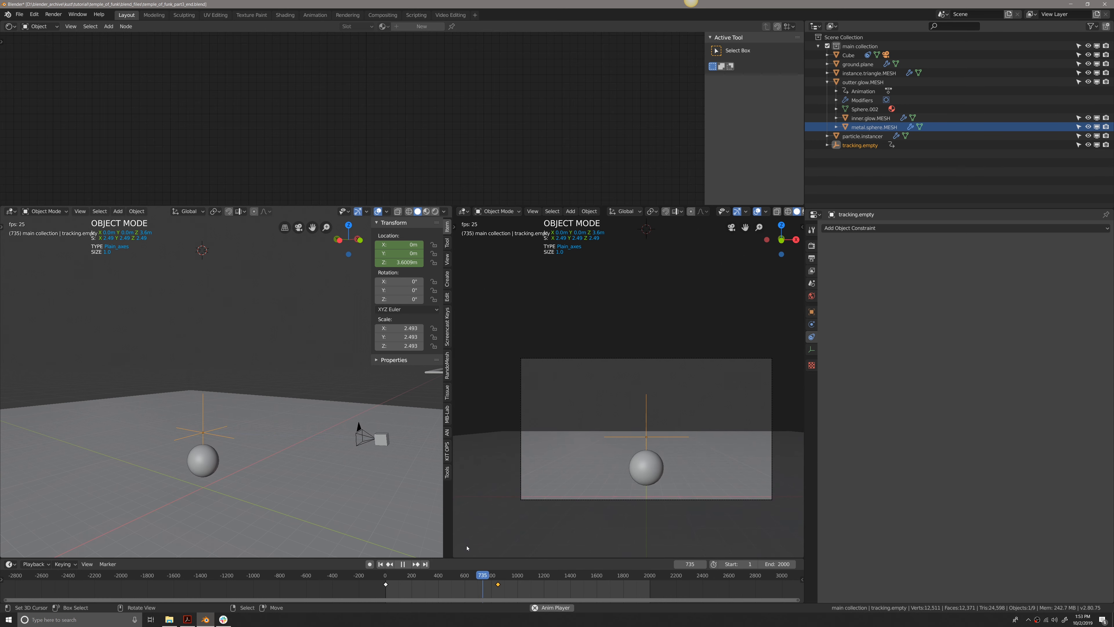
pyautogui.click(489, 575)
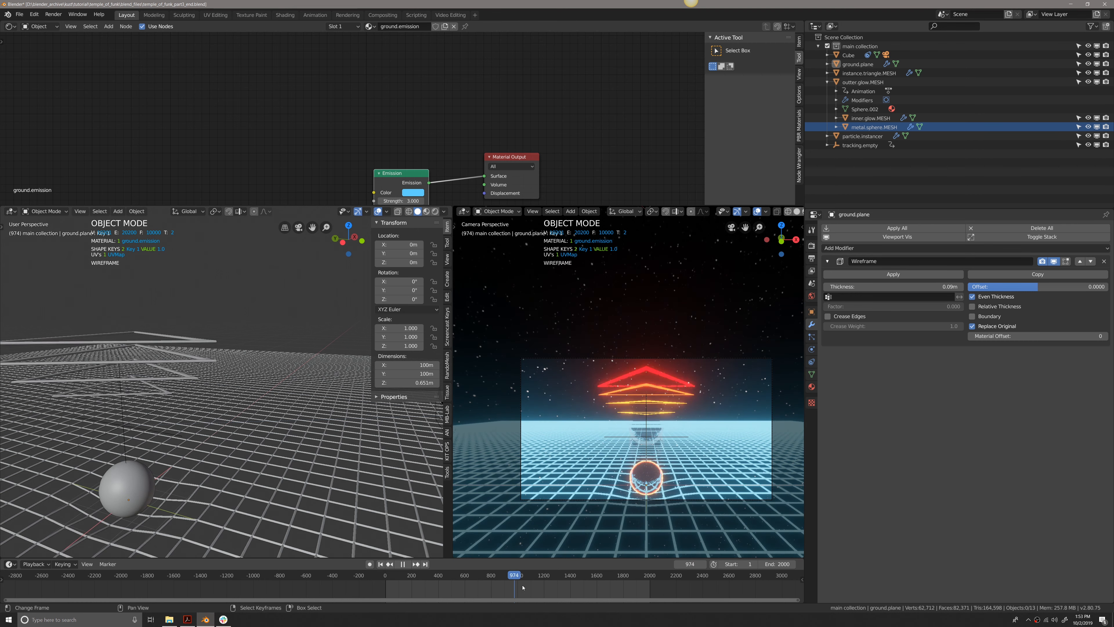
# - Jump to frame 1097 with the sphere resting on the grid and save the project
pyautogui.click(520, 575)
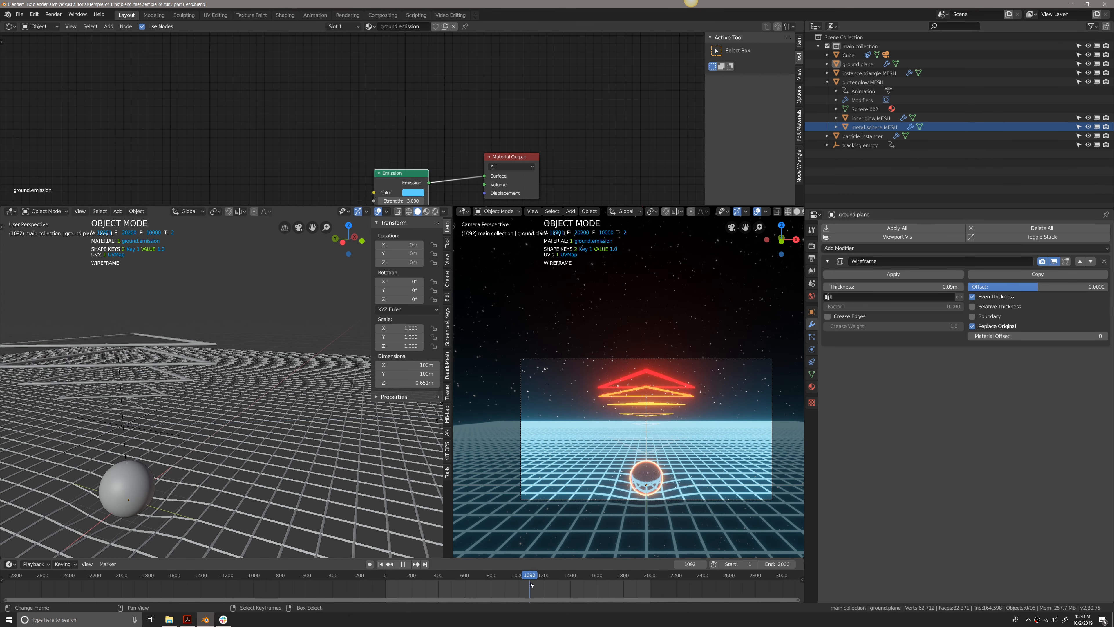
pyautogui.press('ctrl+s')
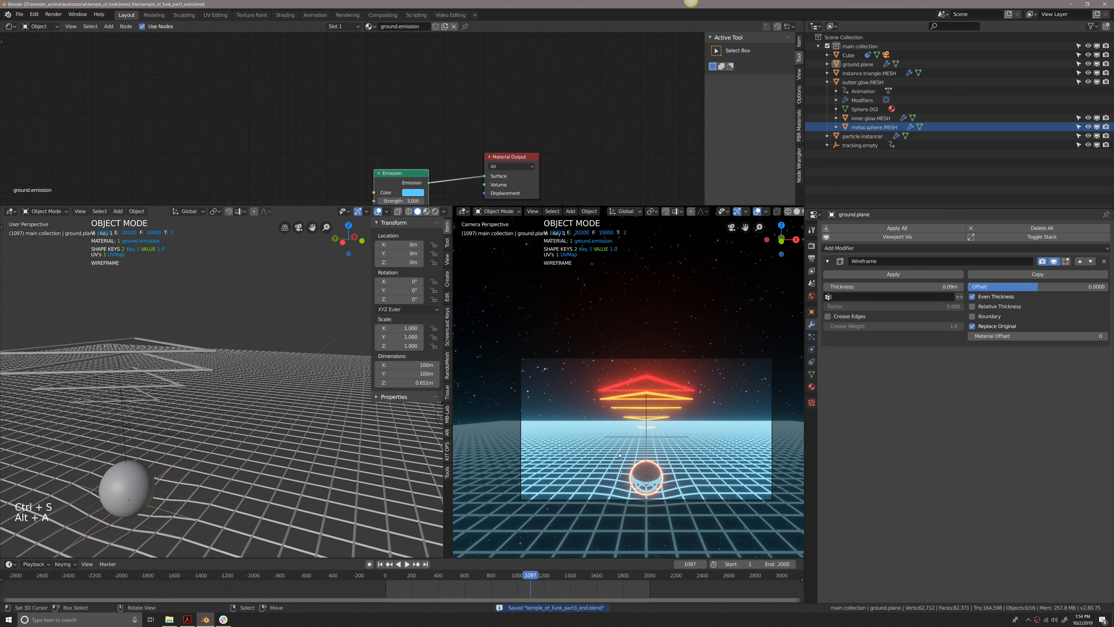
pyautogui.scroll(-3)
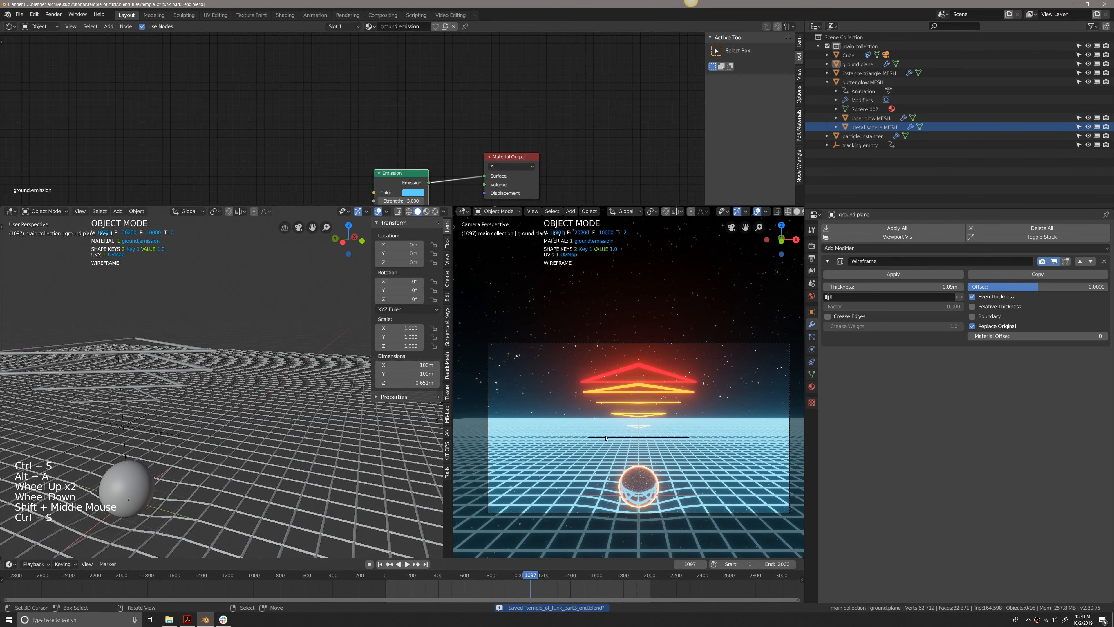
pyautogui.press('F12')
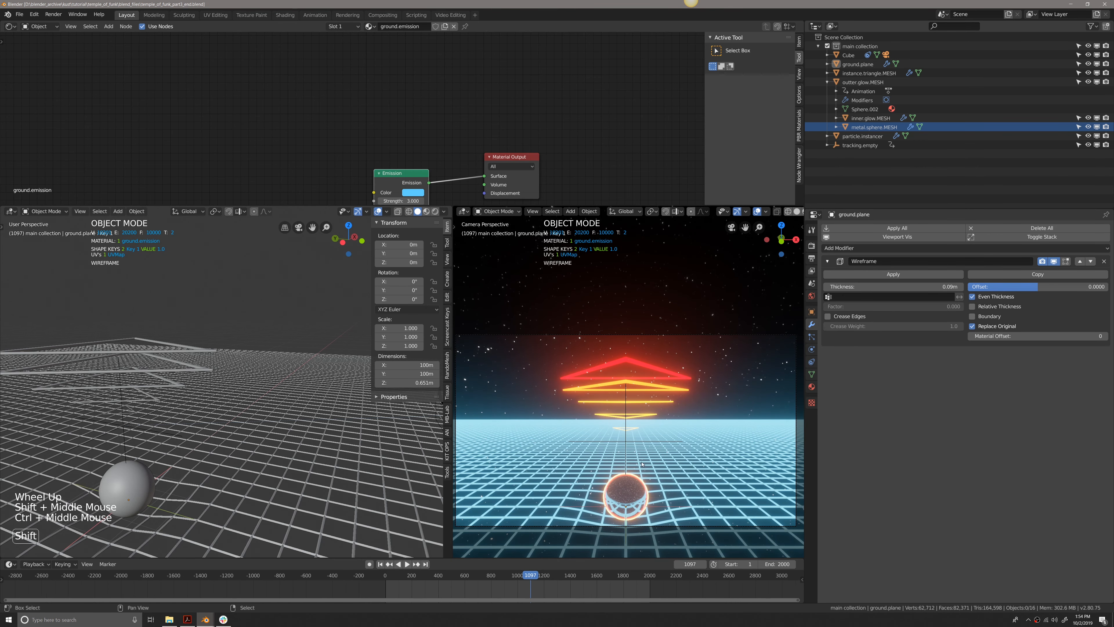
pyautogui.press('ctrl+s')
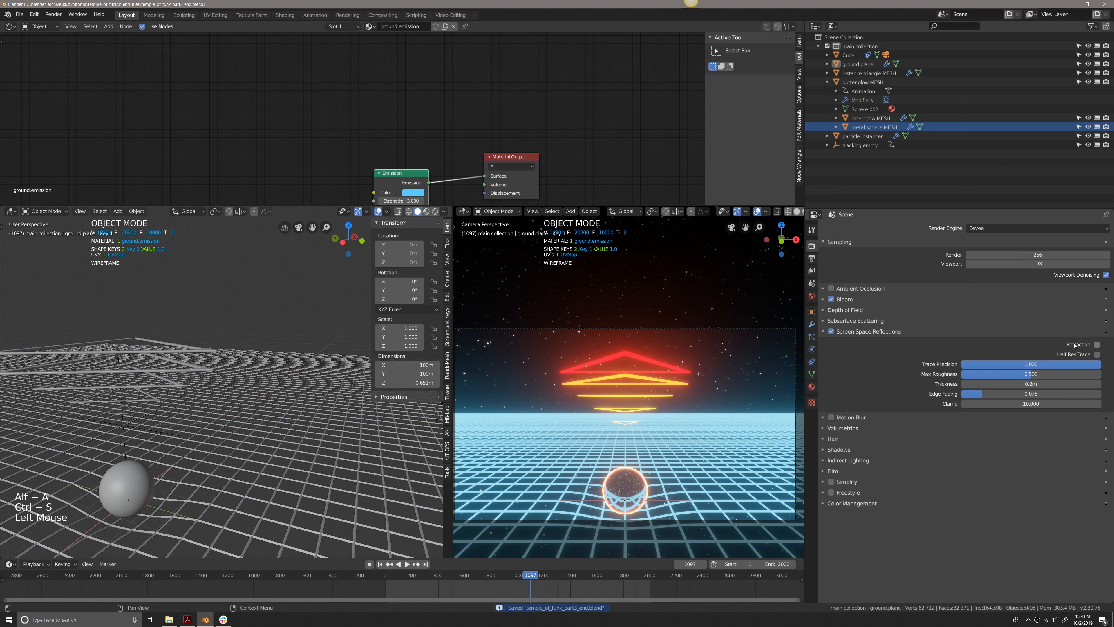
# - Select the scene camera in the viewport with the Eevee render settings shown
pyautogui.click(1097, 344)
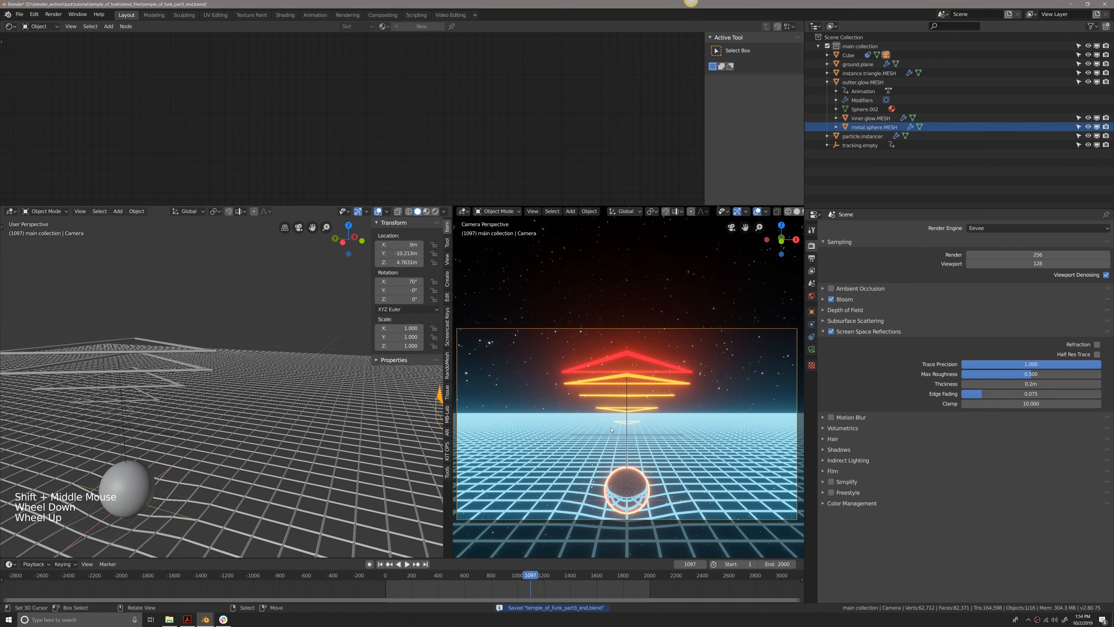
pyautogui.scroll(3)
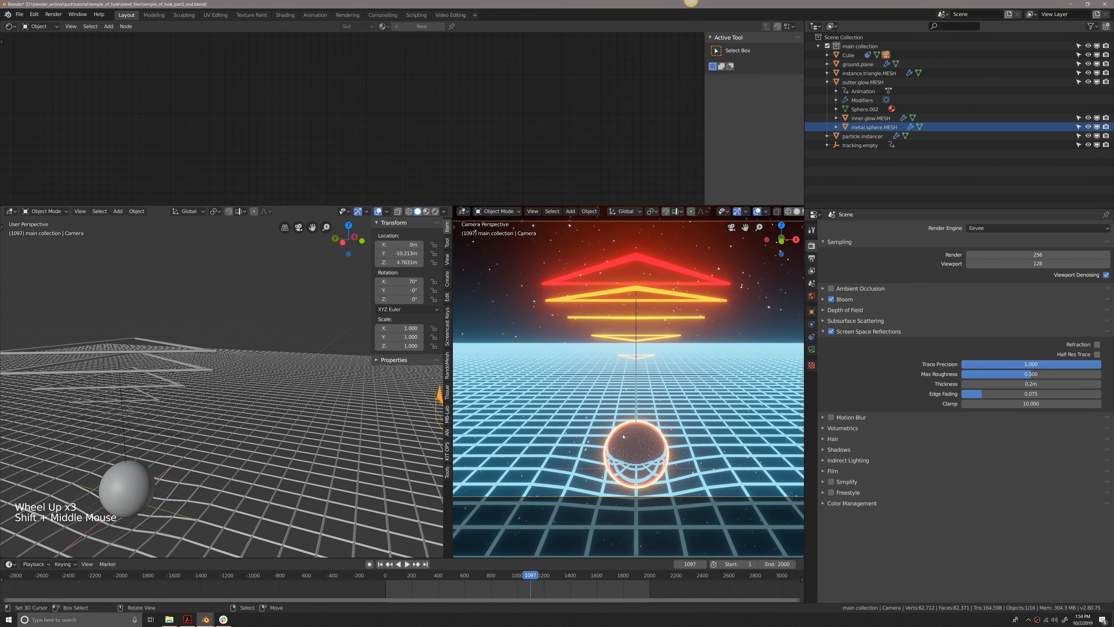
pyautogui.scroll(-3)
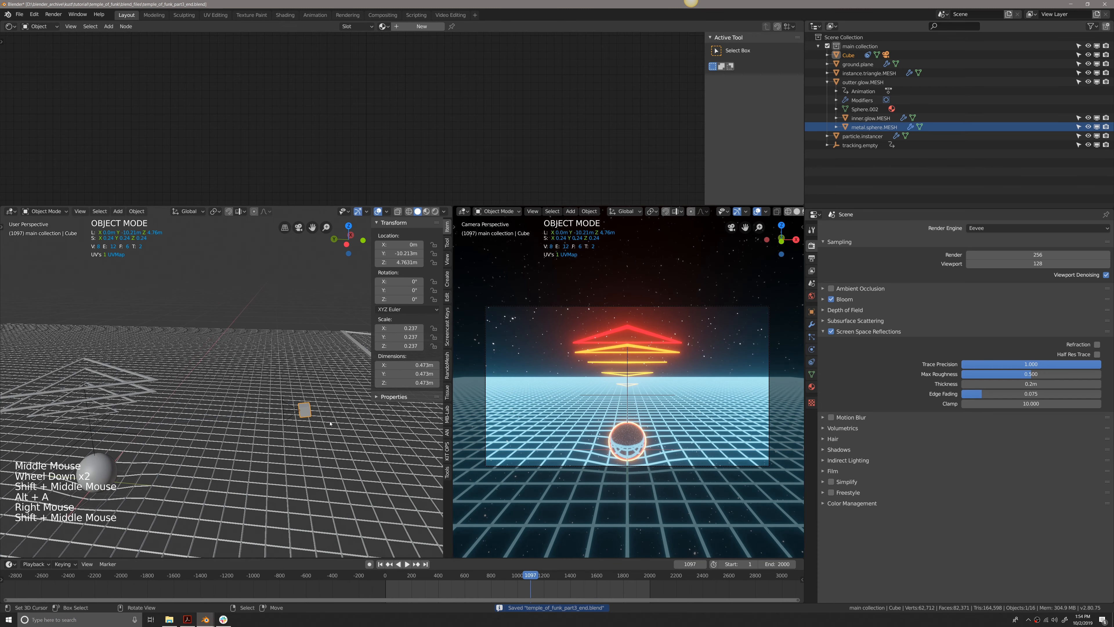
# - Move the camera-parent cube back along Y to about −11.5 m and save
pyautogui.press('g')
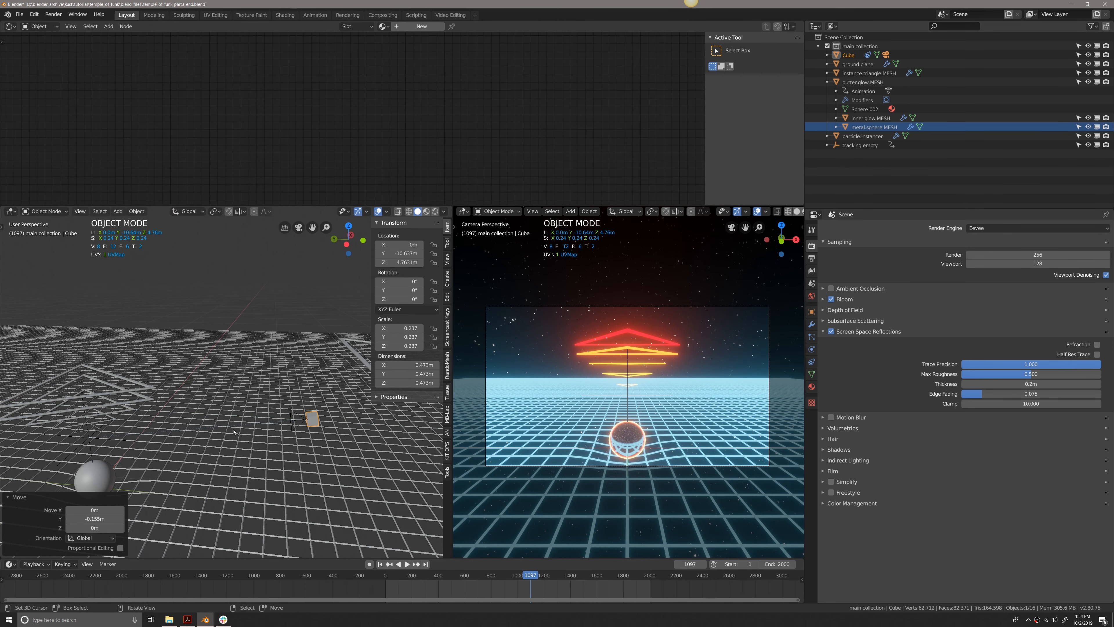
pyautogui.press('F12')
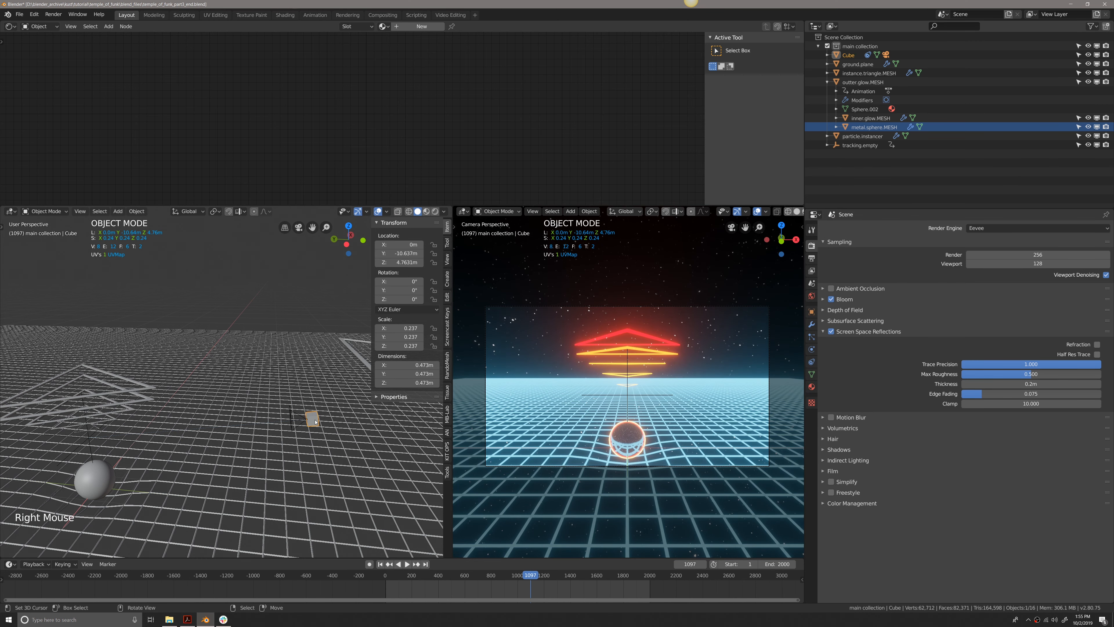
pyautogui.press('g')
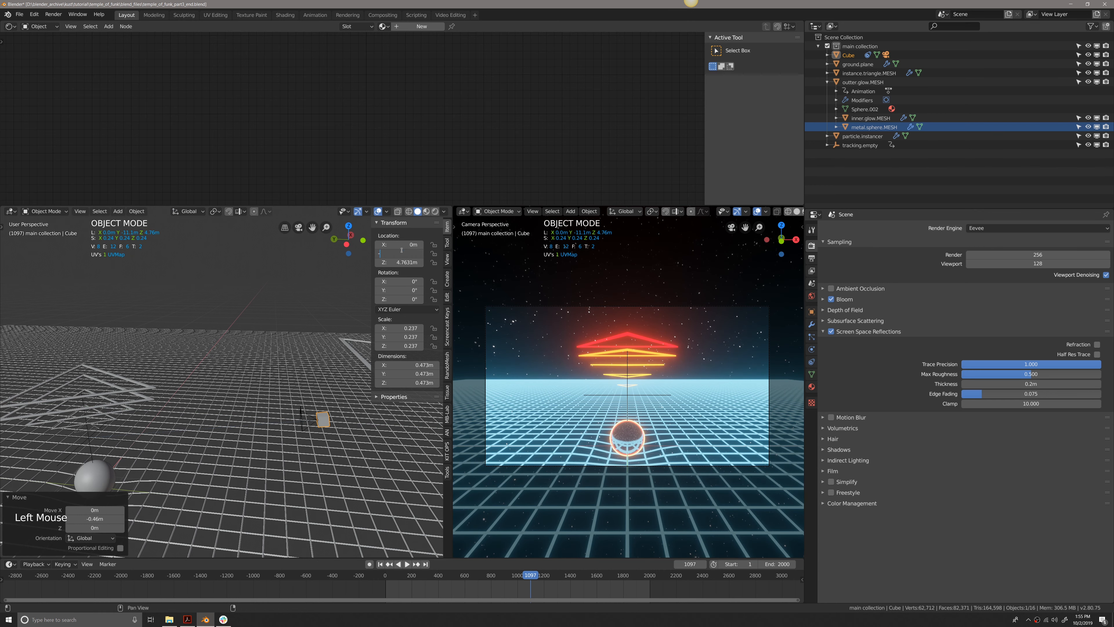
pyautogui.press('ctrl+s')
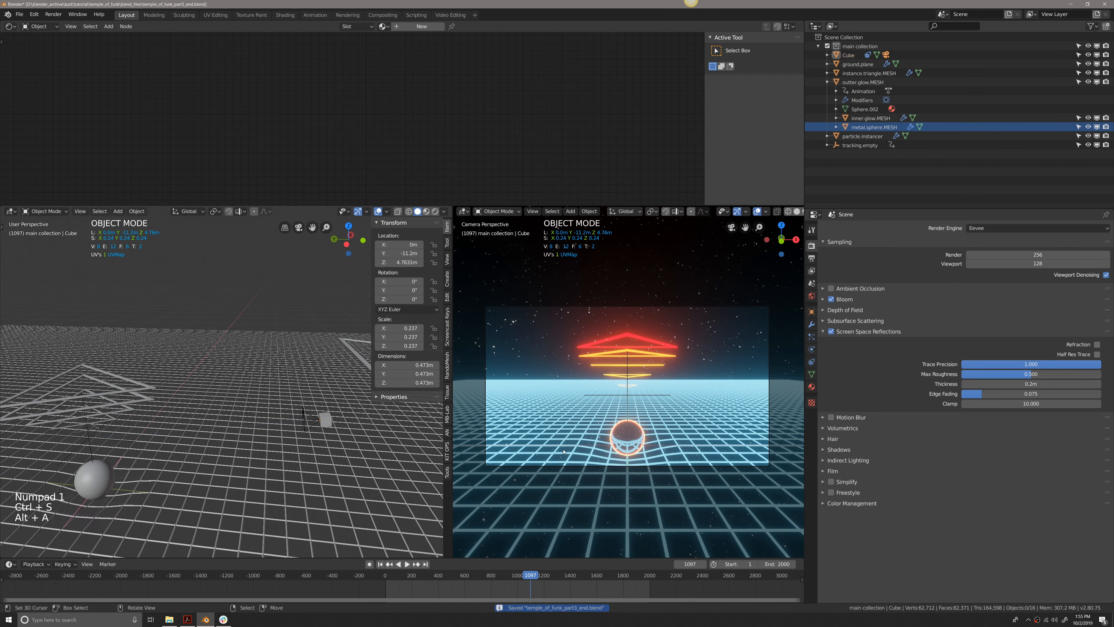
pyautogui.press('F12')
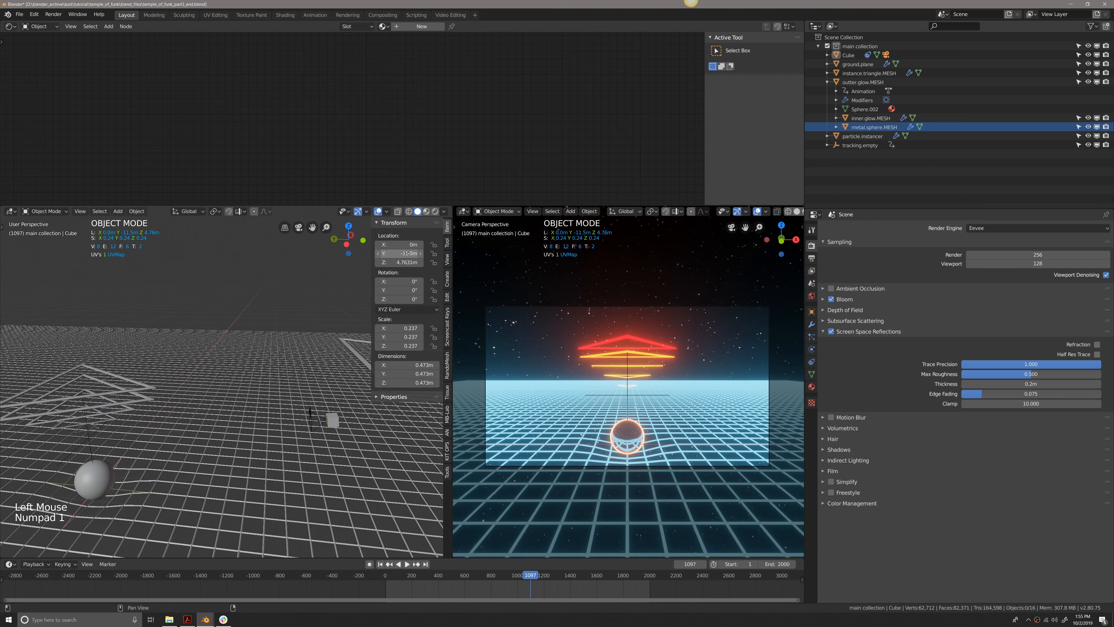
# - Render frame 1097 with Eevee and close the render preview
pyautogui.press('F12')
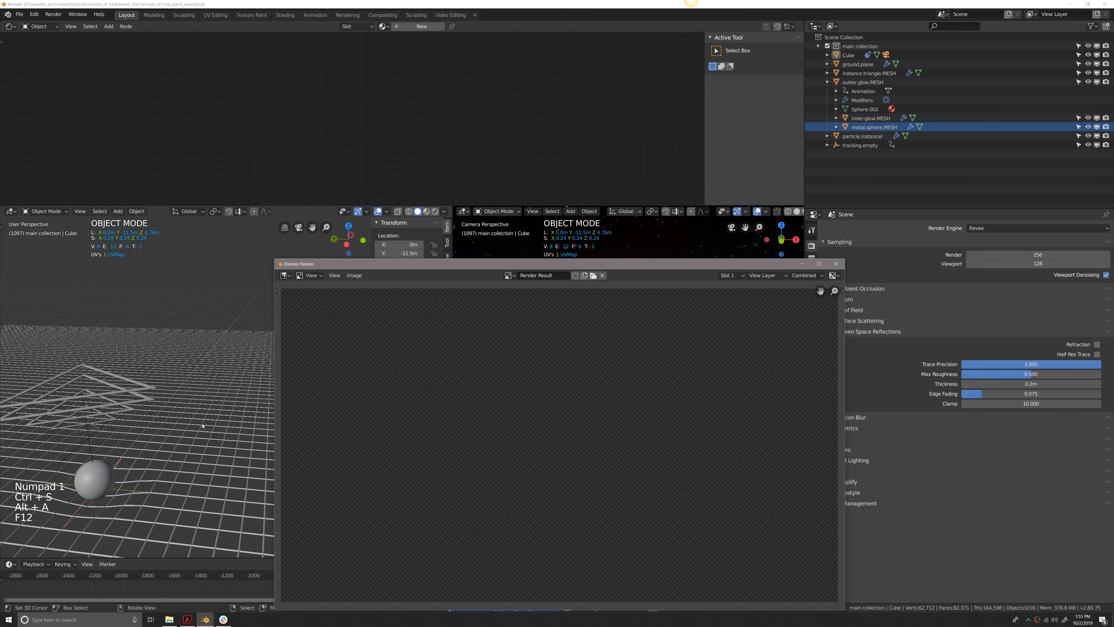
pyautogui.press('F12')
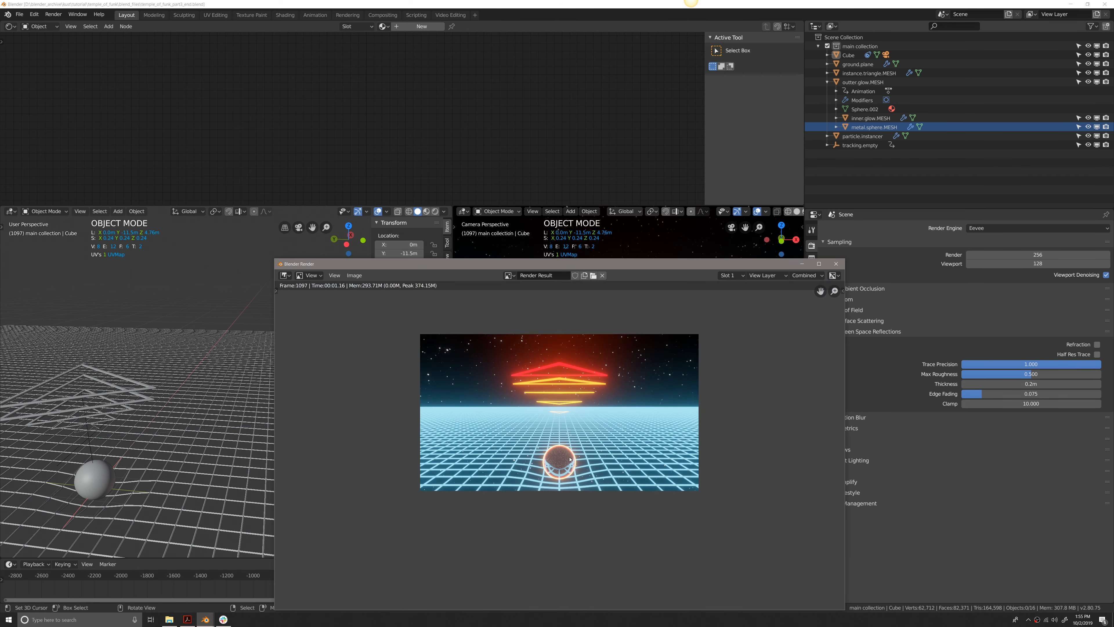
pyautogui.click(836, 263)
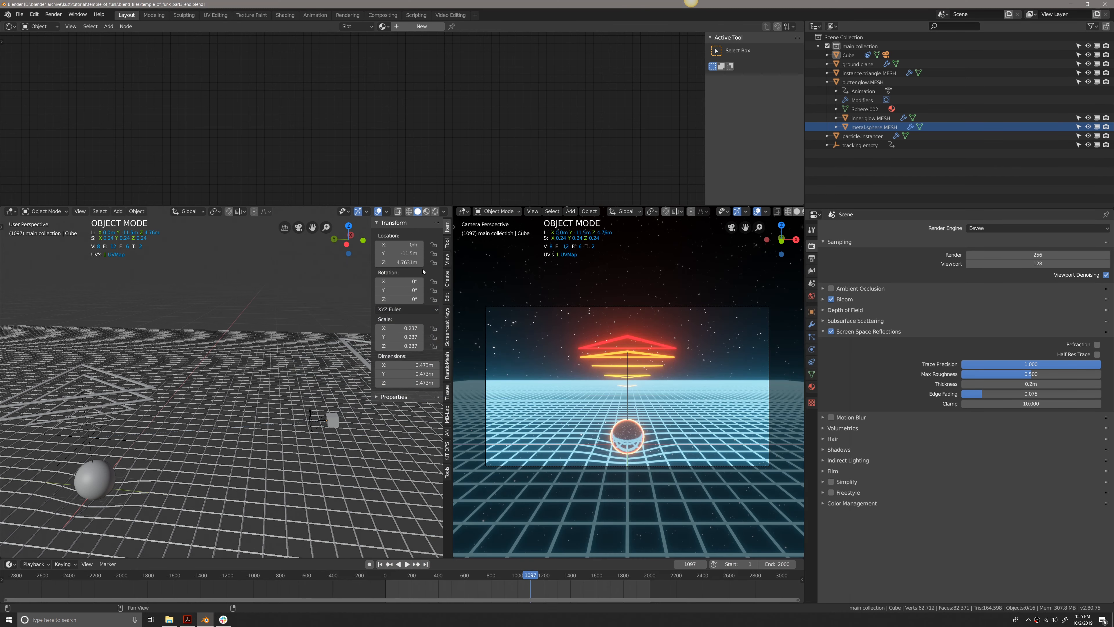
# - Set the cube's Y location to −12 m, save, and render the frame again
pyautogui.click(400, 253)
pyautogui.write('2')
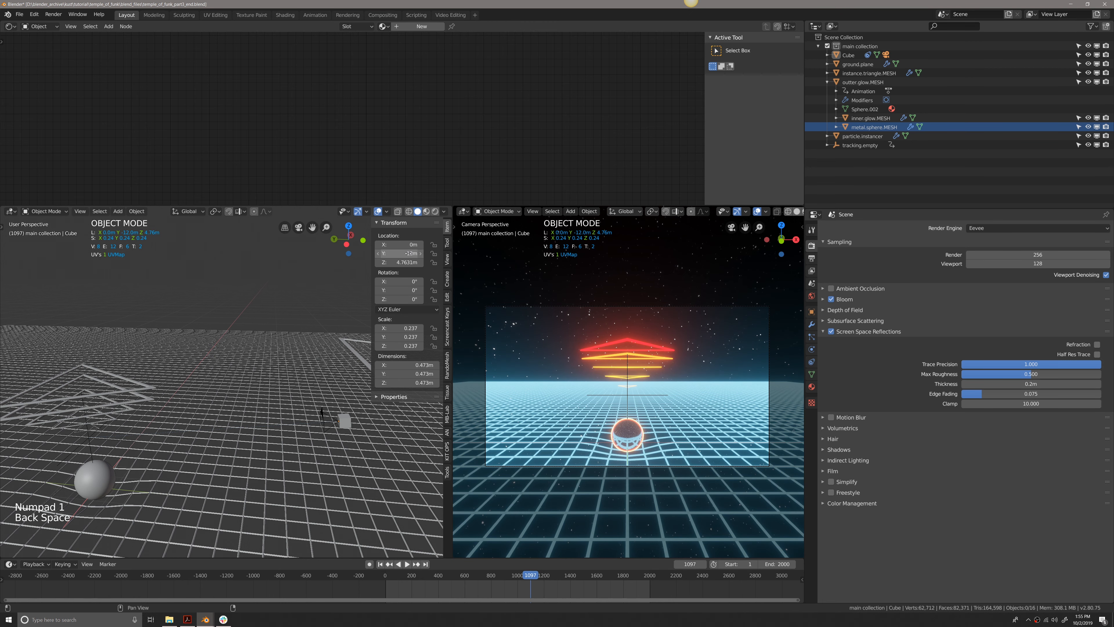
pyautogui.press('ctrl+s')
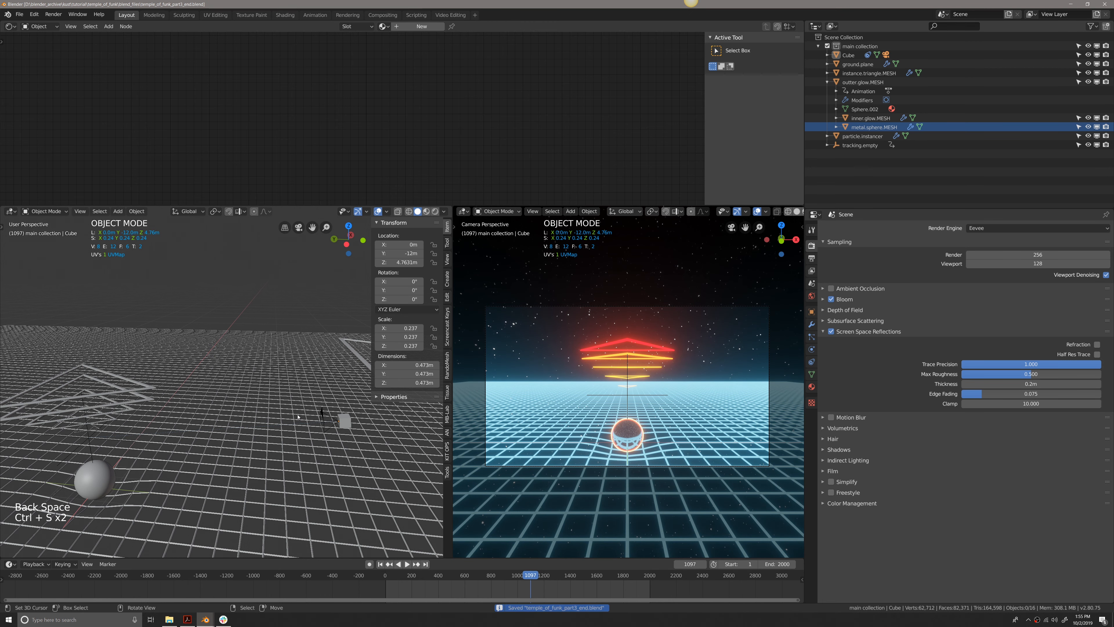
pyautogui.press('F12')
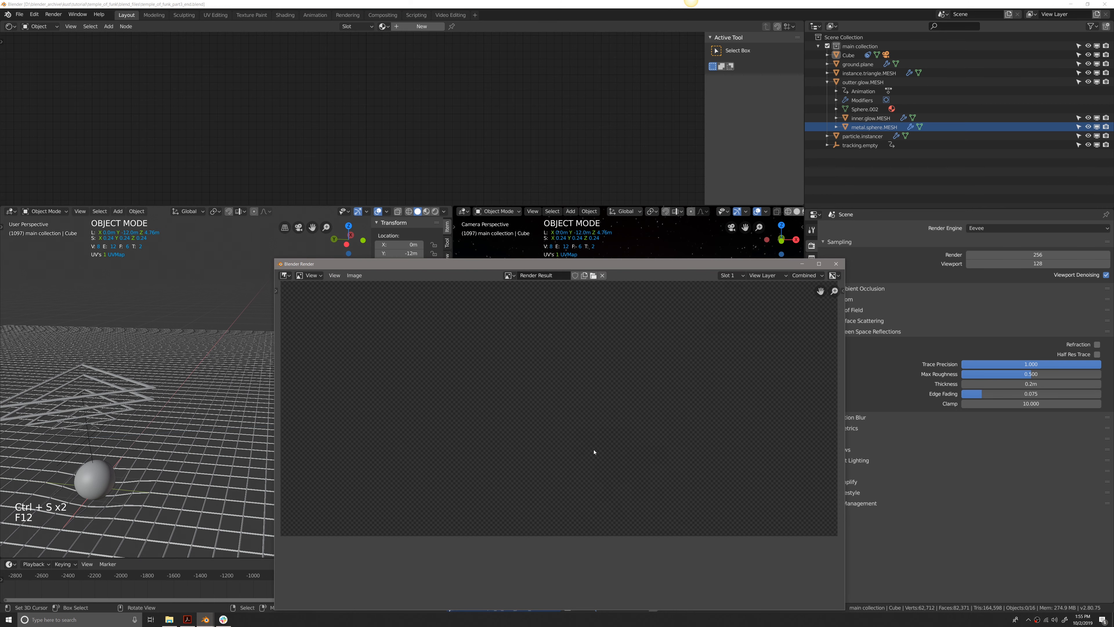
pyautogui.press('F12')
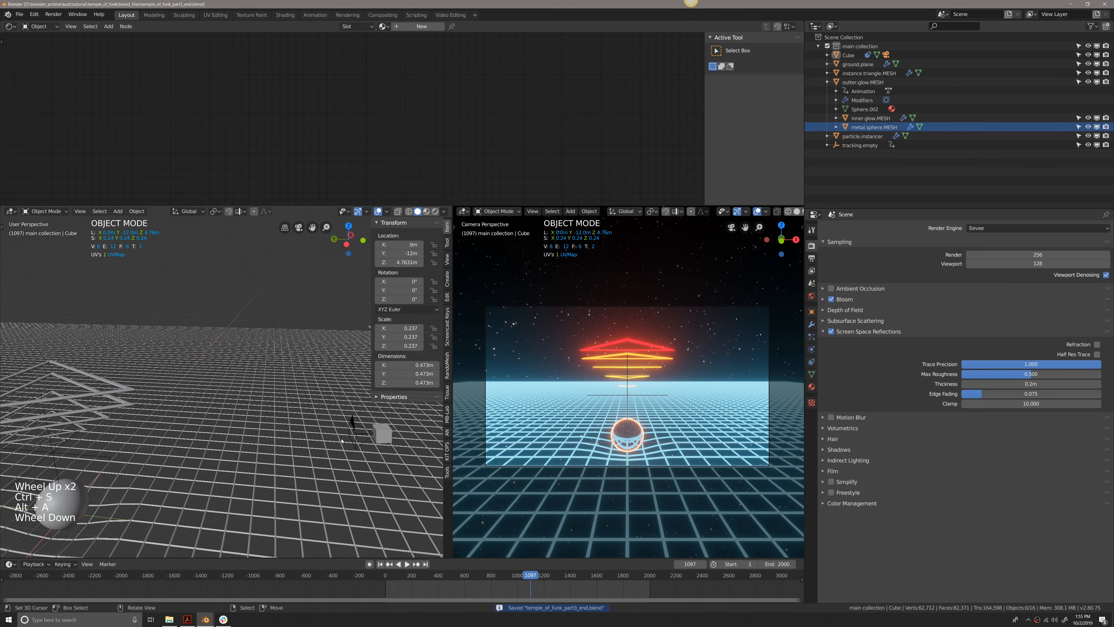
pyautogui.scroll(-3)
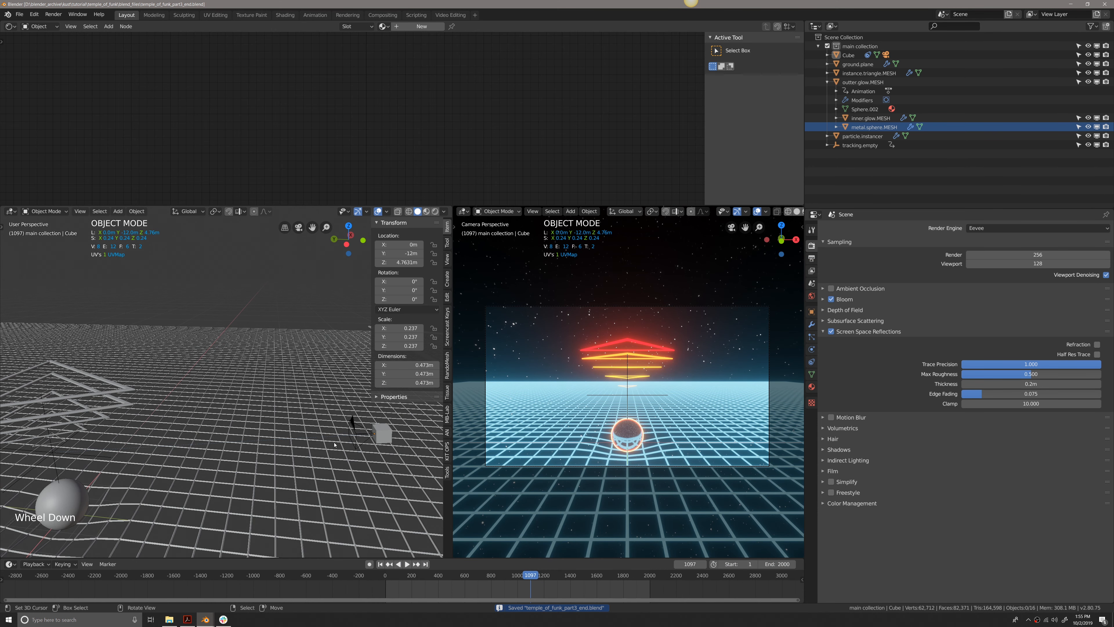
pyautogui.scroll(-3)
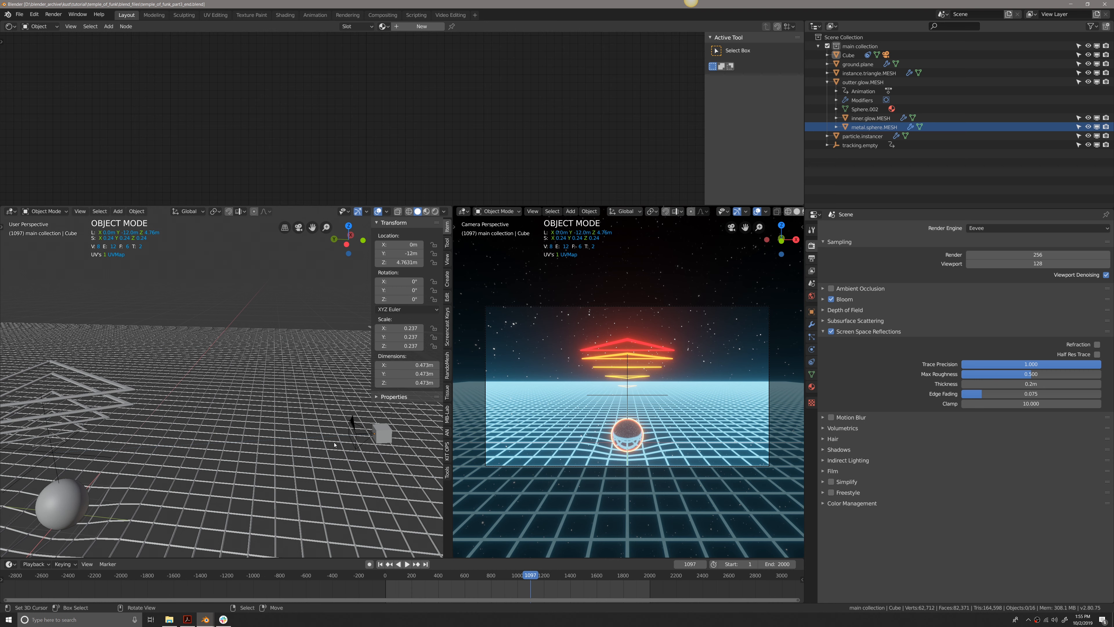
pyautogui.scroll(3)
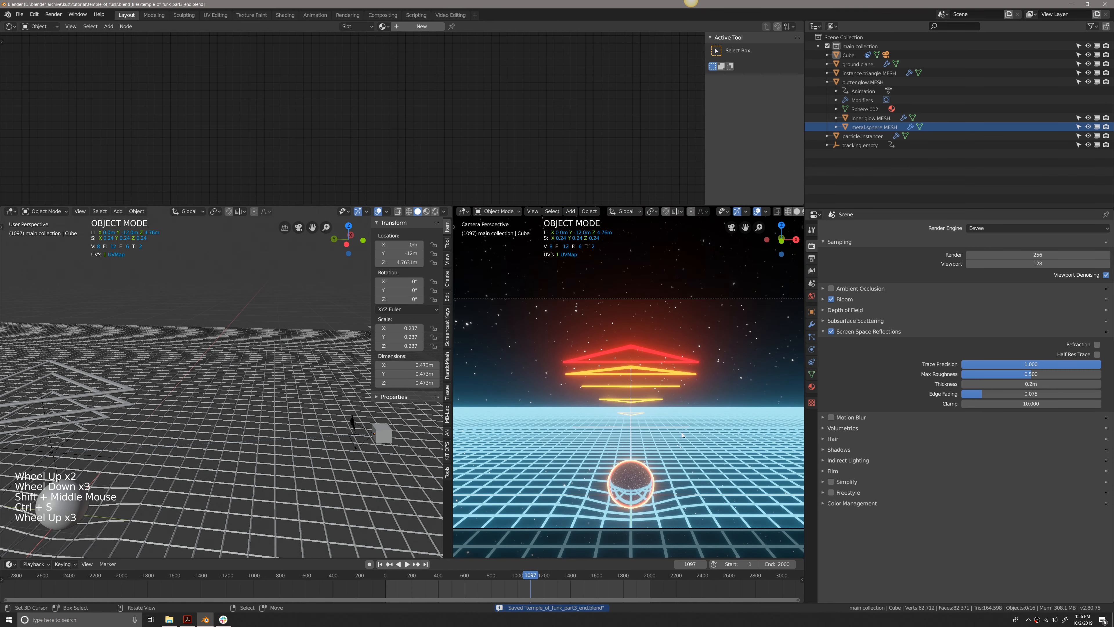
pyautogui.scroll(-3)
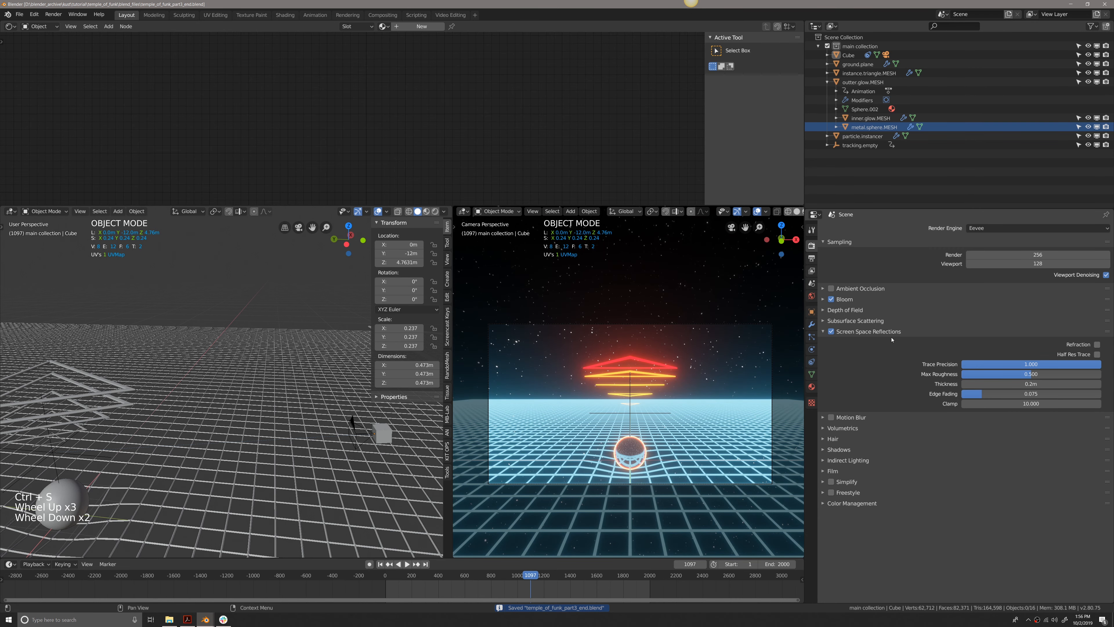